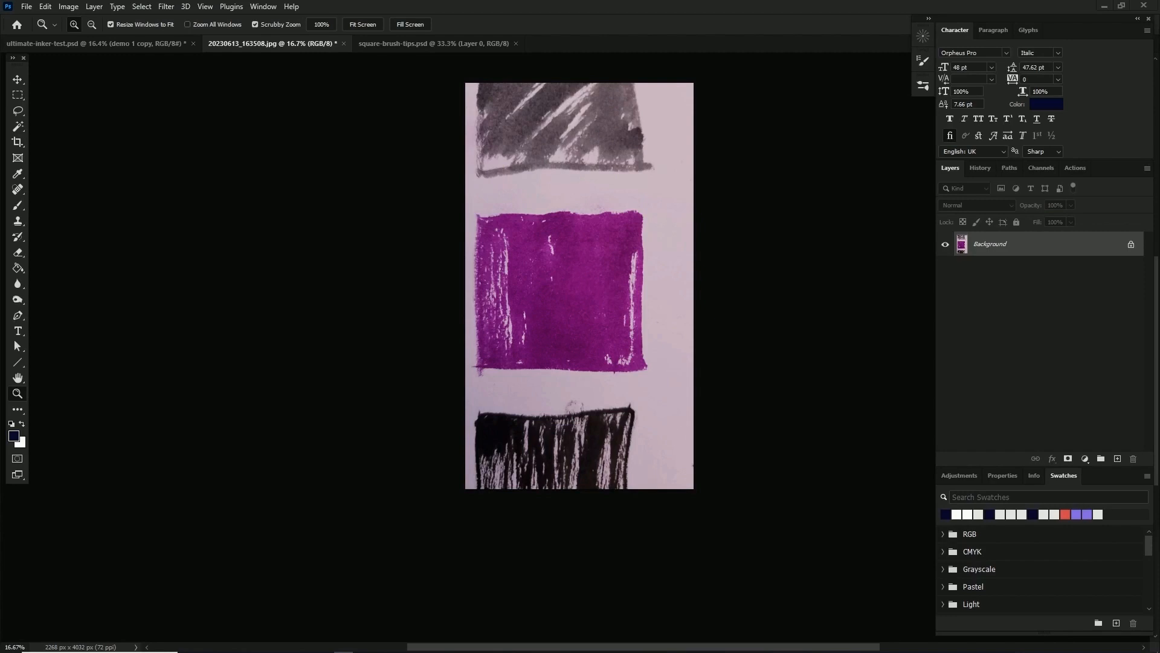
pyautogui.moveTo(786, 15)
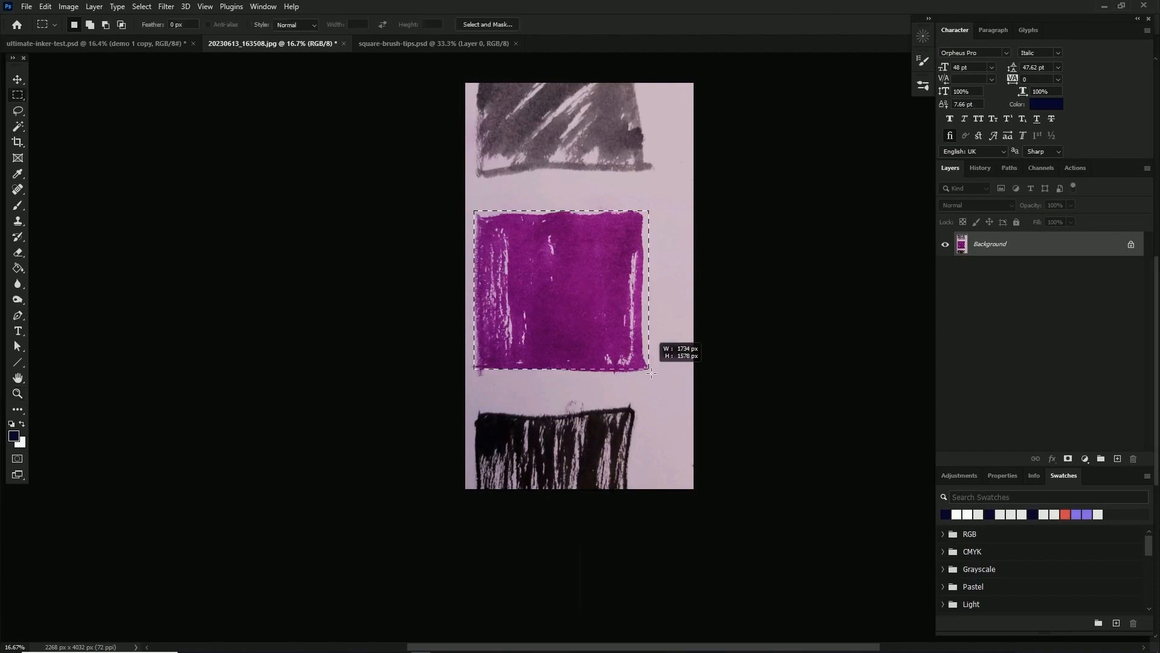
# Copy the selected purple ink square and start a new document sized to the clipboard
pyautogui.press('ctrl')
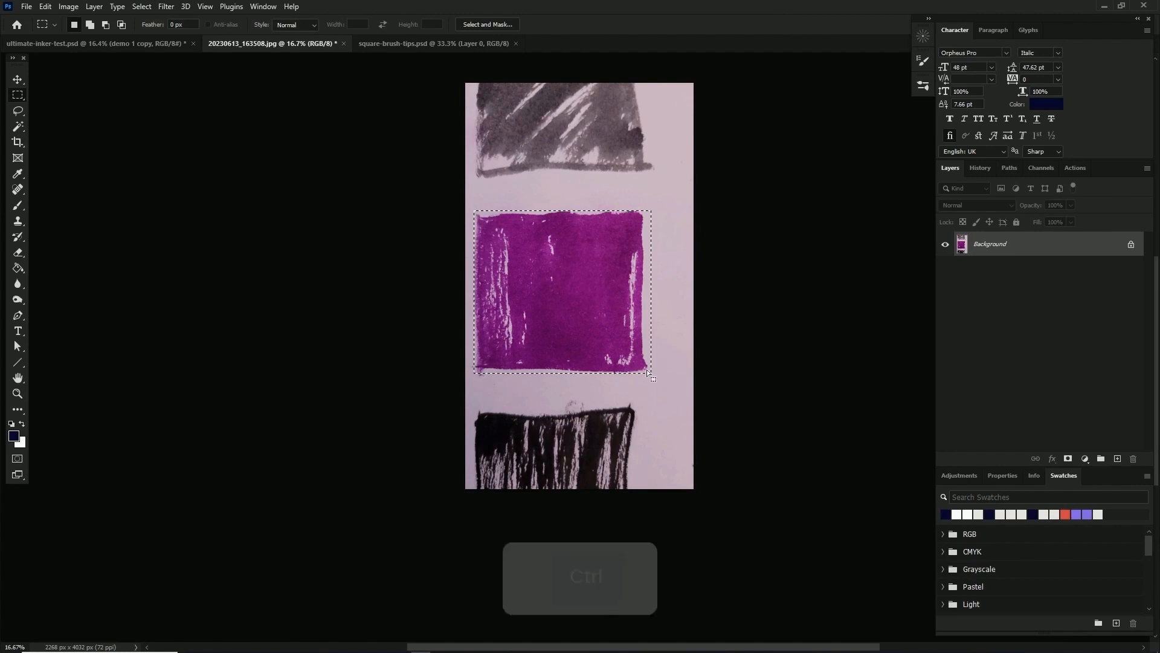
pyautogui.press('ctrl+n')
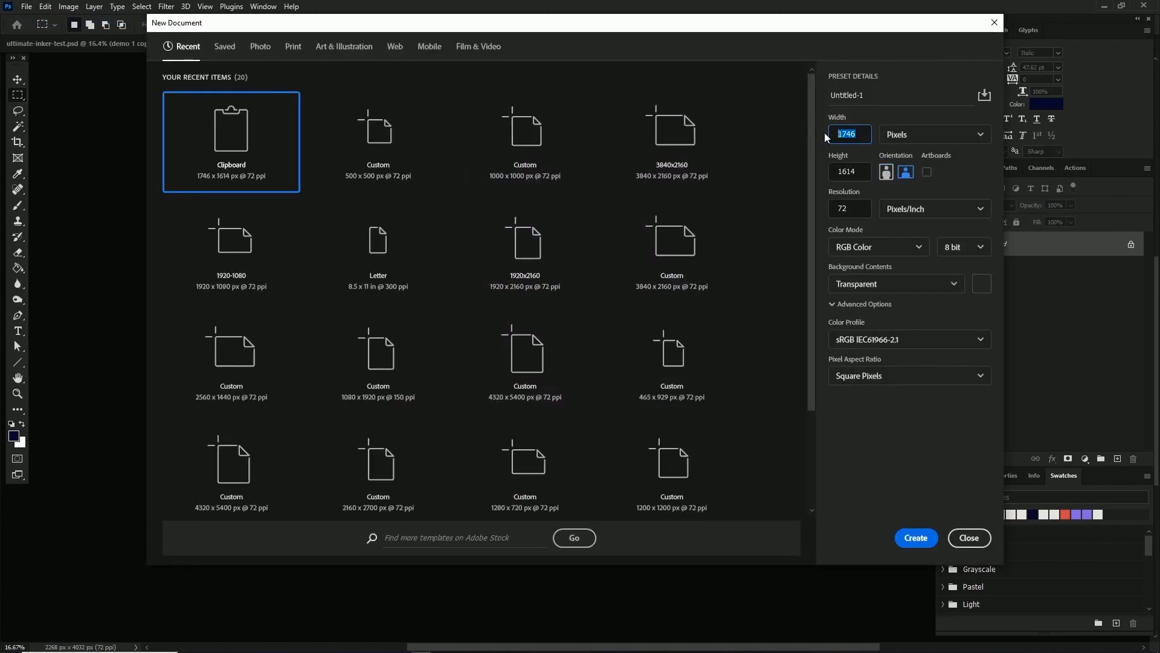
# Create a 1000×1000 px document, paste the purple ink and scale it to fill the canvas
pyautogui.write('1000')
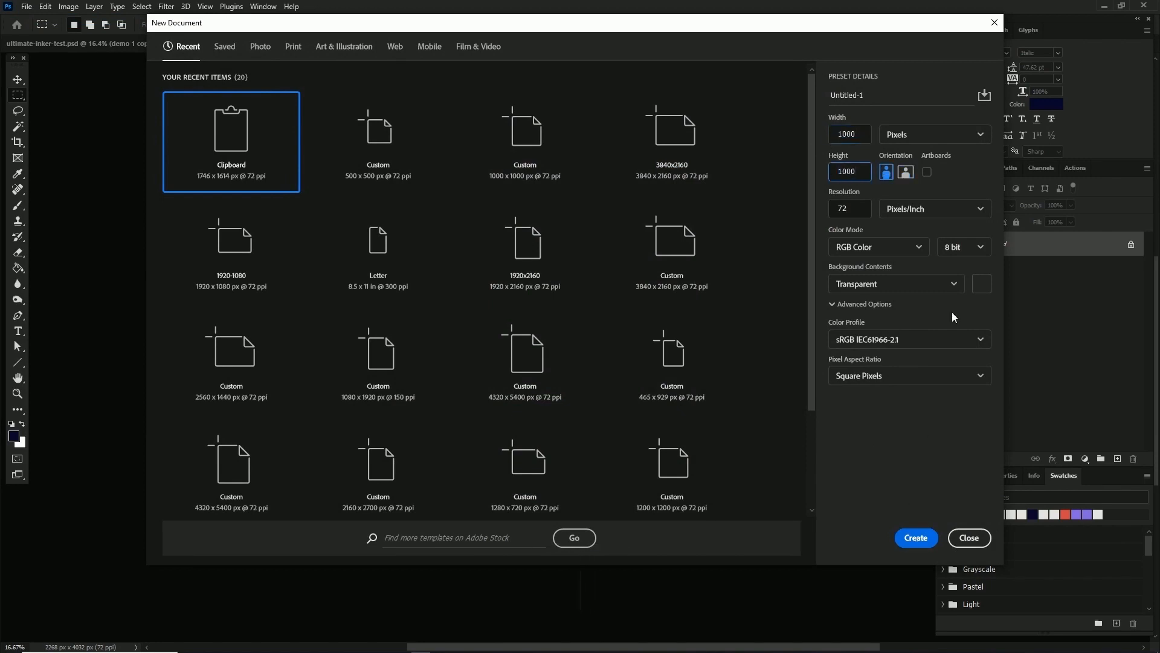
pyautogui.click(915, 536)
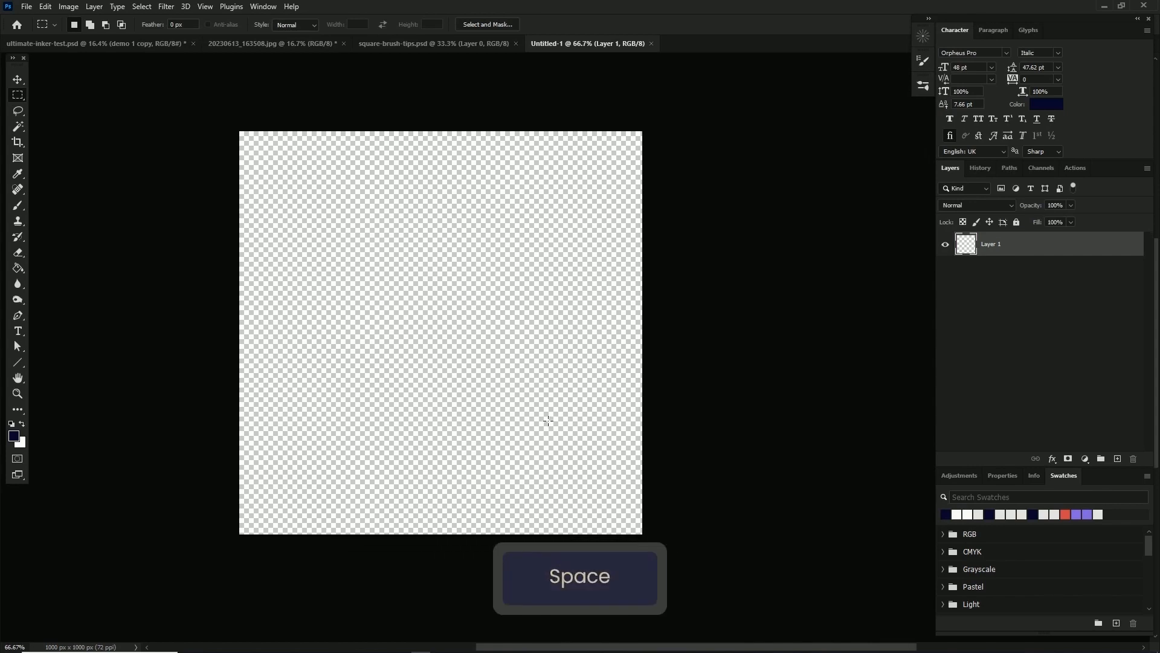
pyautogui.press('ctrl+t')
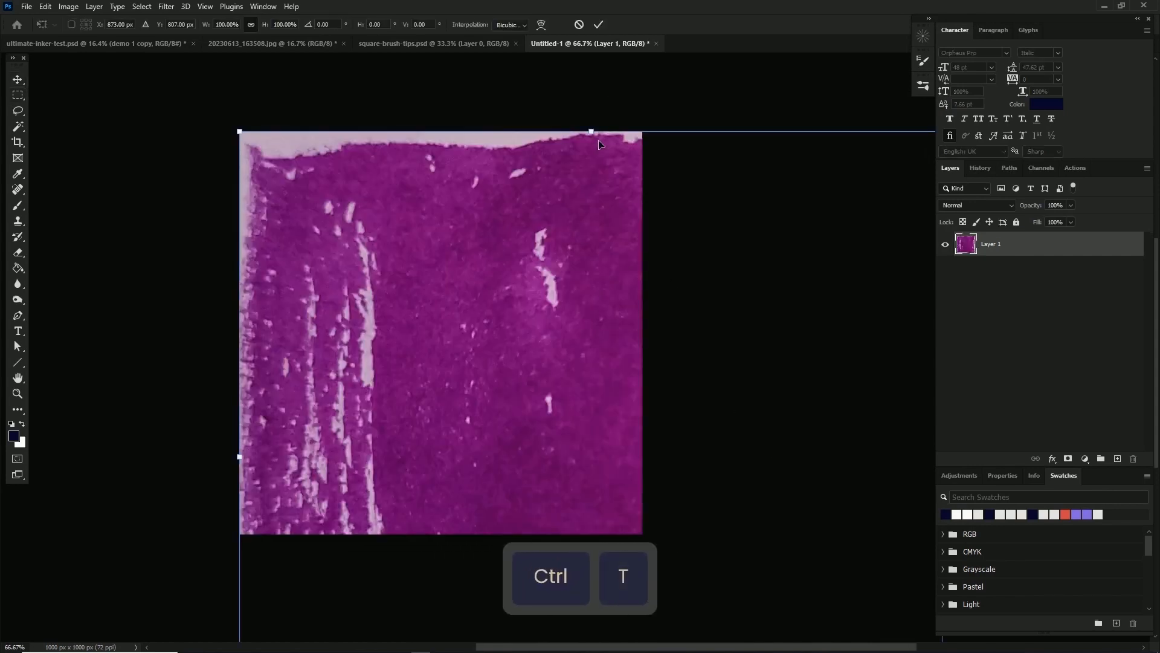
pyautogui.press('ctrl+t')
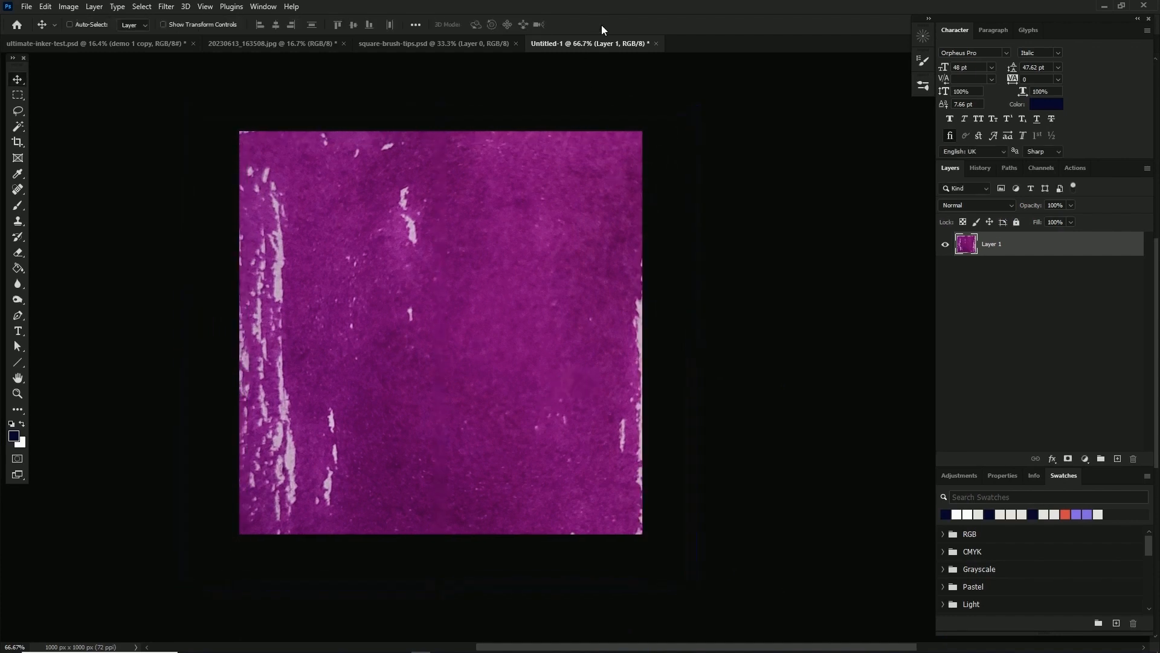
pyautogui.moveTo(423, 94)
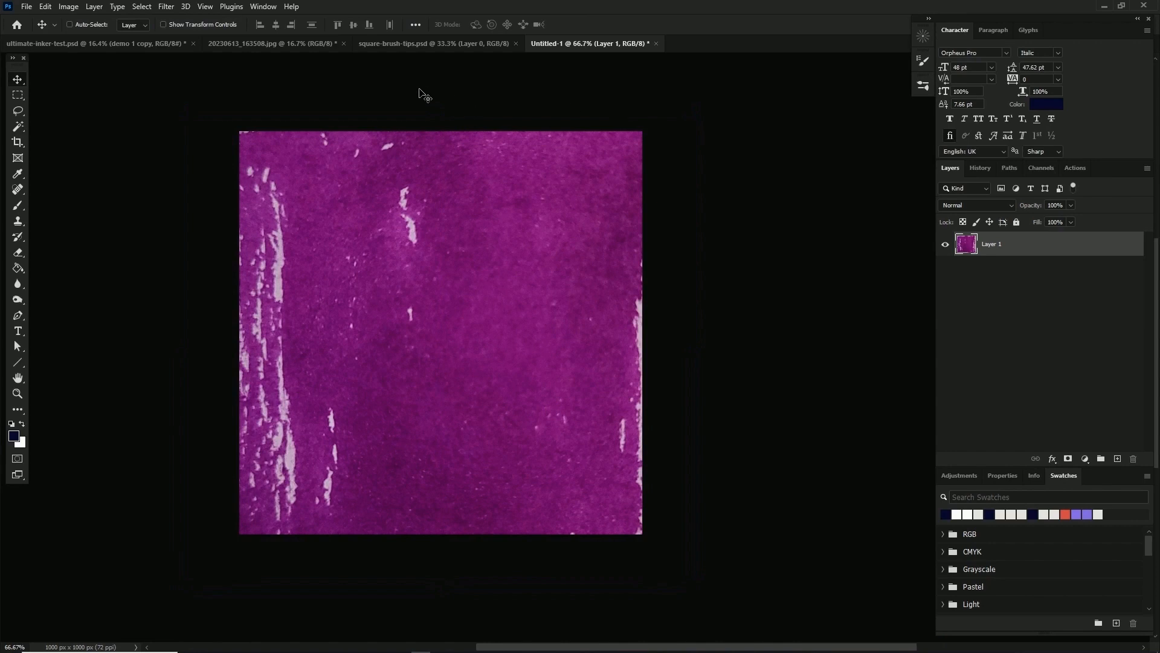
# Desaturate the ink texture to grey and add a contrast adjustment from Image > Adjustments
pyautogui.click(67, 7)
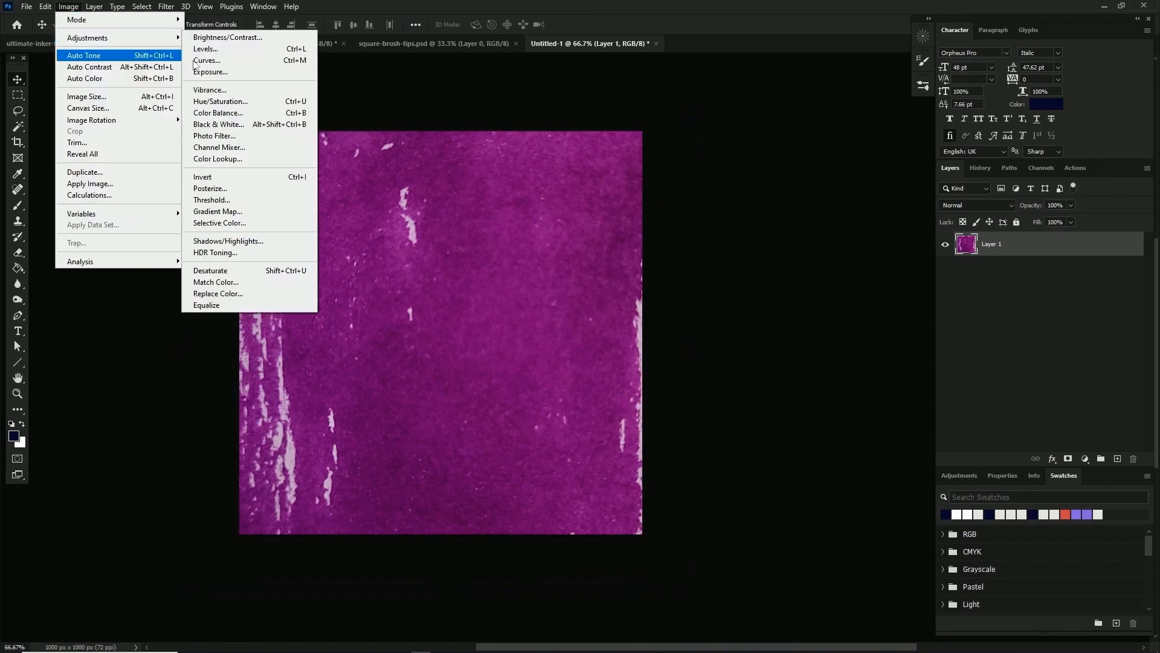
pyautogui.click(209, 270)
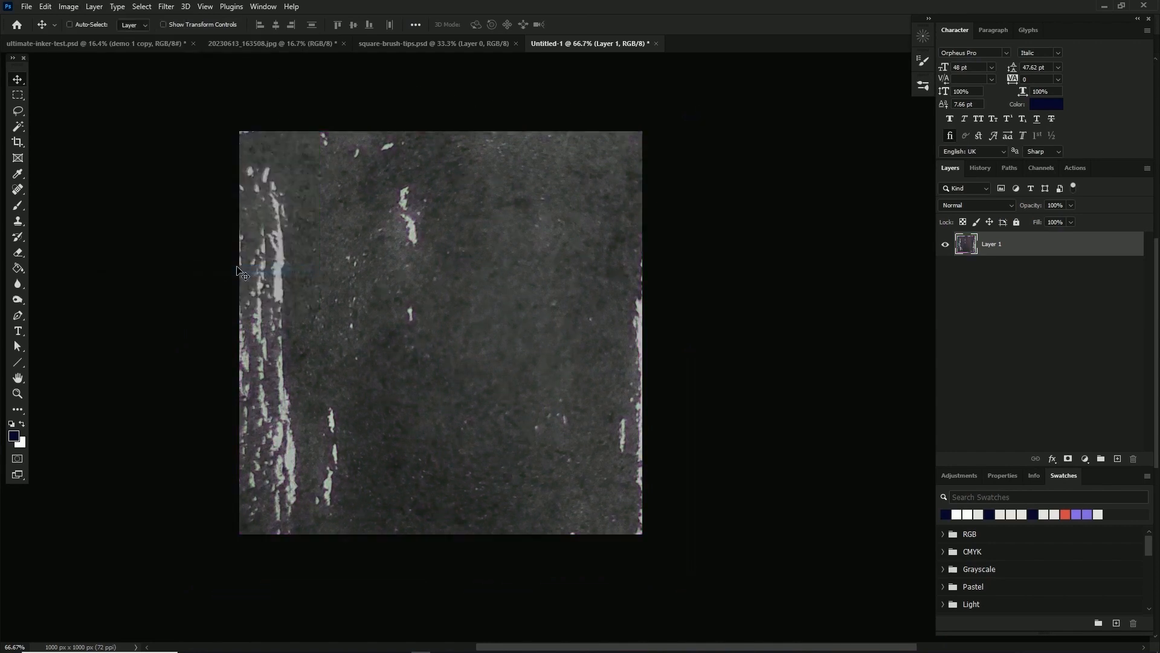
pyautogui.click(68, 6)
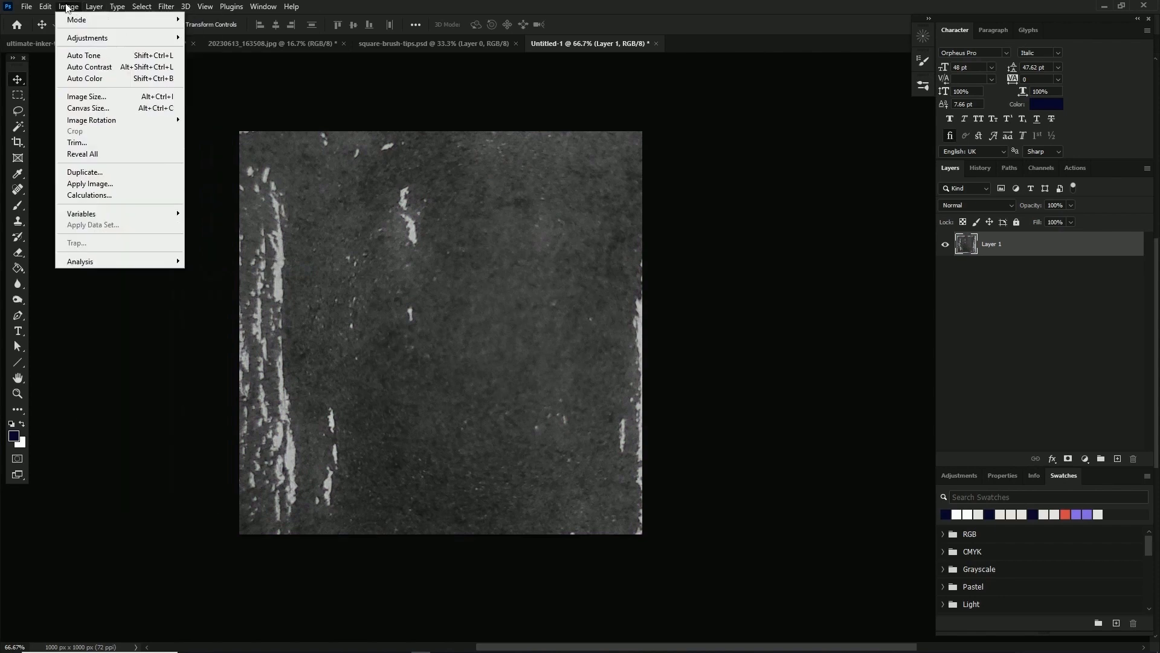
pyautogui.moveTo(84, 96)
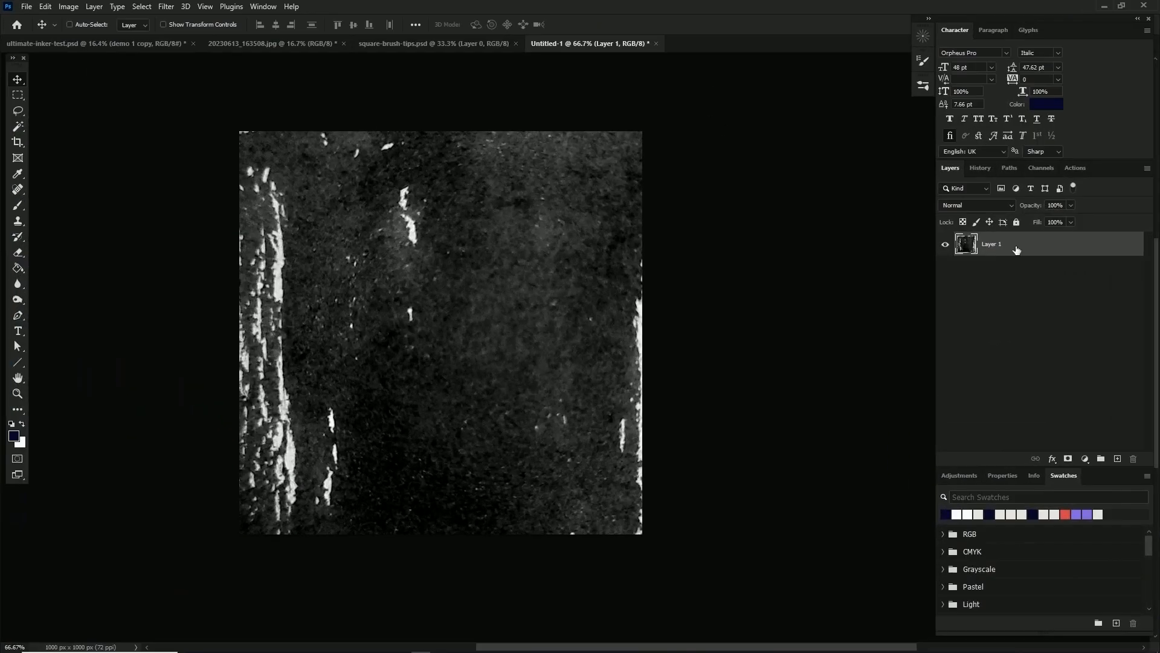
# Duplicate the texture layer, blend the mirrored copy in Darken mode and resize the bottom layer
pyautogui.click(45, 6)
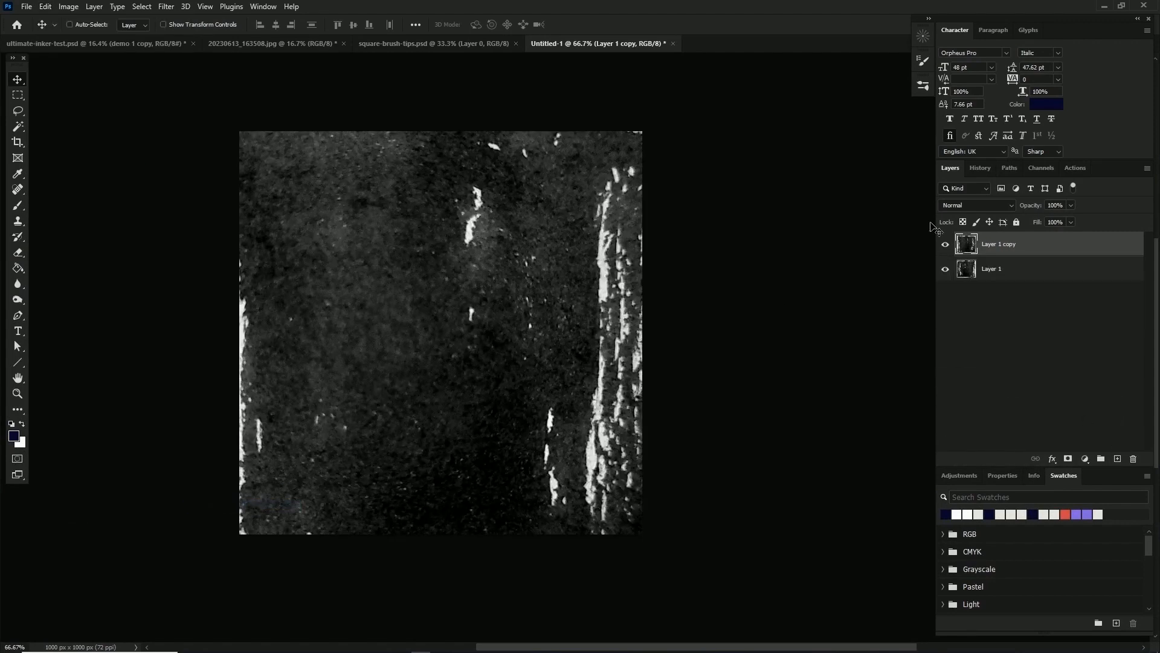
pyautogui.click(976, 206)
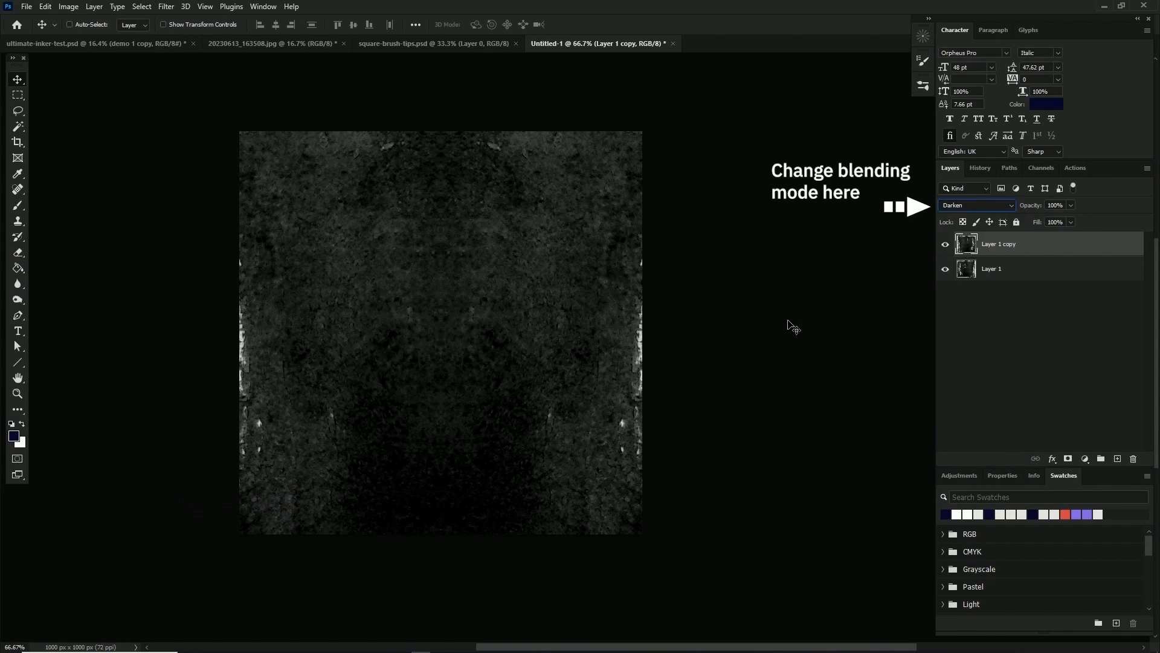
pyautogui.press('ctrl+t')
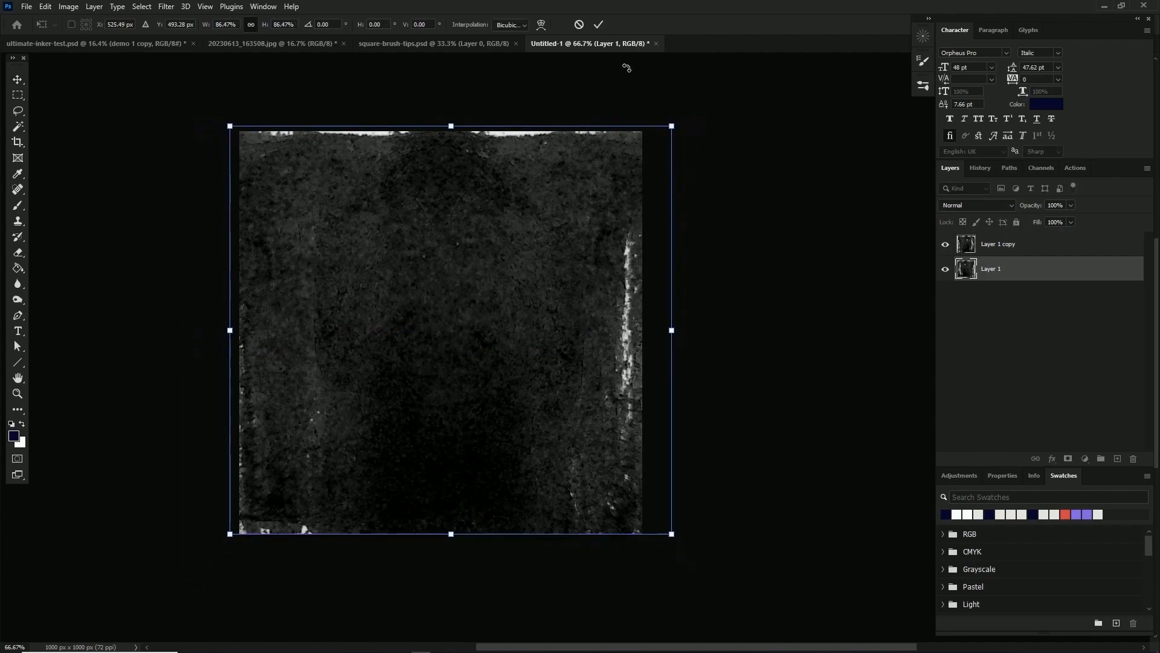
pyautogui.click(599, 24)
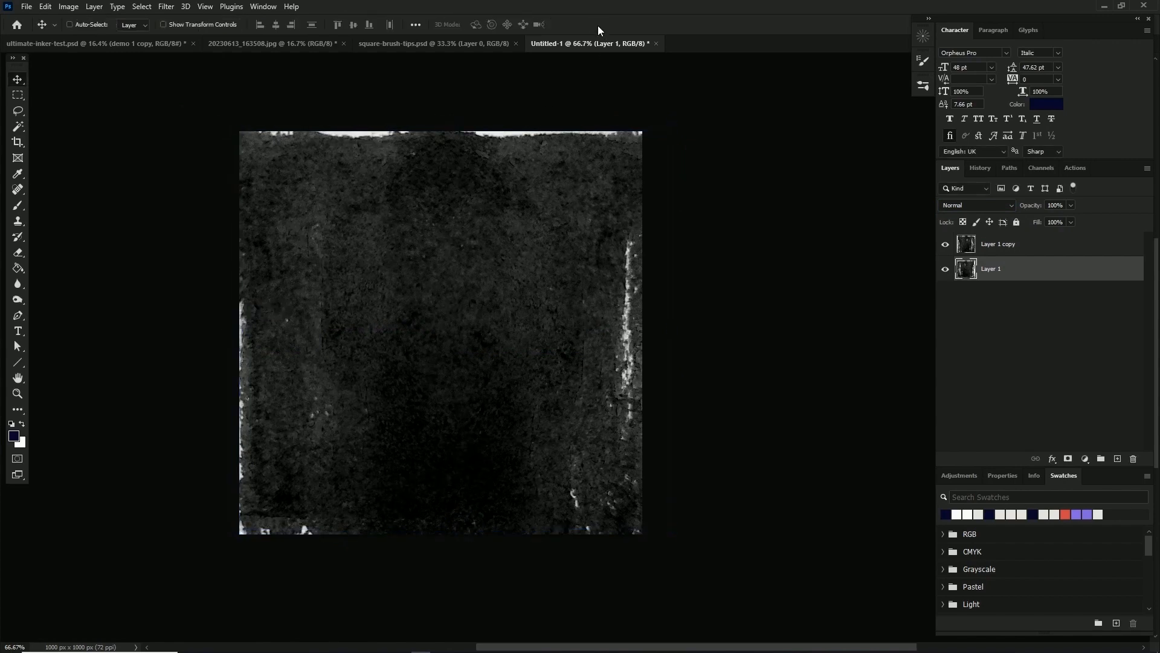
# Merge the two texture layers into one and select the whole canvas for a pattern
pyautogui.click(976, 205)
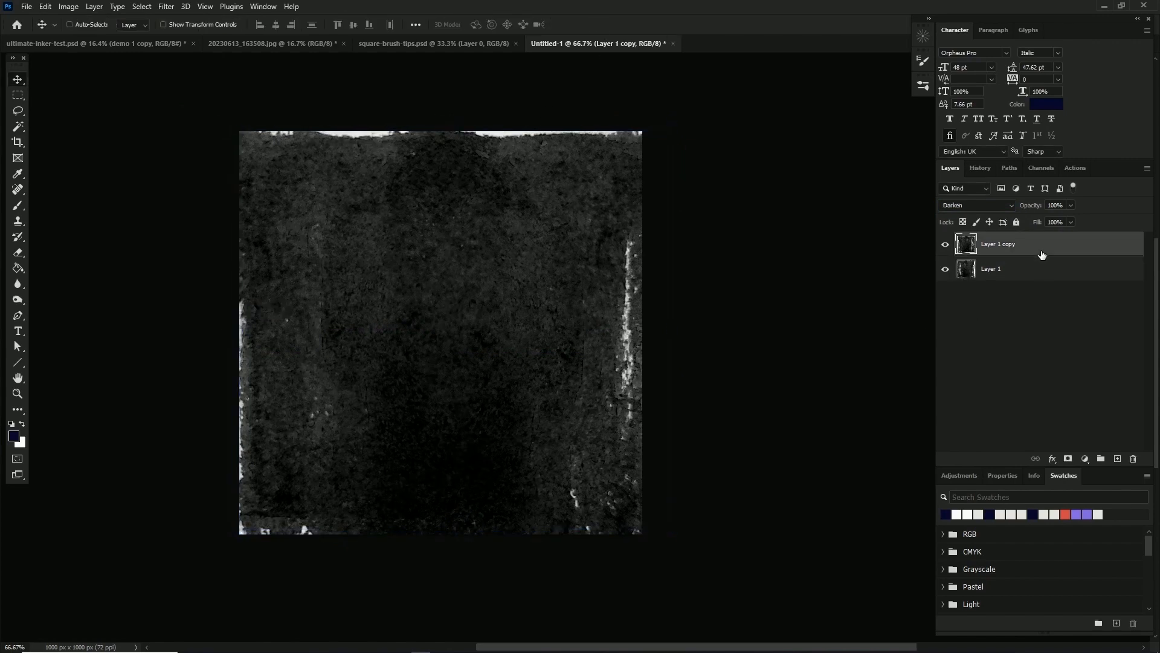
pyautogui.press('ctrl+e')
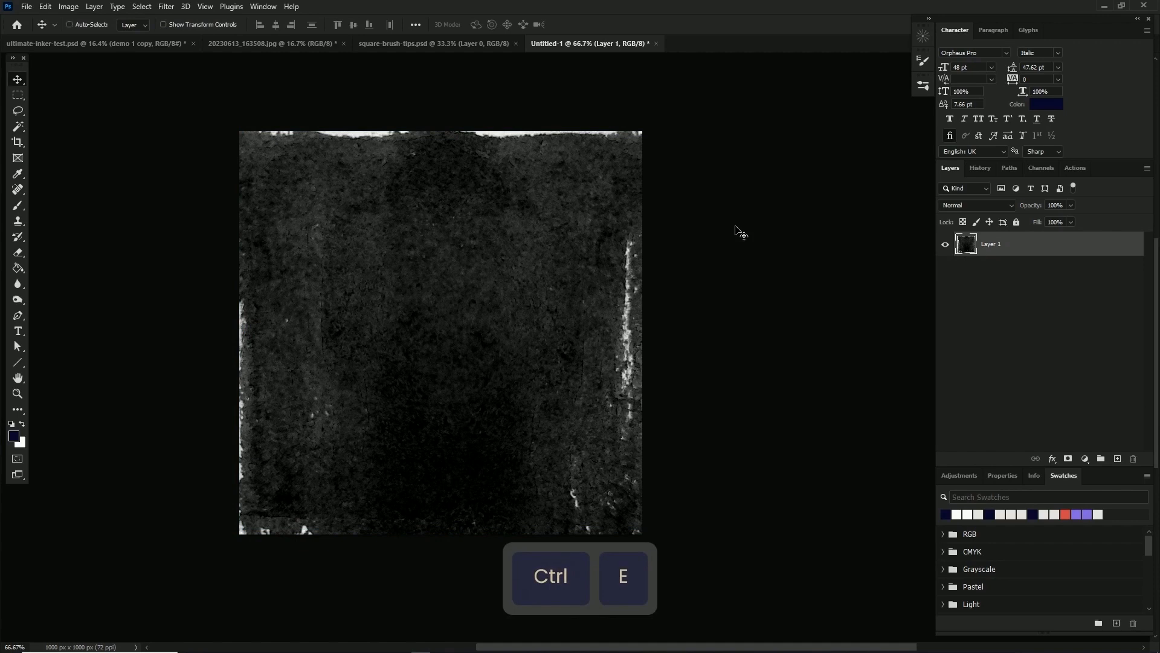
pyautogui.press('ctrl+a')
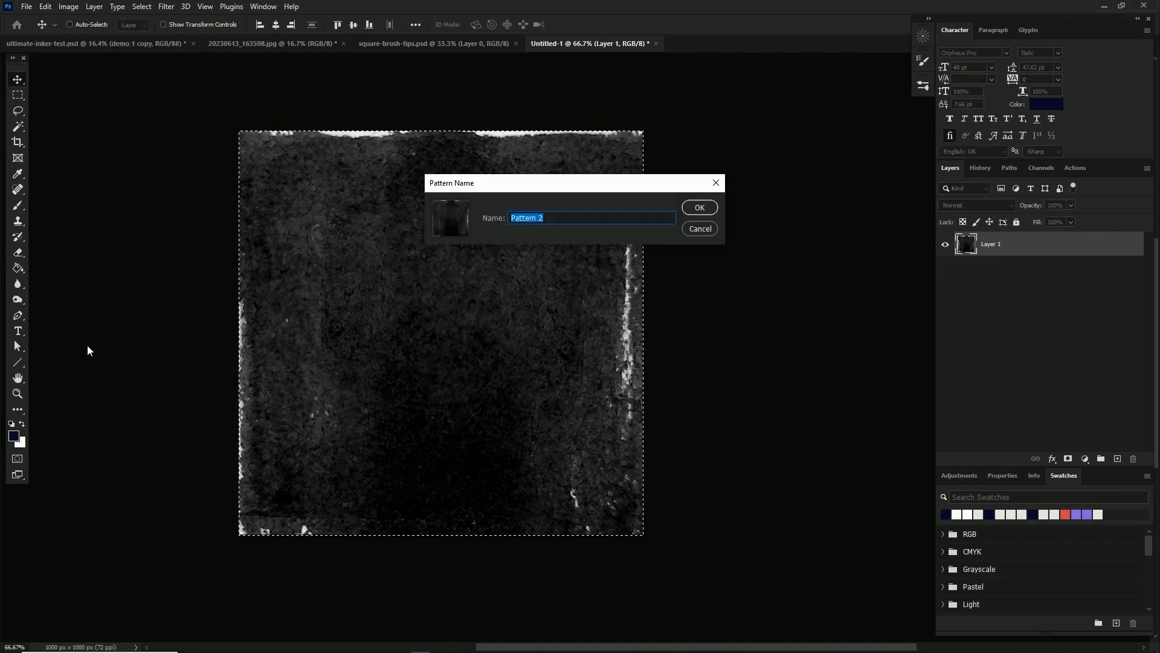
# Save the dark ink texture as a pattern named Ultimate-Inker-Texture
pyautogui.write('Ultimate-Inker-Texture')
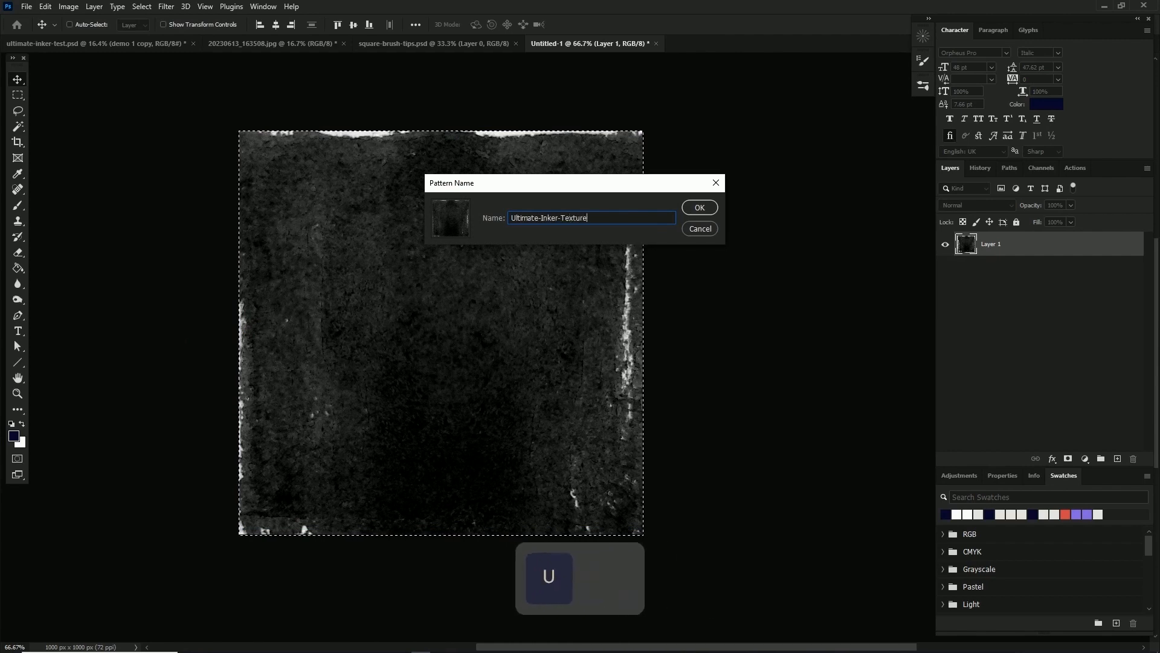
pyautogui.click(698, 206)
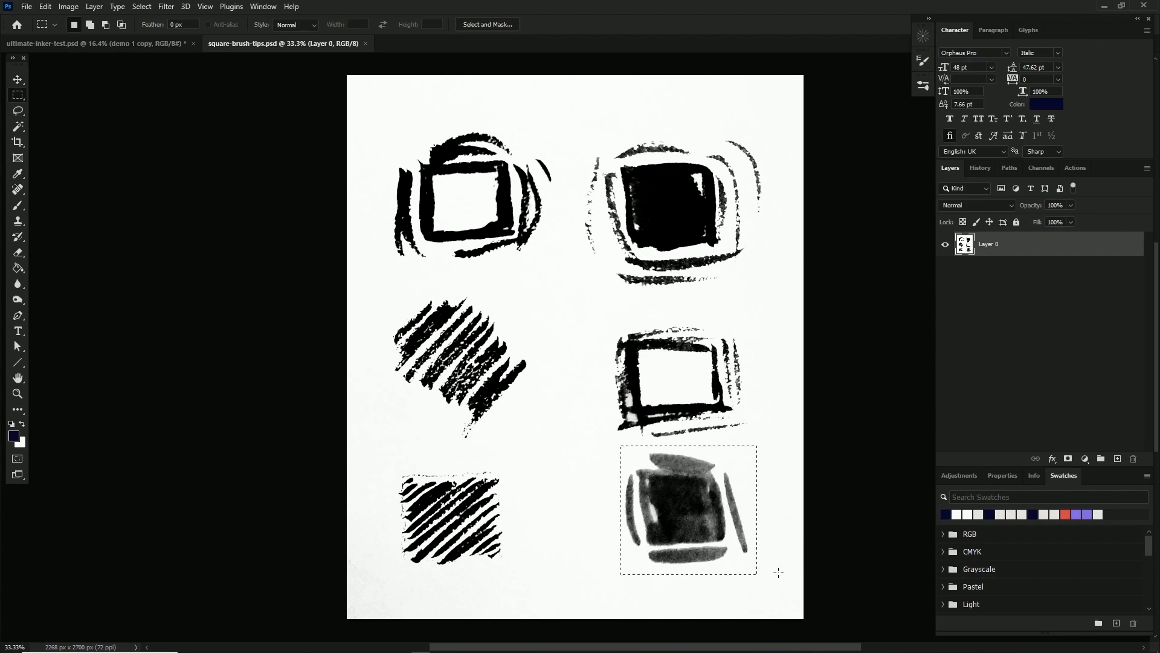
# Copy the bottom-right ink square into a new 500×500 px document and darken it with Curves
pyautogui.press('ctrl+c')
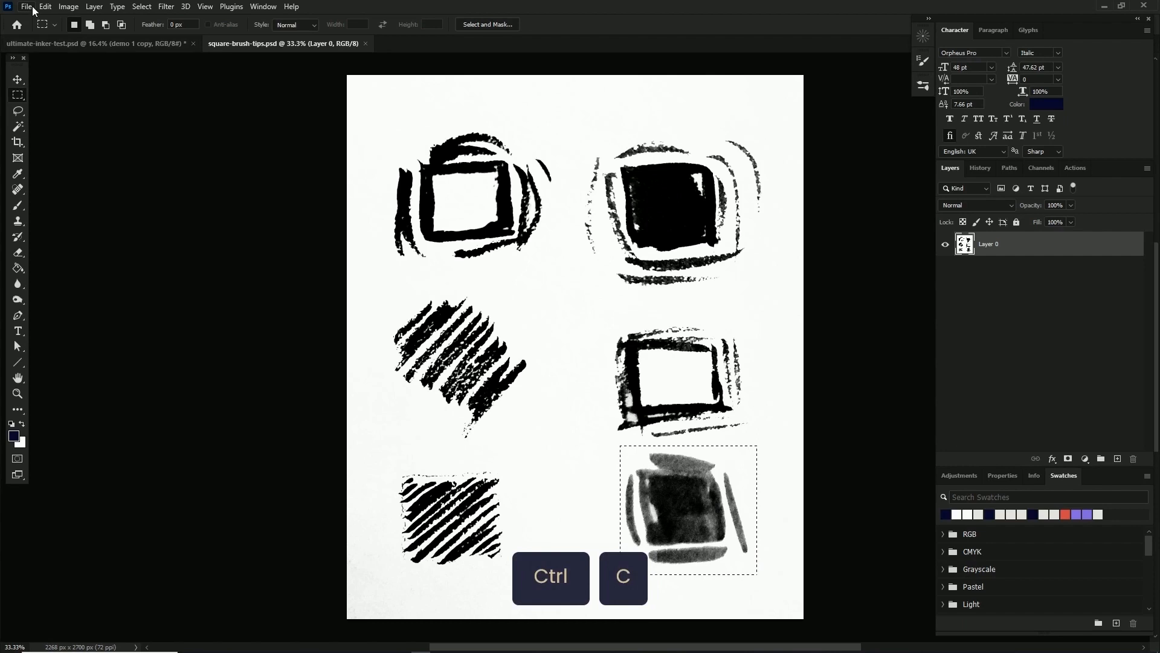
pyautogui.press('ctrl+n')
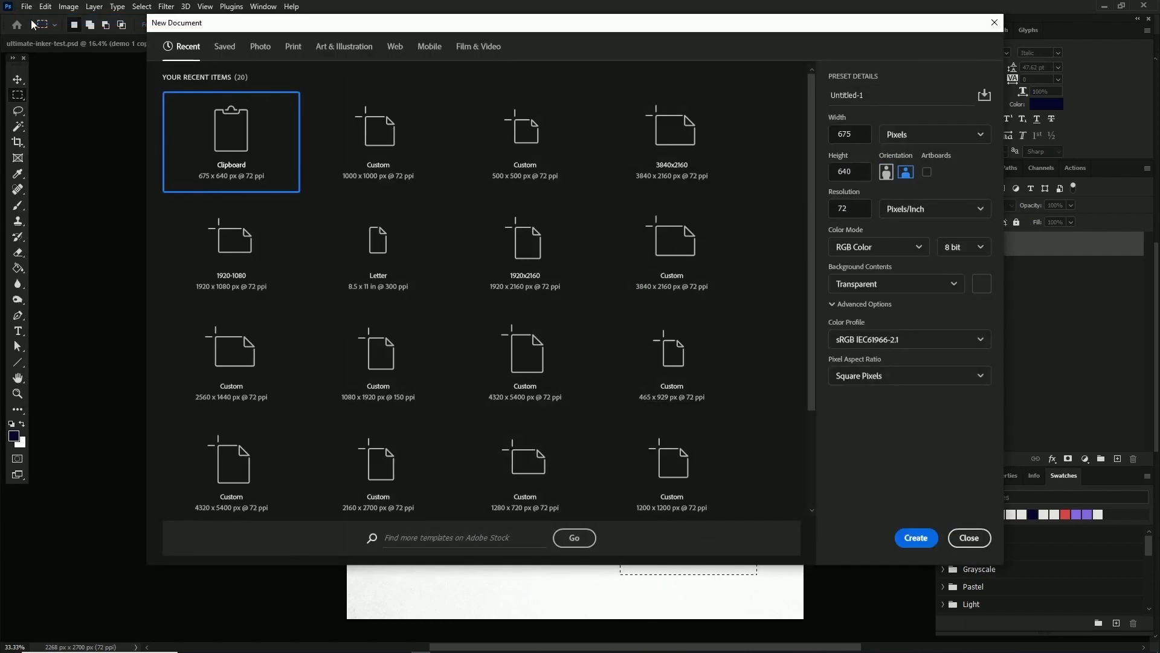
pyautogui.moveTo(549, 142)
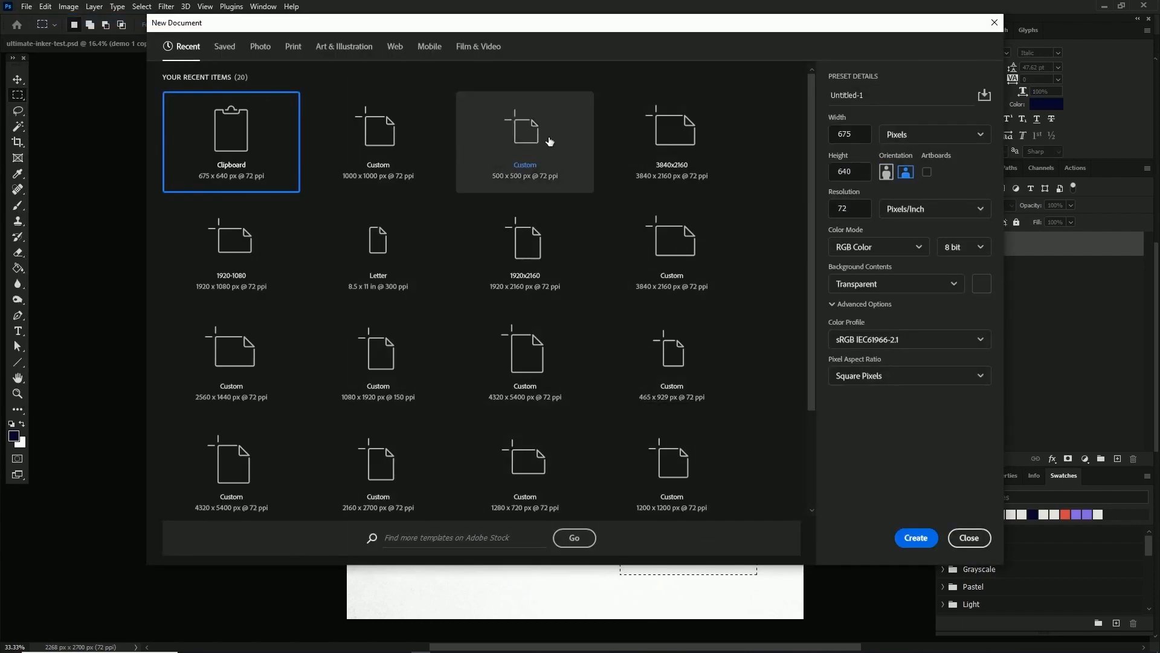
pyautogui.click(524, 142)
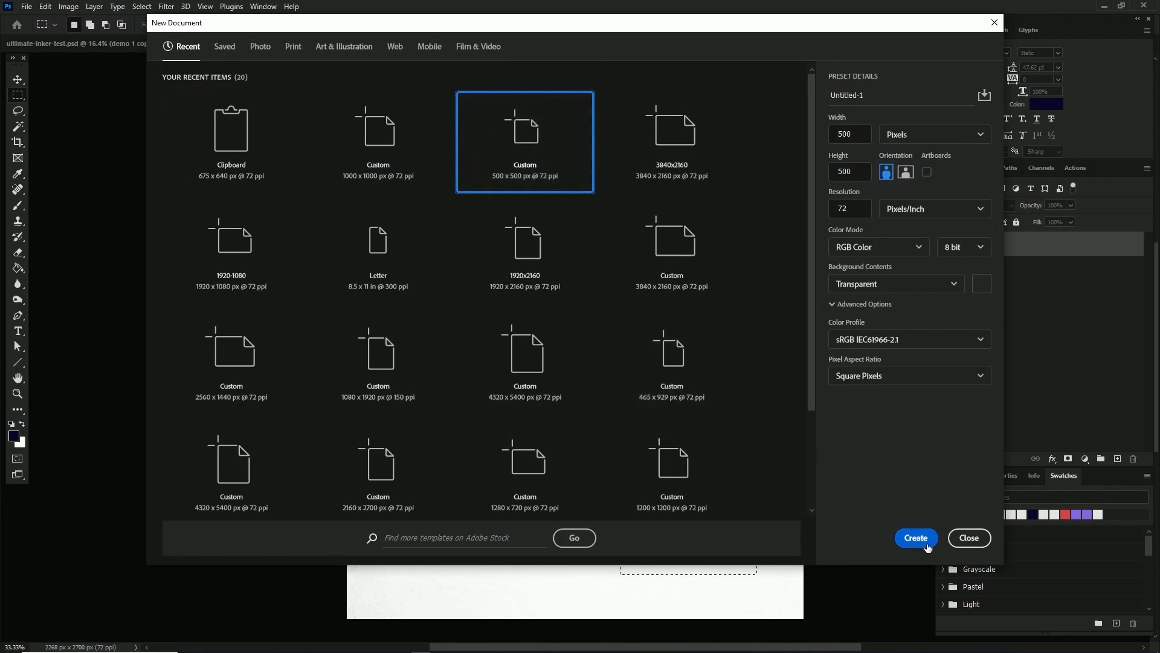
pyautogui.click(915, 537)
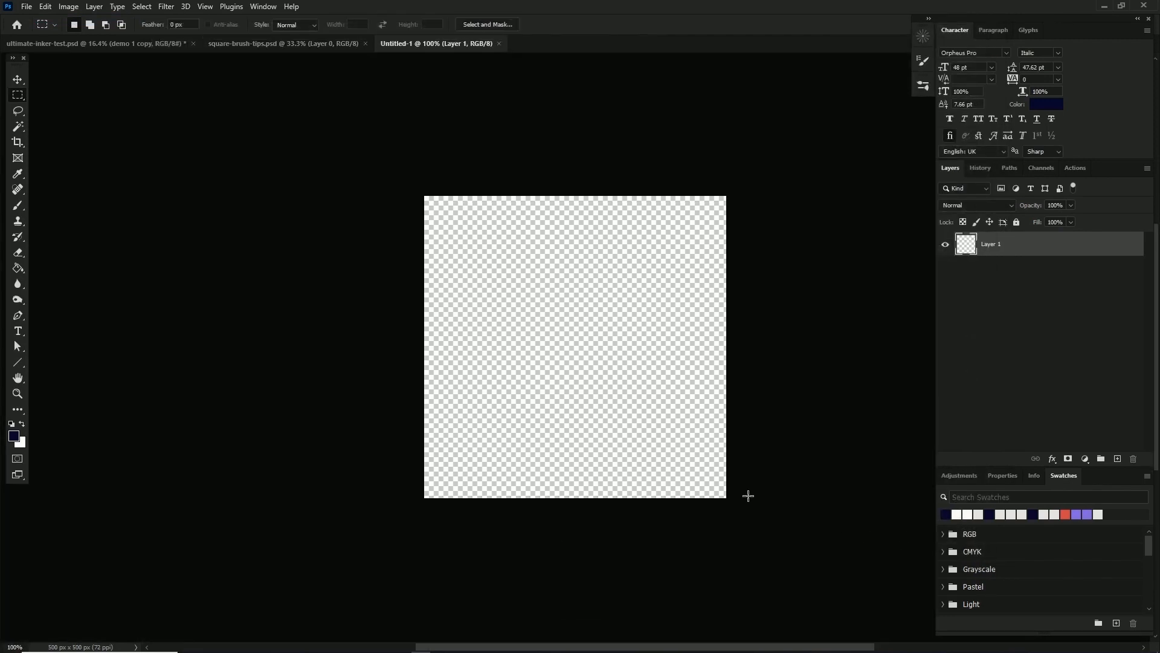
pyautogui.press('ctrl+t')
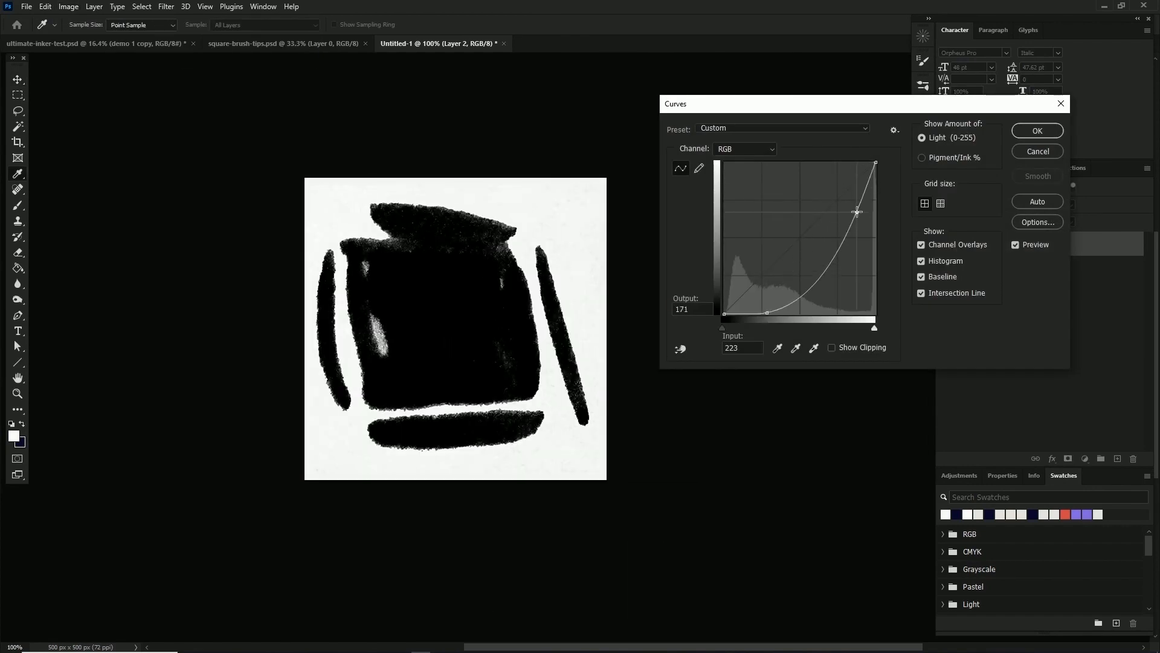
pyautogui.click(1036, 130)
pyautogui.write('Ultimate-Inker-')
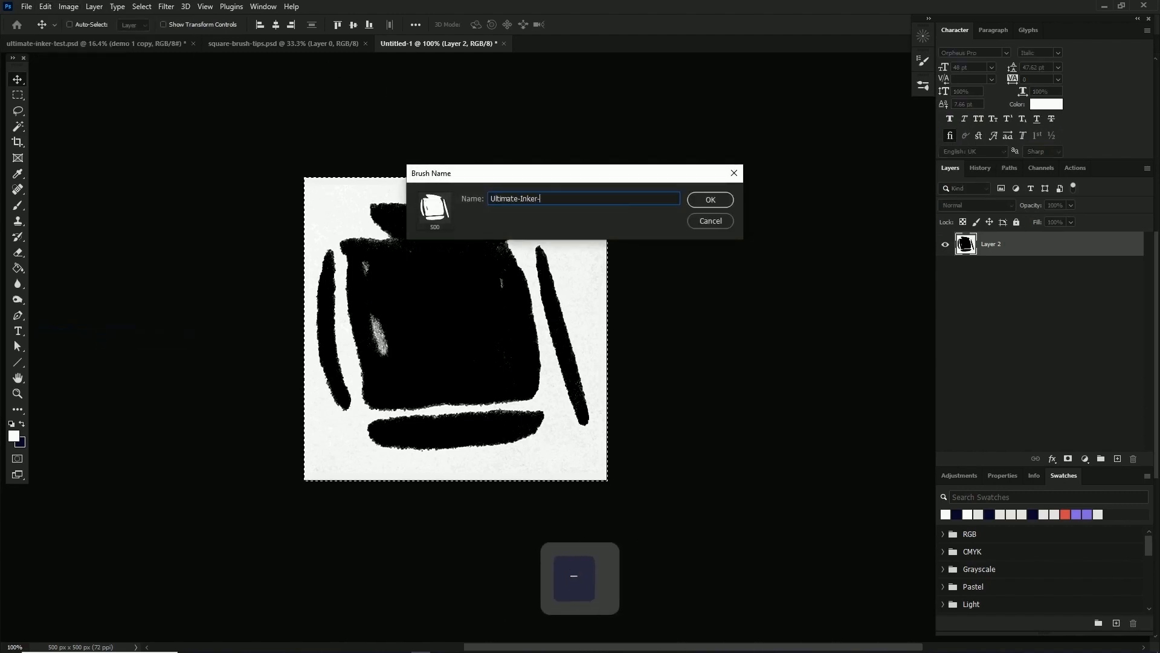
# Save the ink square as a brush preset named Ultimate-Inker-Babee
pyautogui.write('Babee')
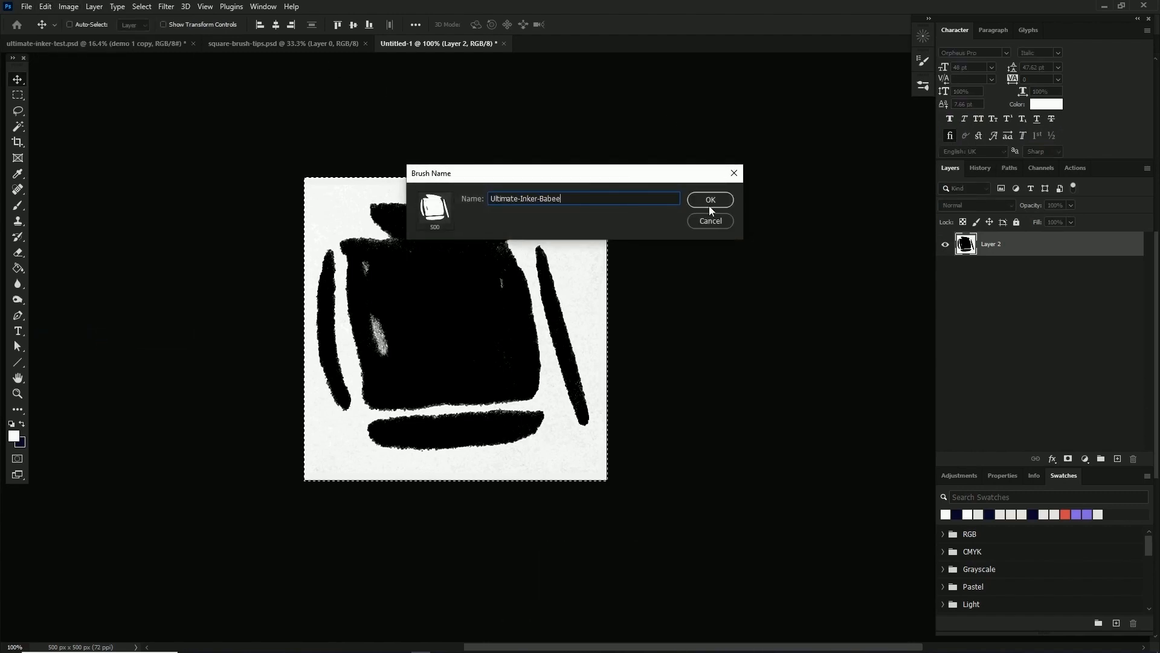
pyautogui.click(710, 199)
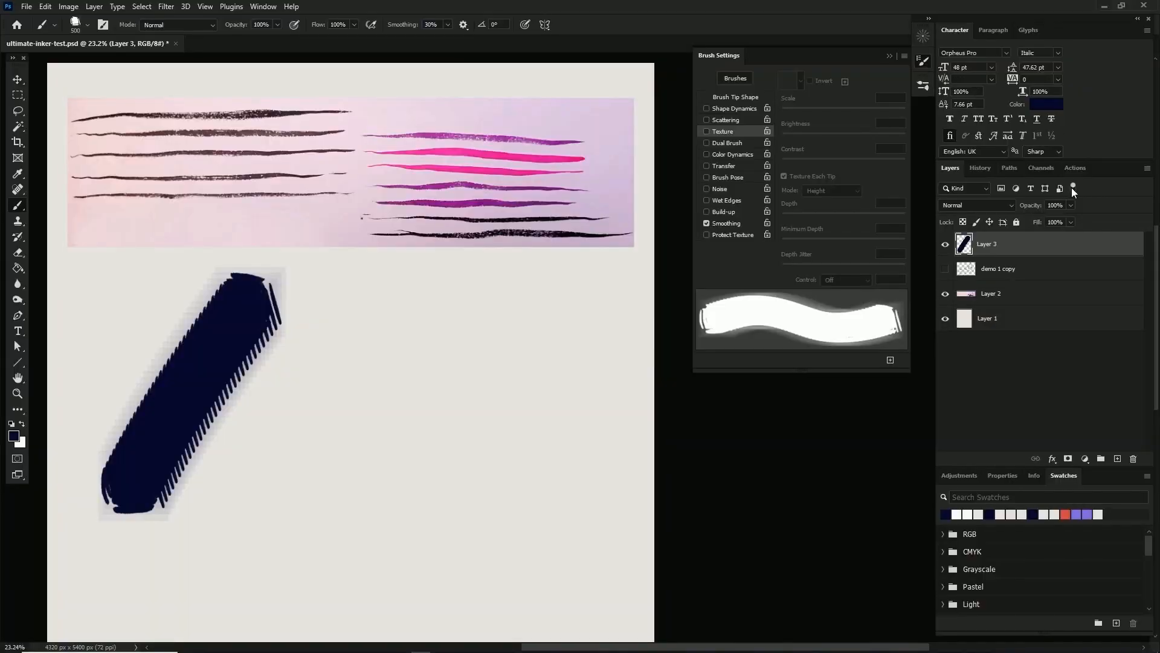
pyautogui.moveTo(1072, 190)
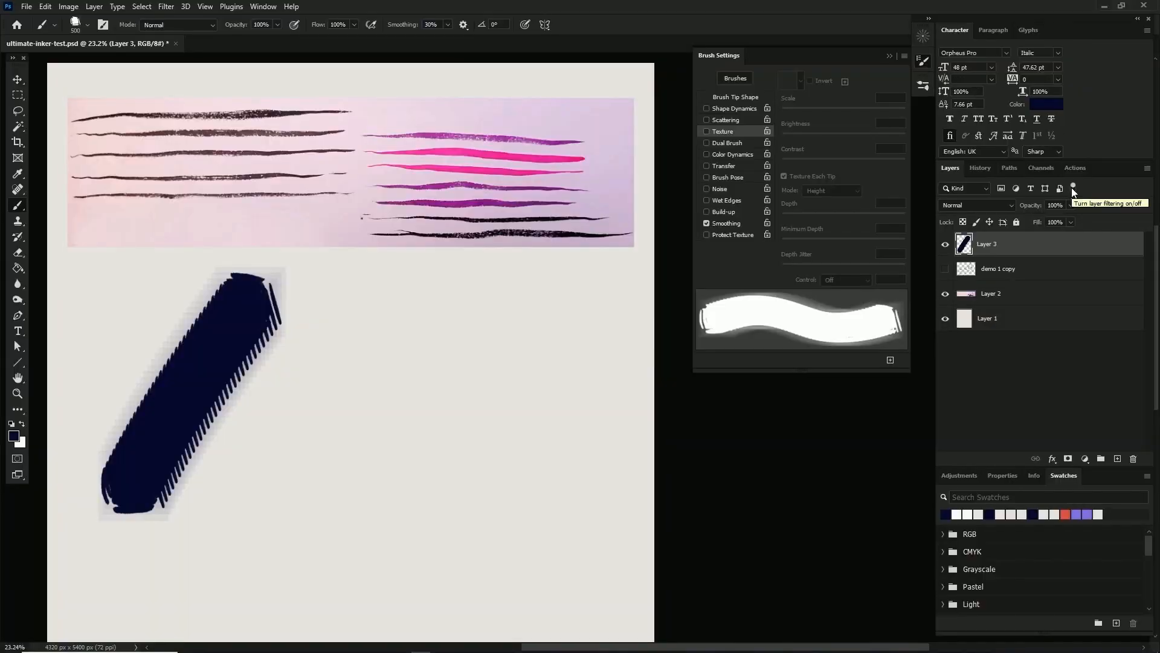
# Set the brush Spacing to 2% in Brush Tip Shape for smoother strokes
pyautogui.click(734, 97)
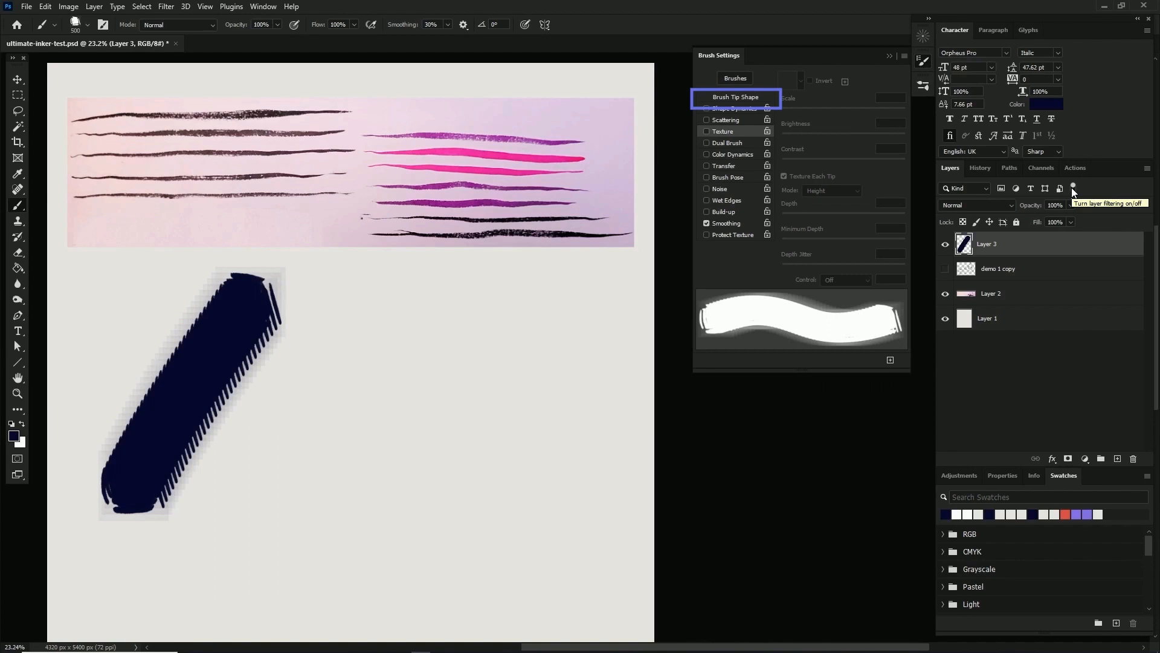
pyautogui.click(733, 97)
pyautogui.write('5')
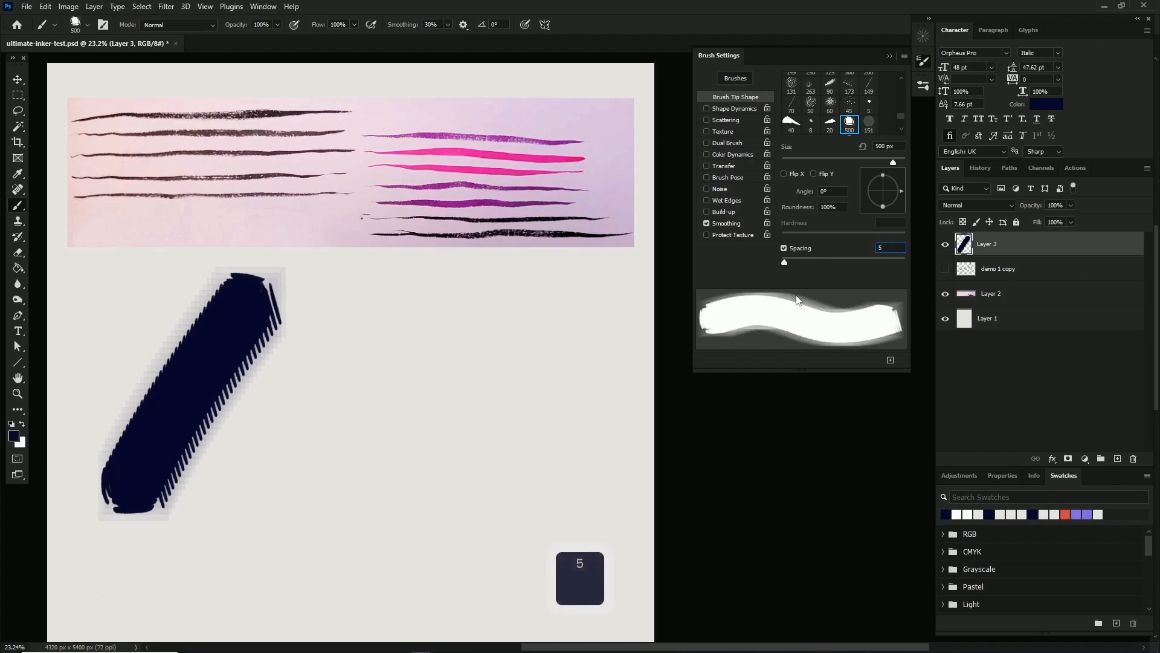
pyautogui.press('Return')
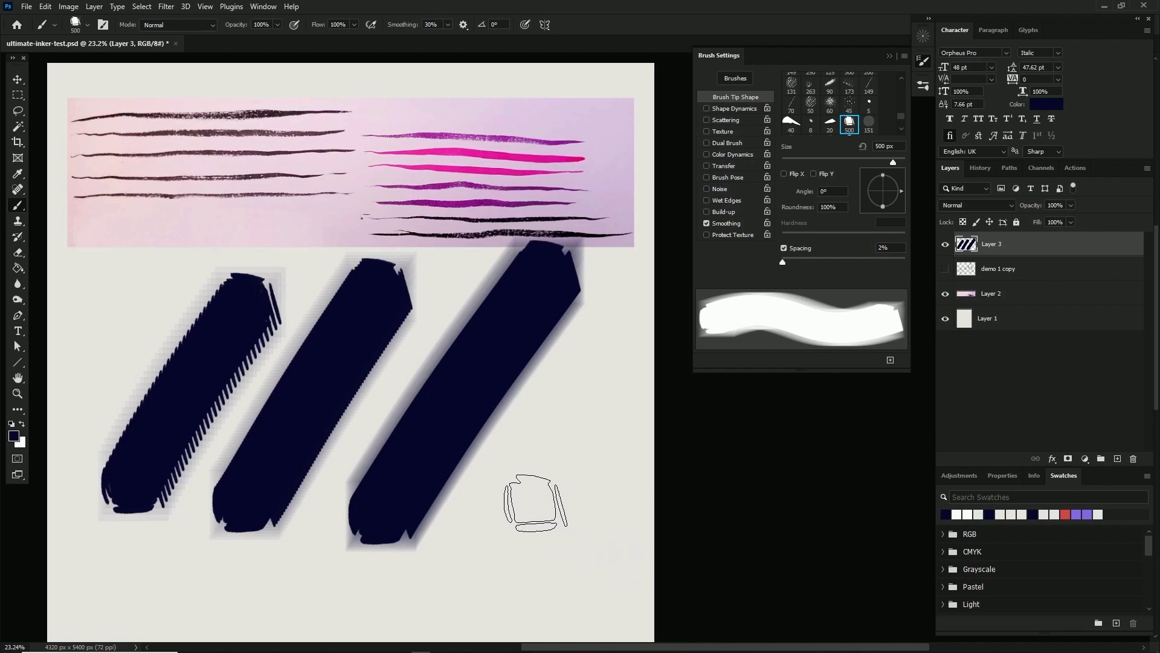
# Zoom in to inspect the test stroke edges, then clear the large test strokes from the canvas
pyautogui.press('z')
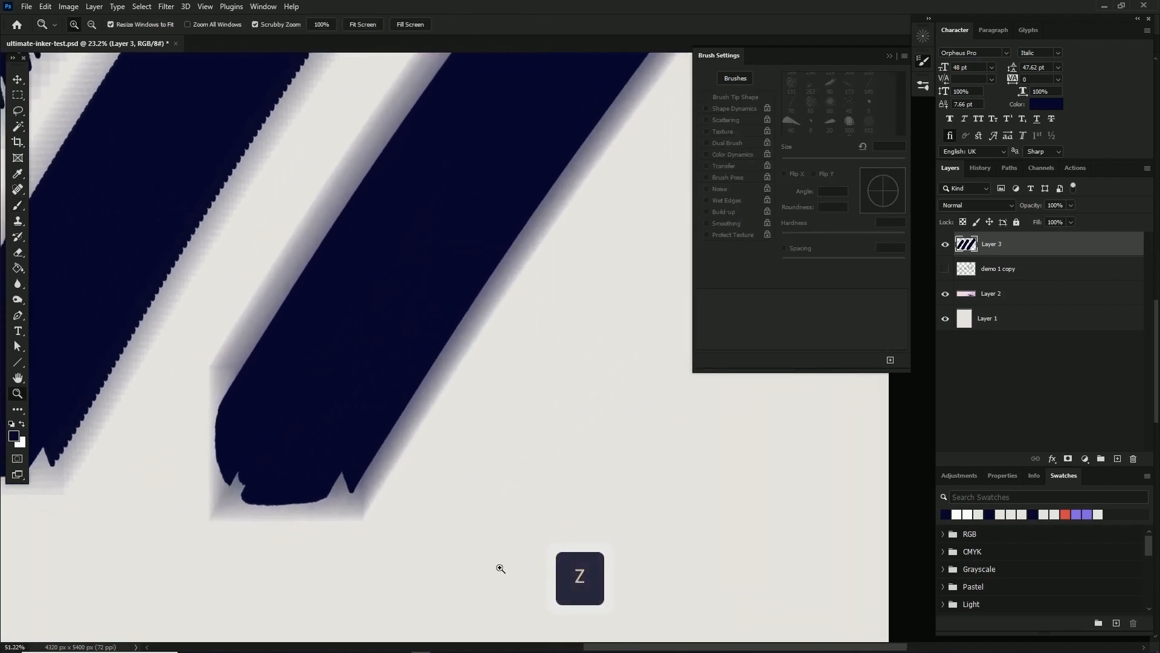
pyautogui.press('space')
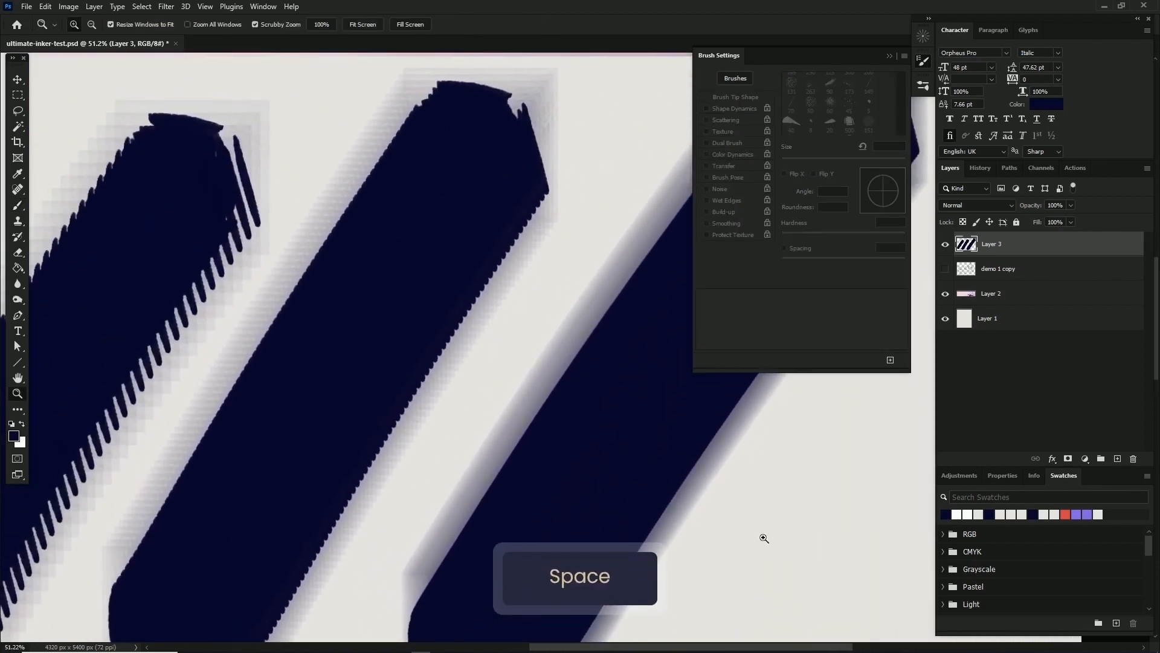
pyautogui.press('space')
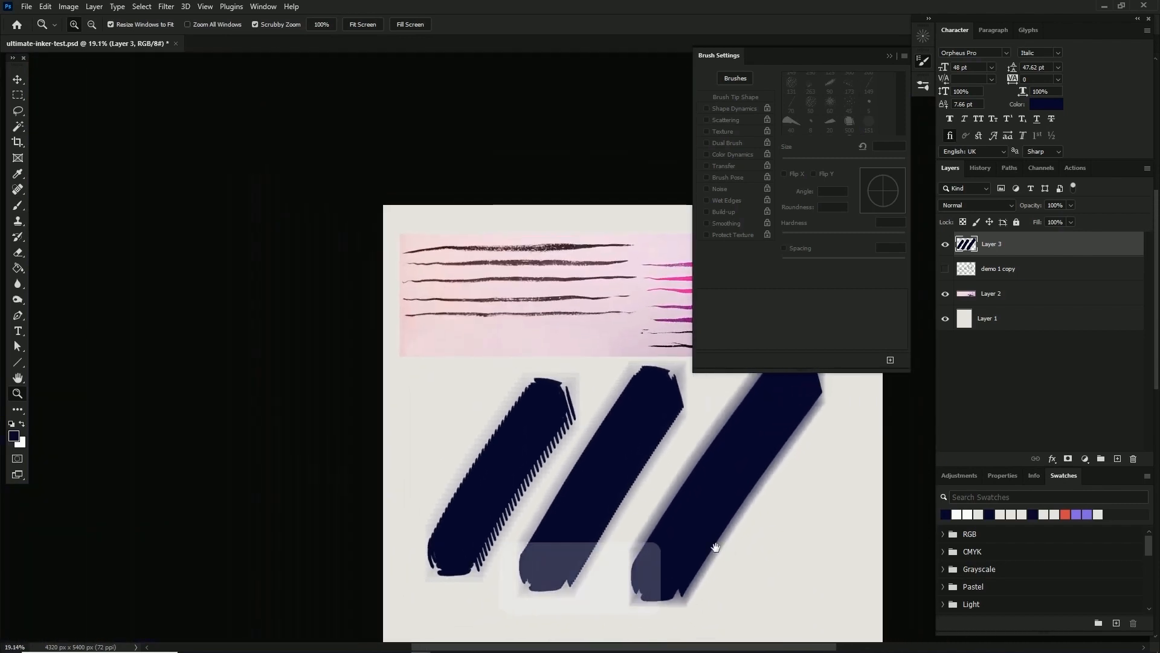
pyautogui.press('space')
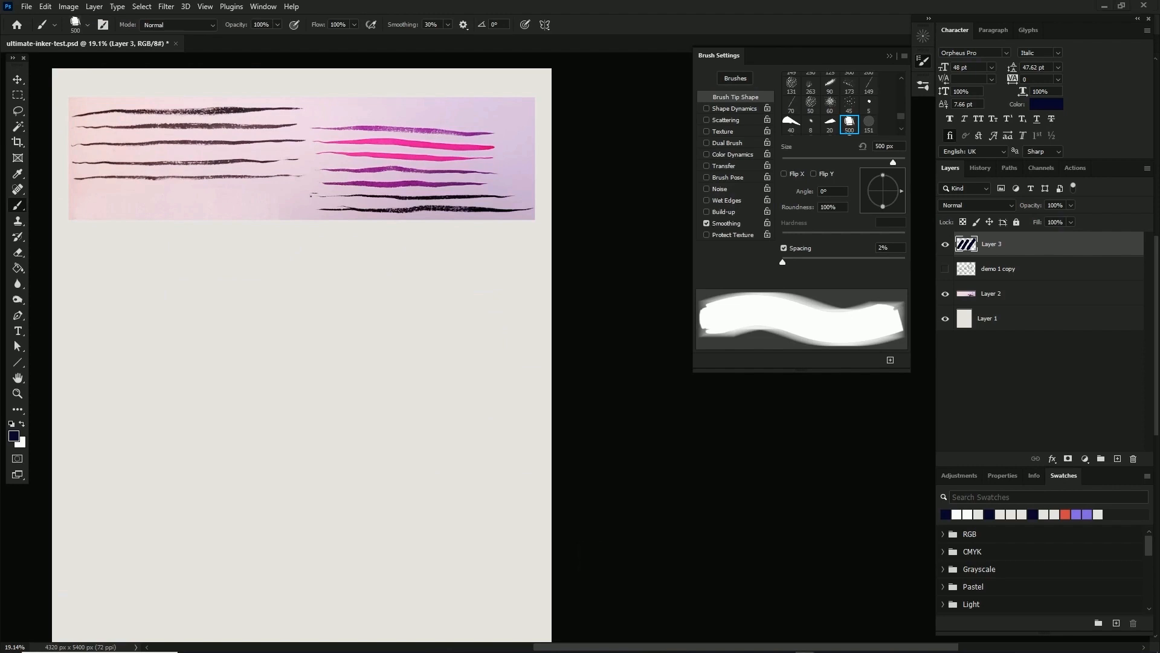
pyautogui.moveTo(630, 230)
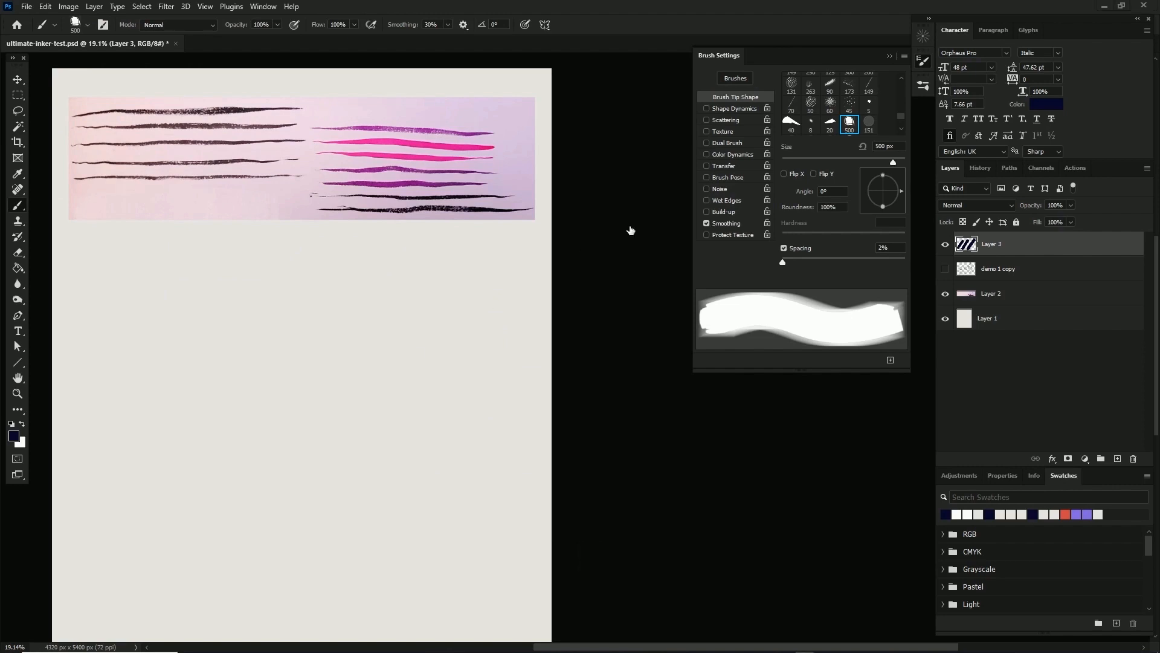
# Enable Shape Dynamics with pen-pressure size and draw thin tapered test lines below the reference strip
pyautogui.click(733, 107)
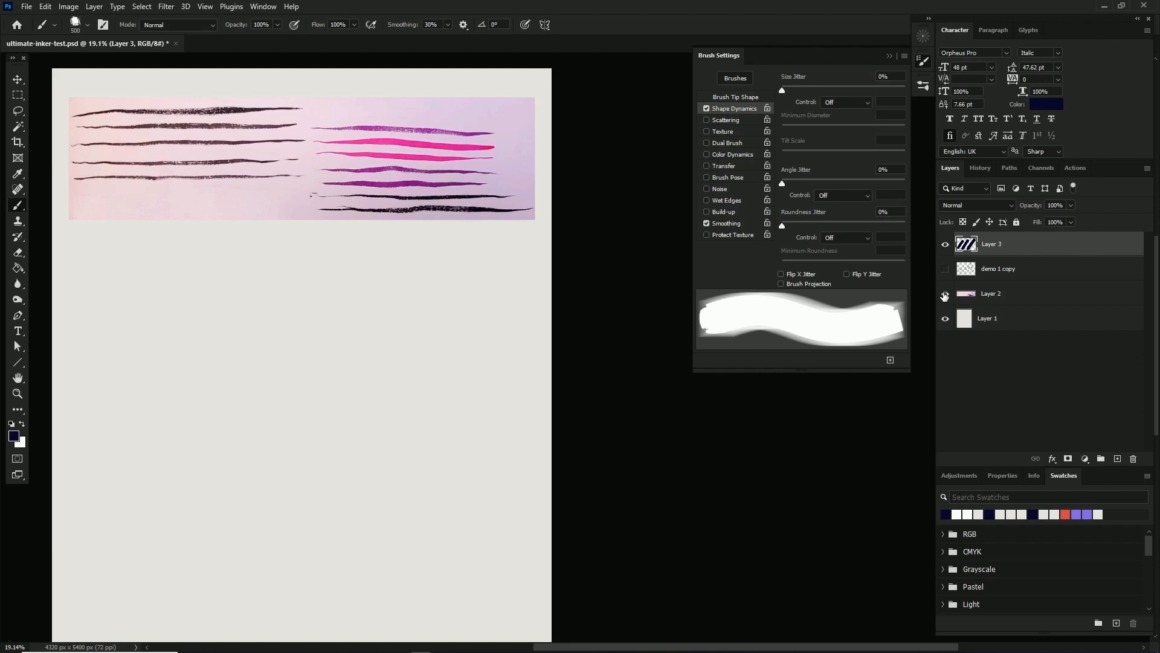
pyautogui.press('[')
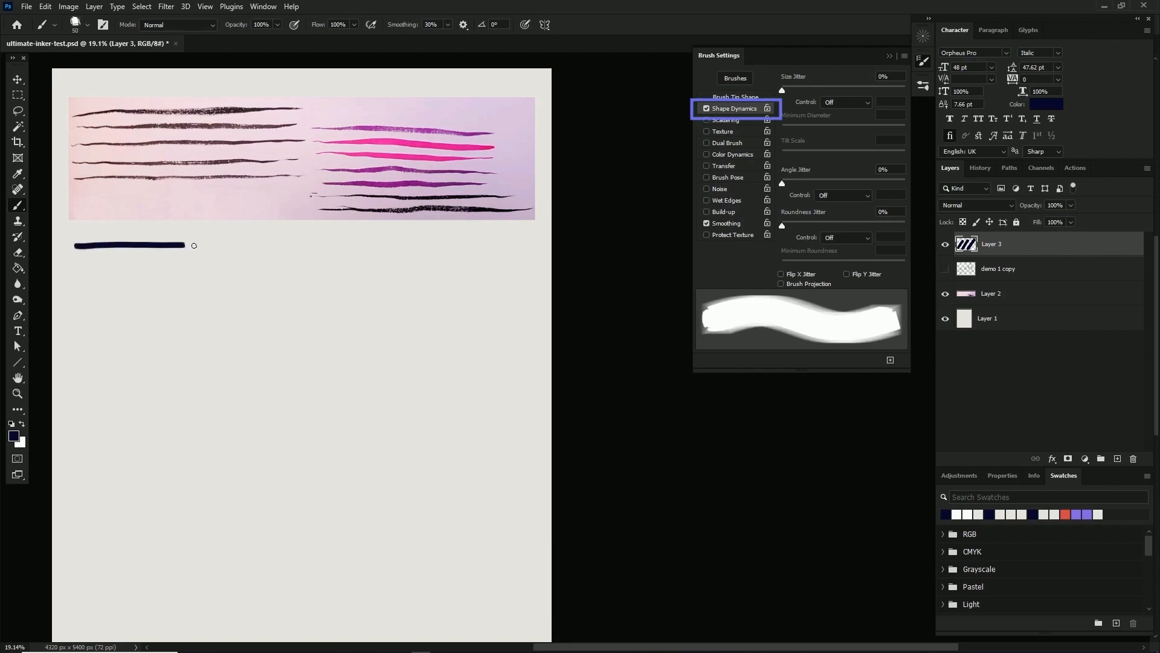
pyautogui.moveTo(185, 246); pyautogui.dragTo(303, 242)
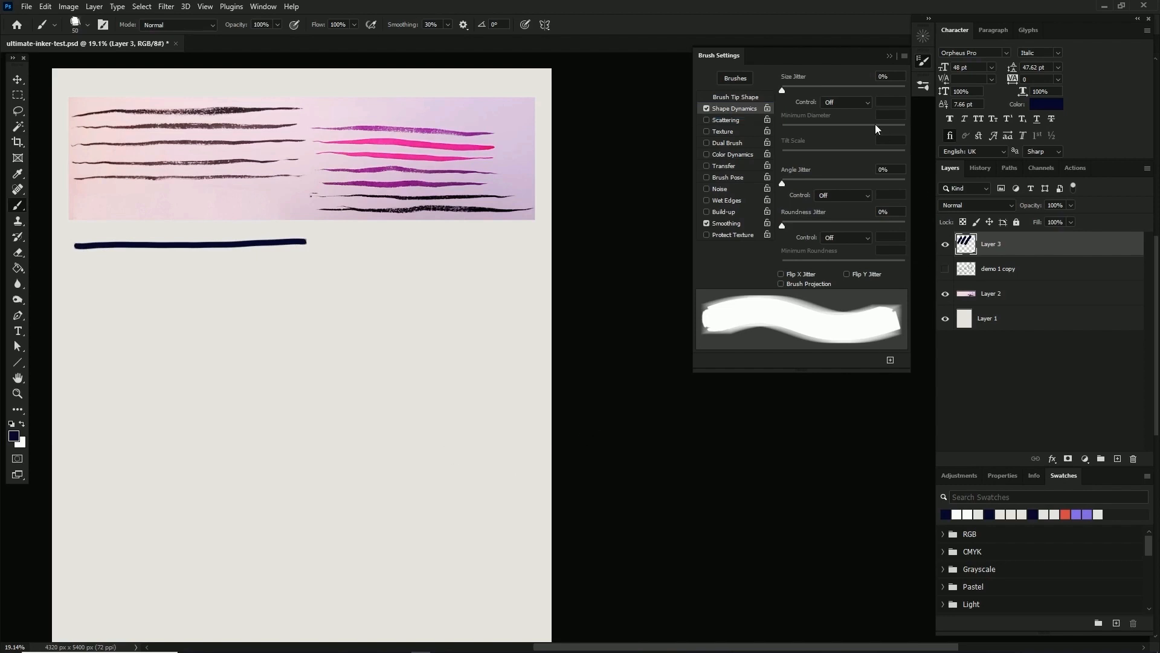
pyautogui.click(846, 102)
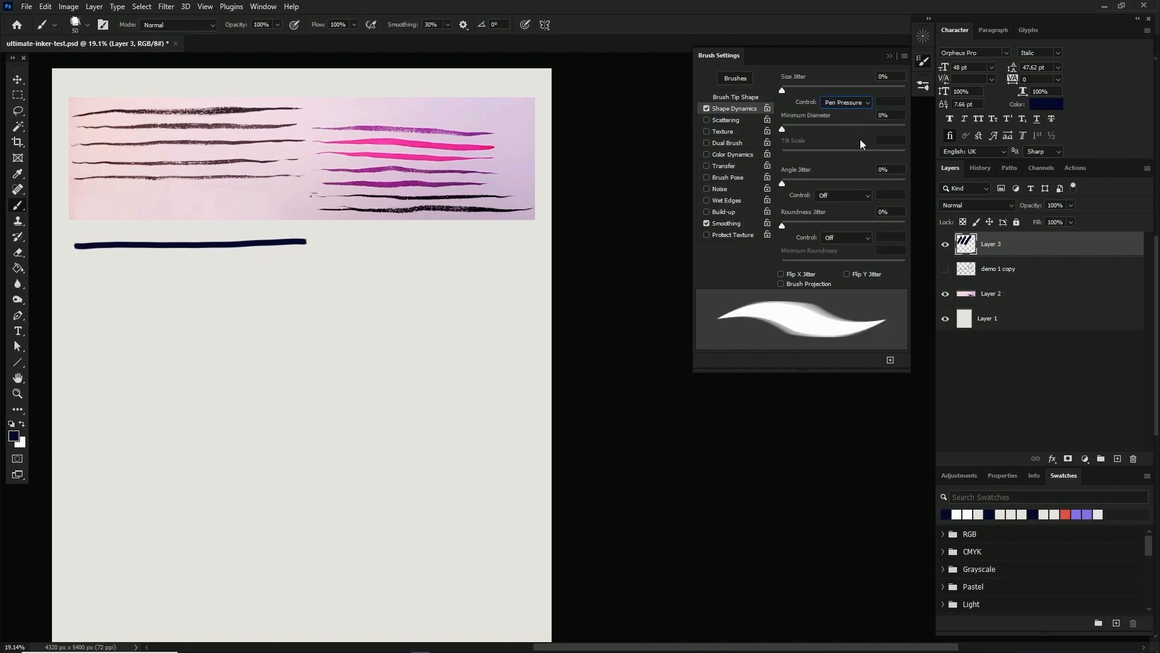
pyautogui.moveTo(854, 138)
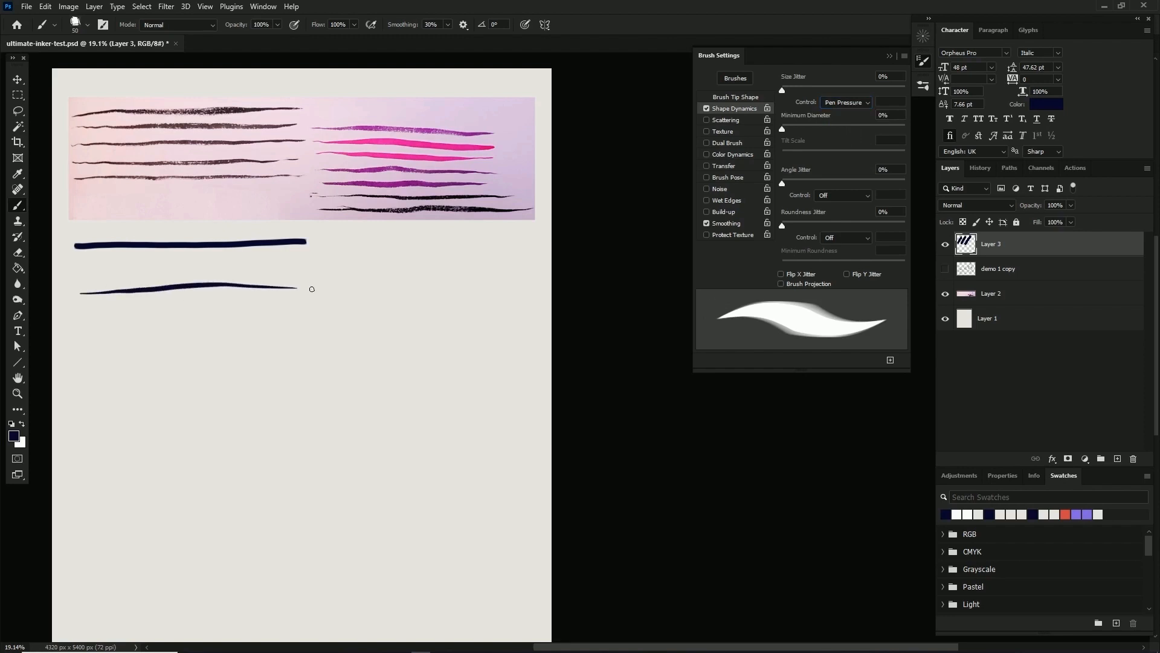
pyautogui.moveTo(362, 289)
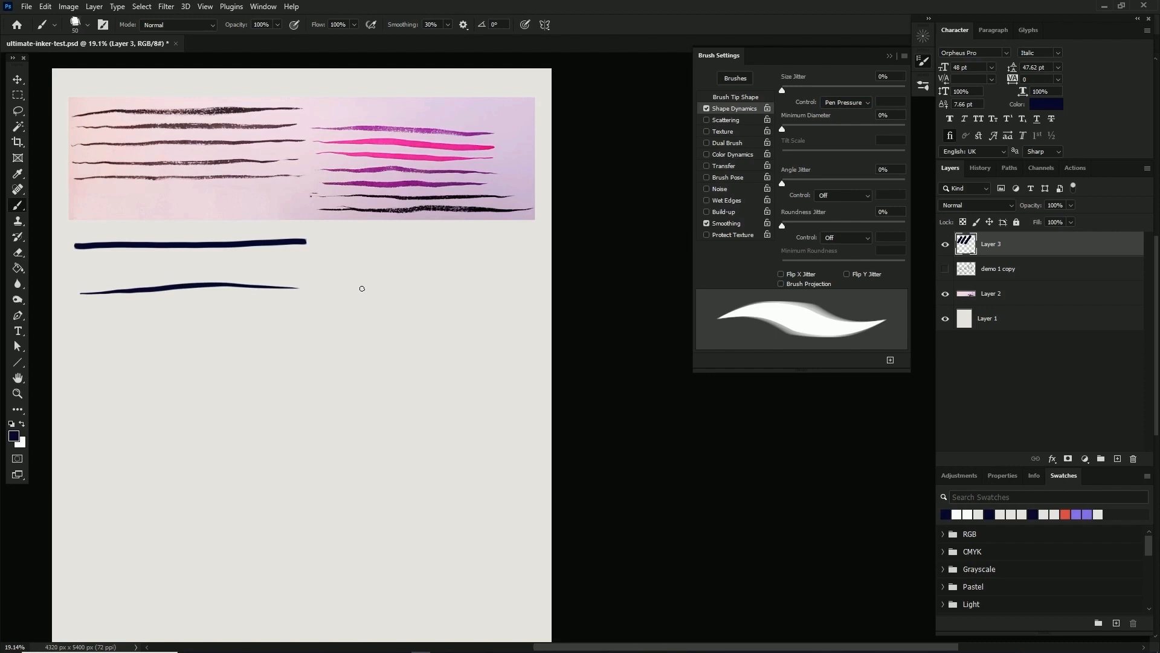
pyautogui.write('0')
pyautogui.press('enter')
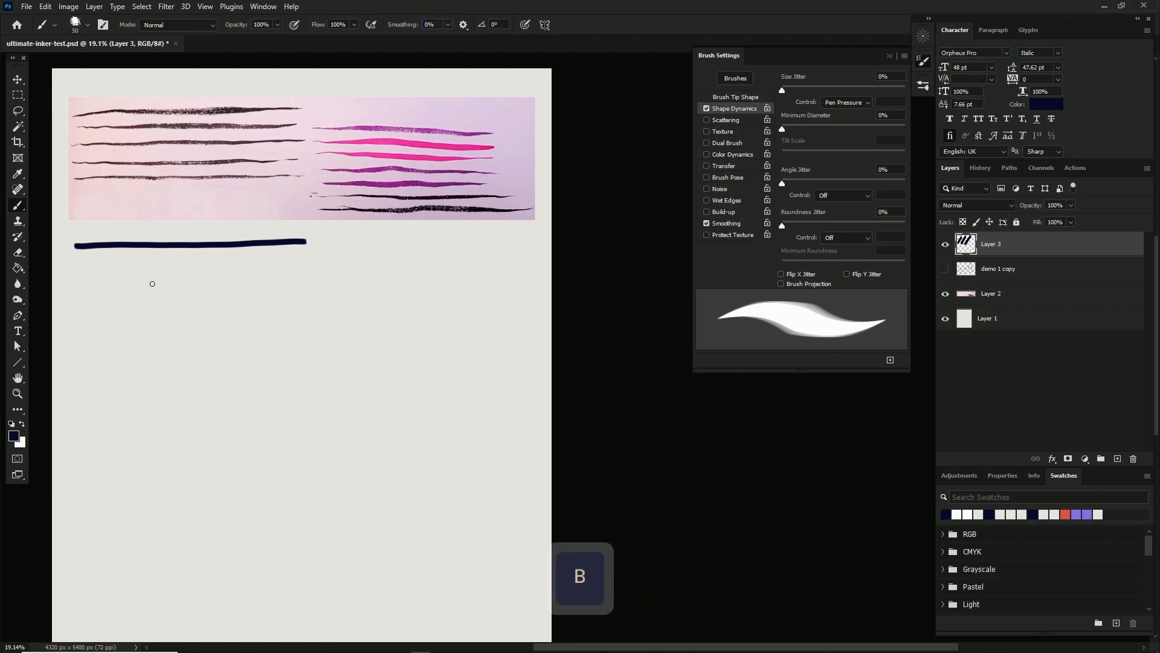
pyautogui.moveTo(77, 281); pyautogui.dragTo(299, 279)
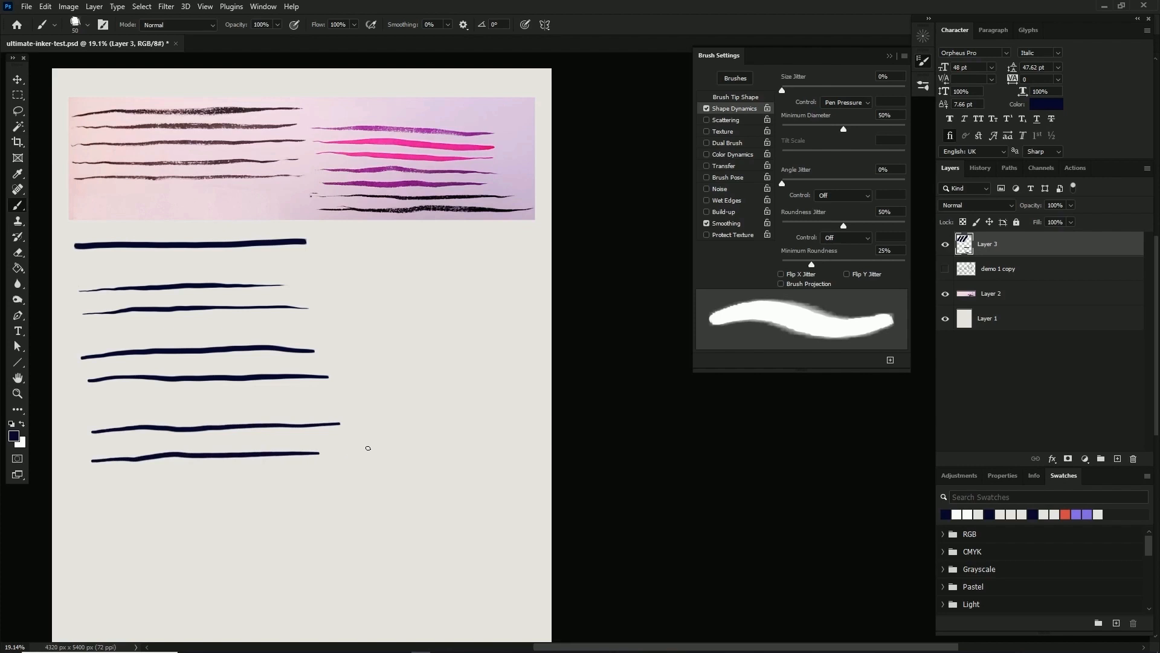
# Zoom in on the tapered test lines, then clear them from the canvas
pyautogui.click(16, 392)
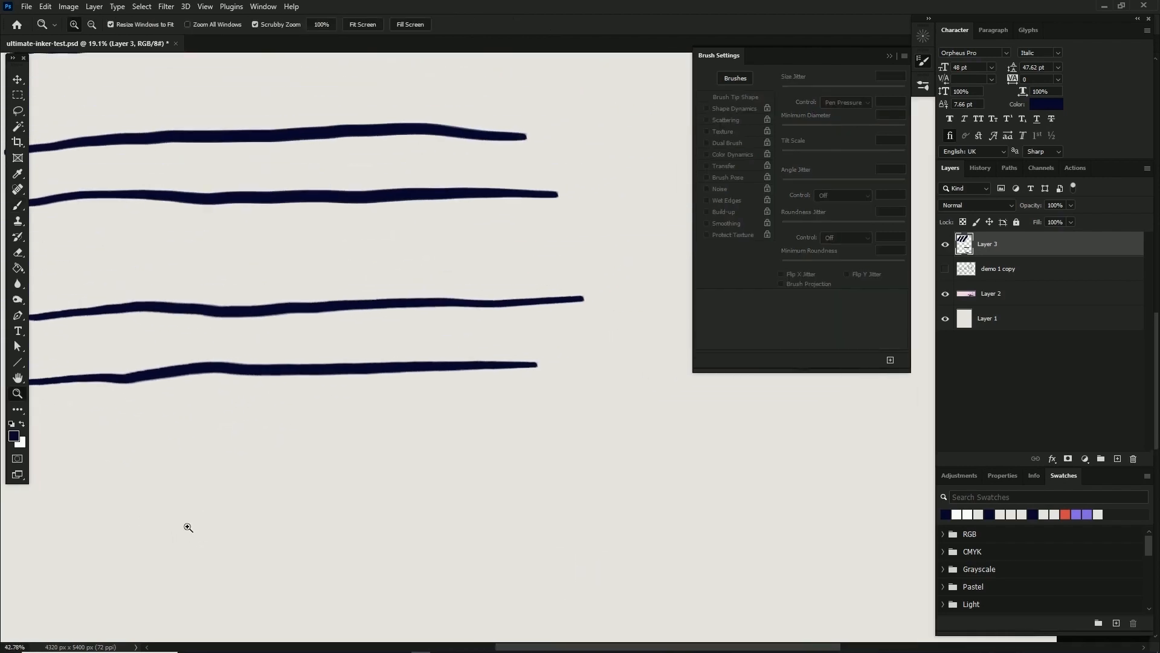
pyautogui.press('b')
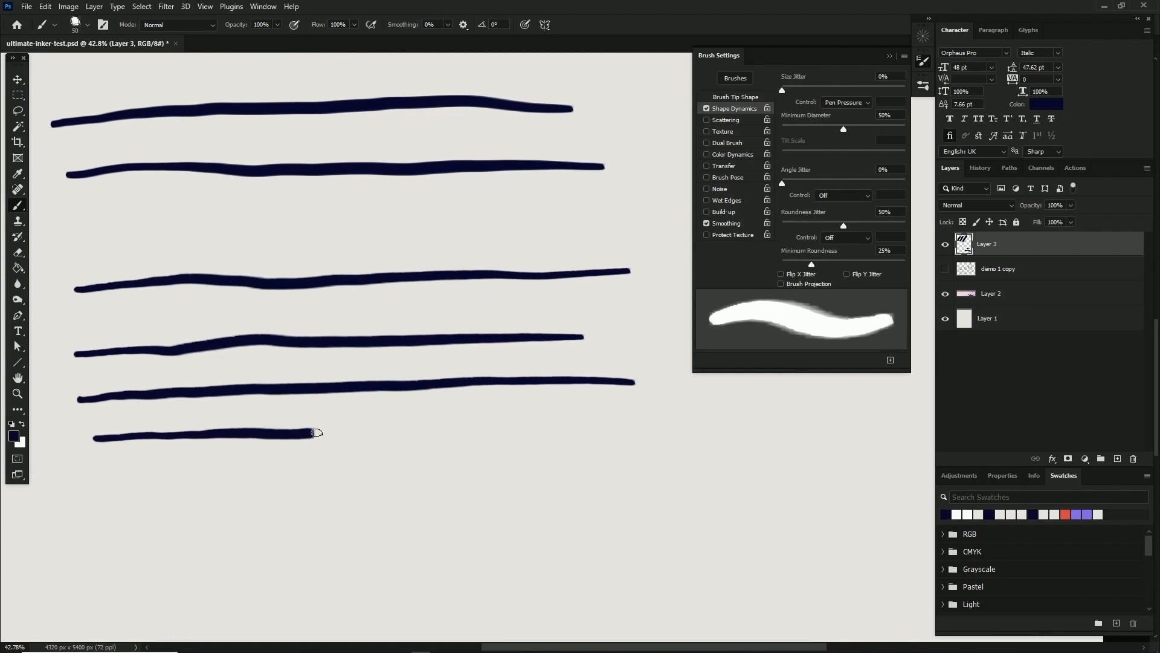
pyautogui.press('z')
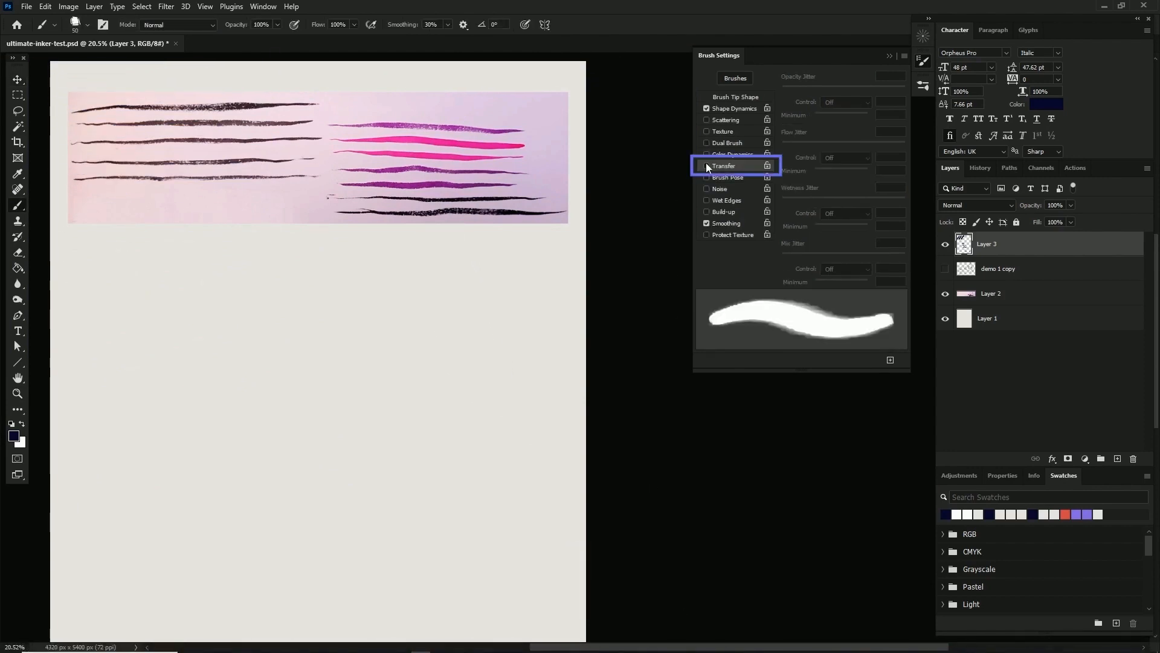
# Enable Transfer with opacity following pen pressure and draw two fading test lines
pyautogui.click(706, 166)
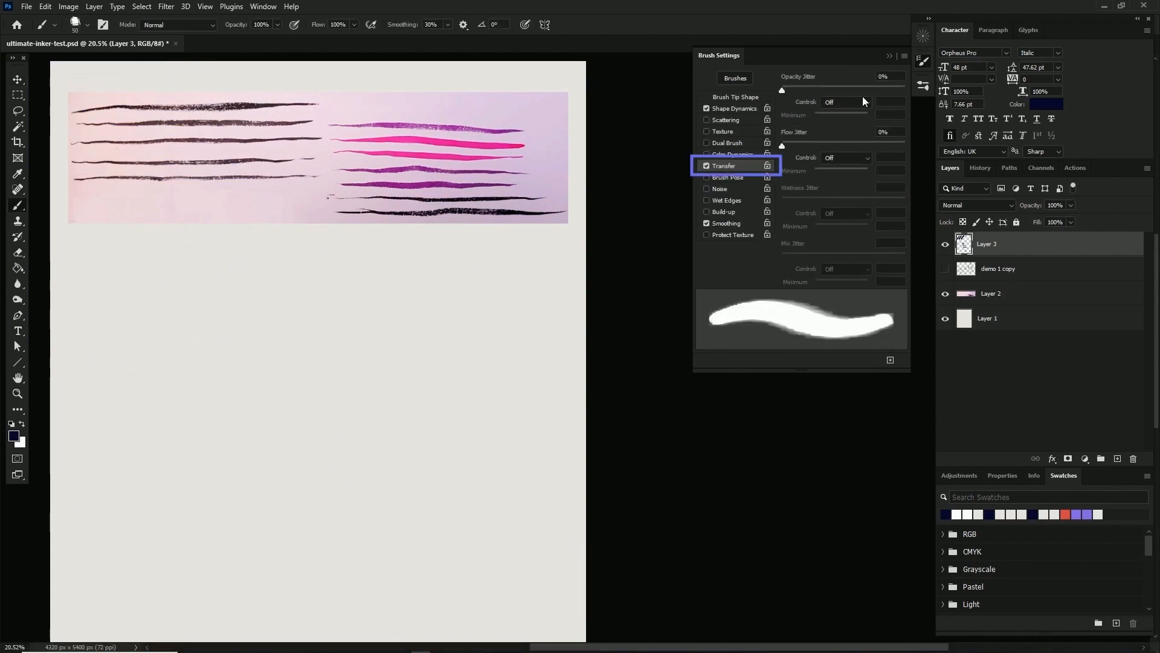
pyautogui.click(843, 101)
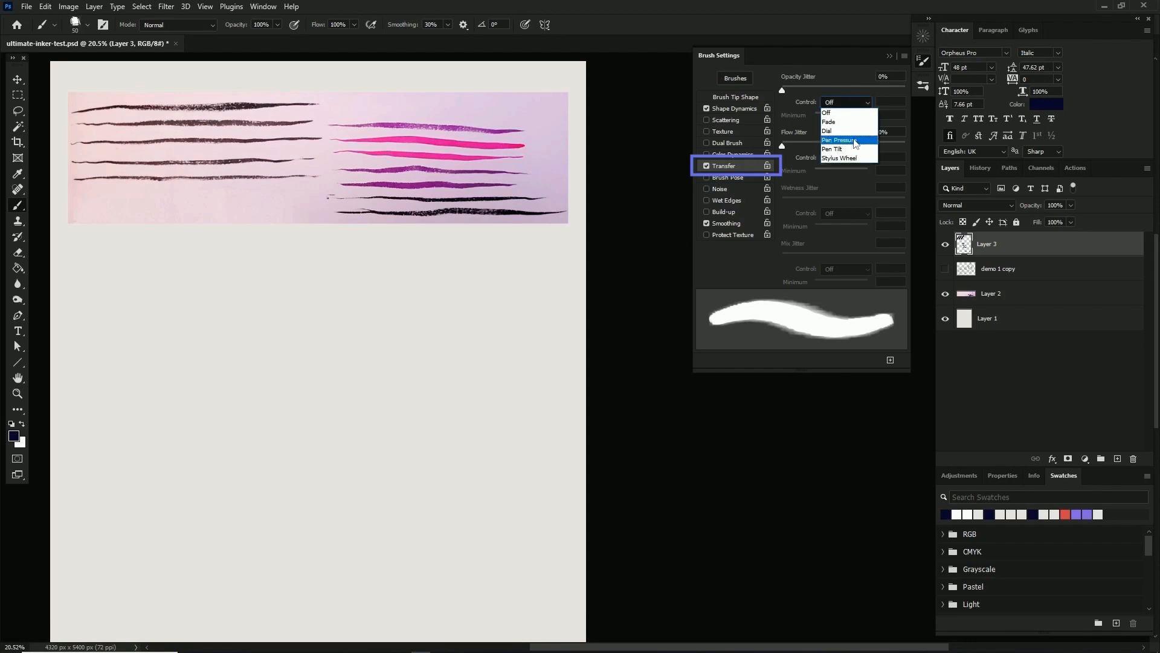
pyautogui.click(841, 140)
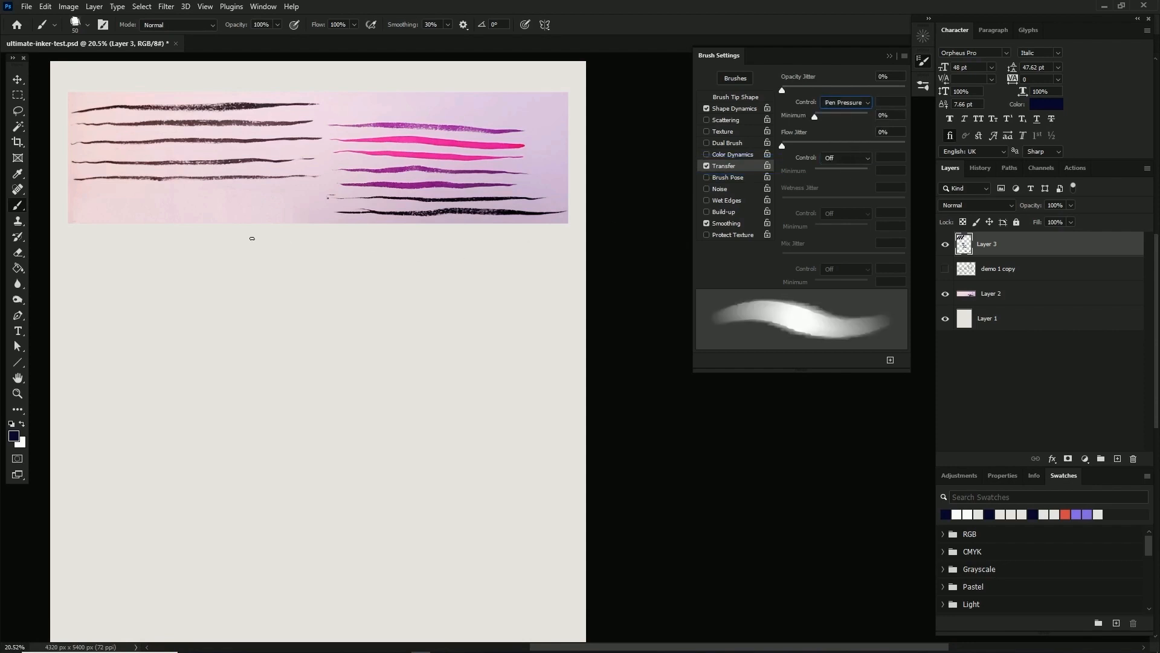
pyautogui.moveTo(76, 248); pyautogui.dragTo(106, 247)
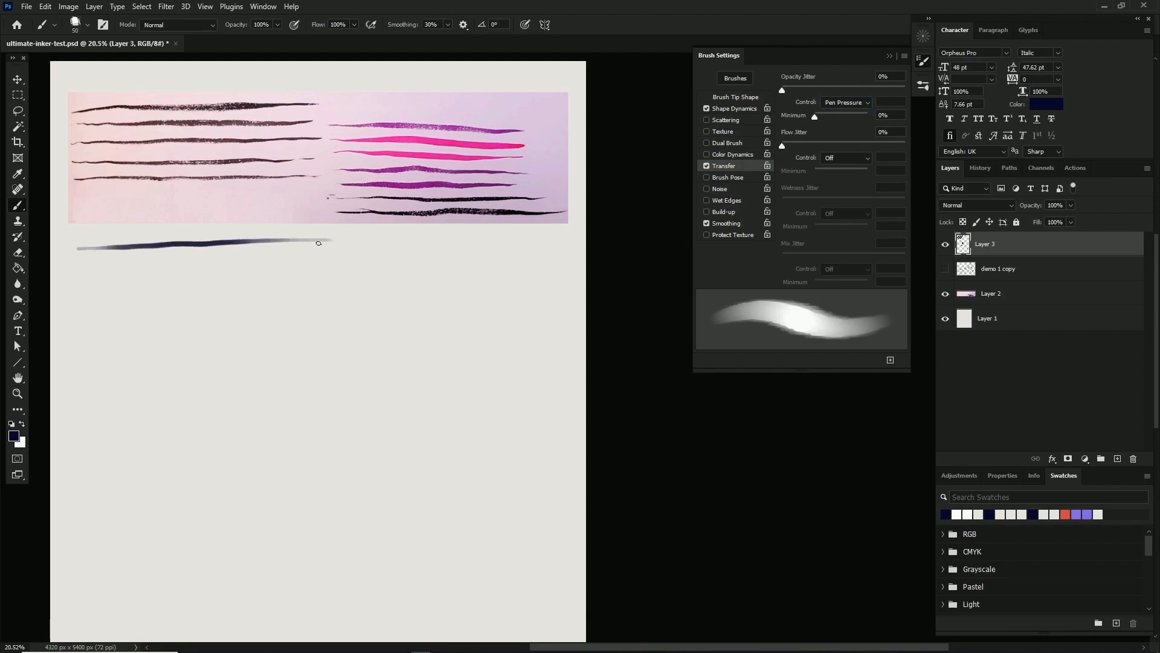
pyautogui.moveTo(78, 268); pyautogui.dragTo(118, 267)
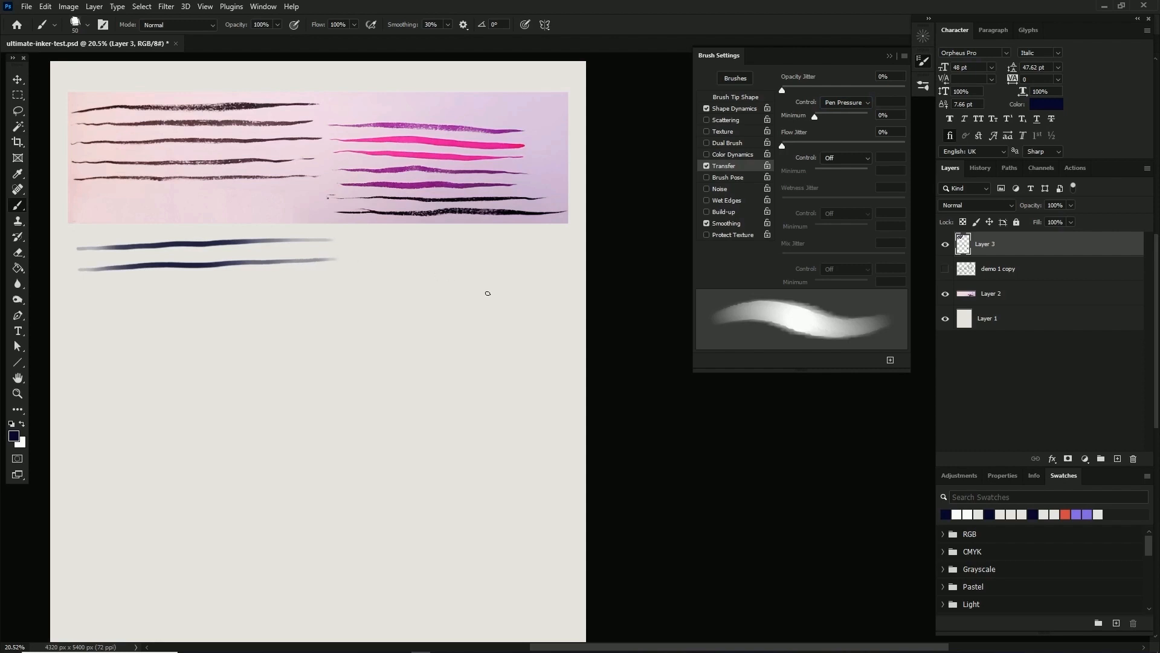
# Set flow to pen pressure and a 10% opacity minimum, then switch to the Move tool
pyautogui.click(844, 157)
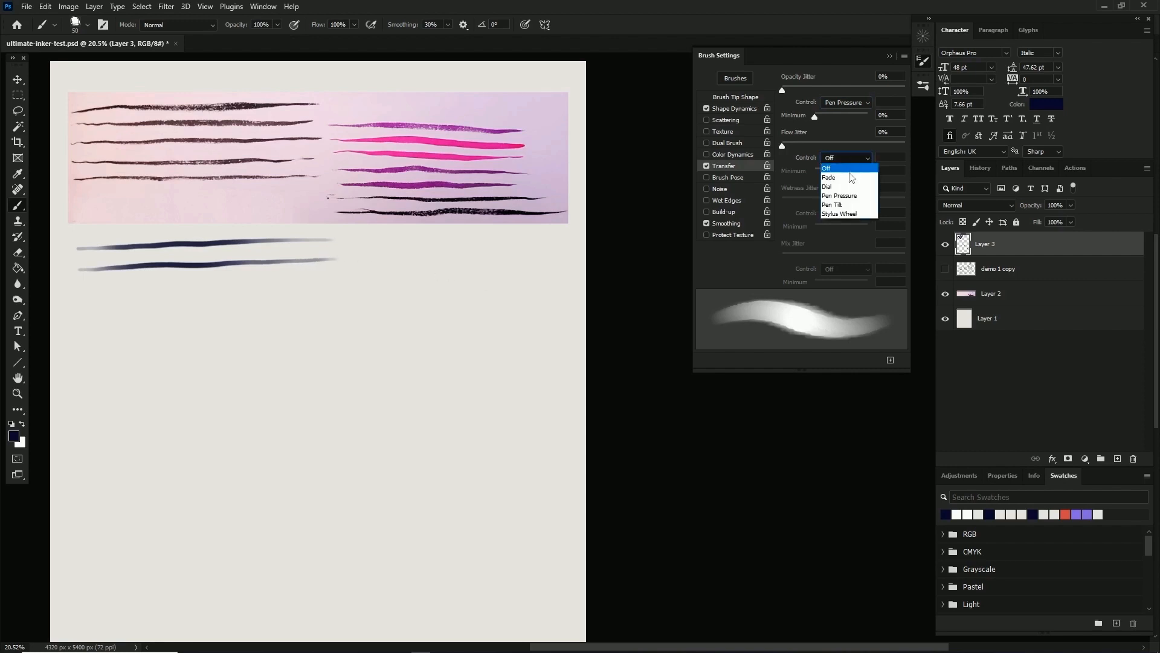
pyautogui.click(840, 196)
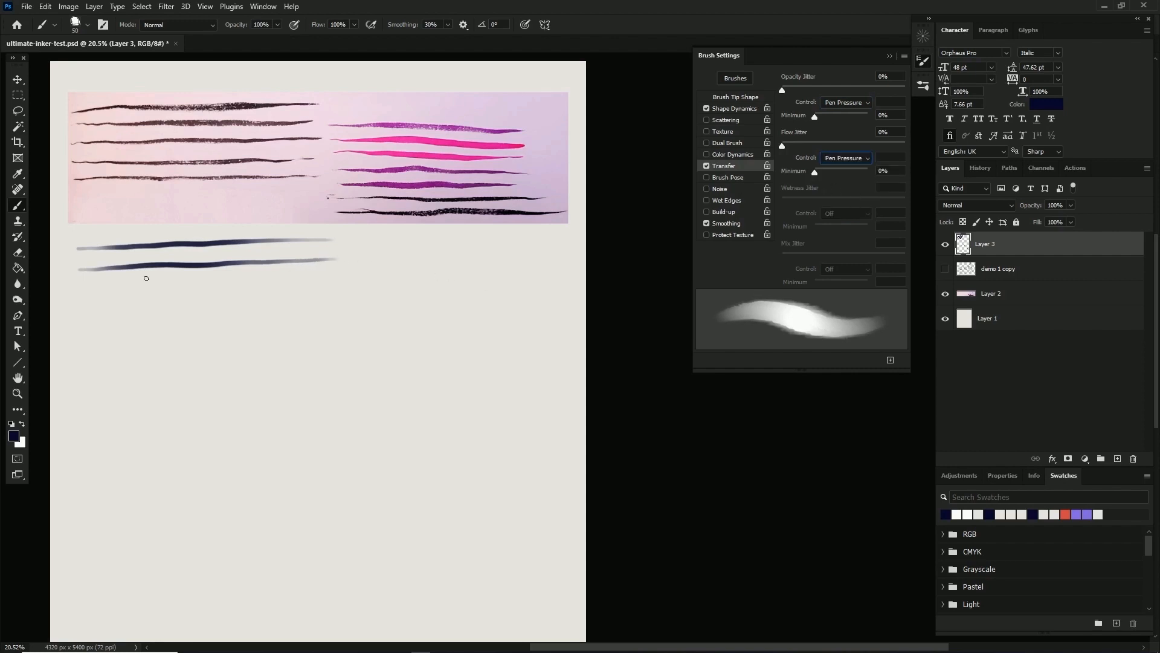
pyautogui.moveTo(91, 310)
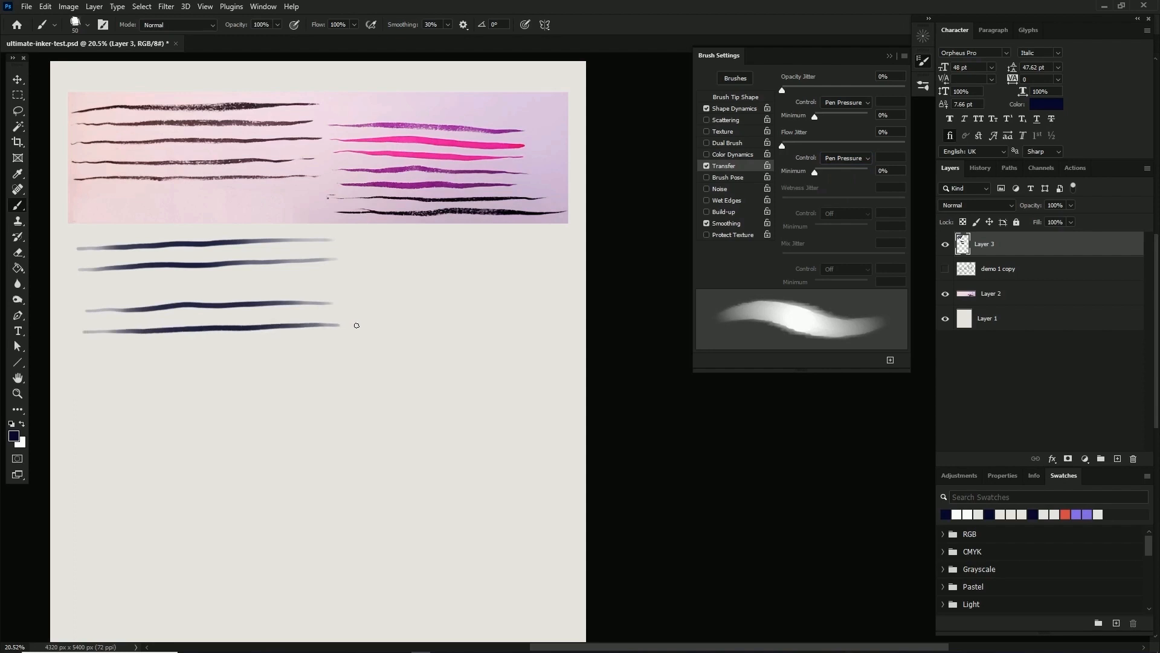
pyautogui.moveTo(467, 337)
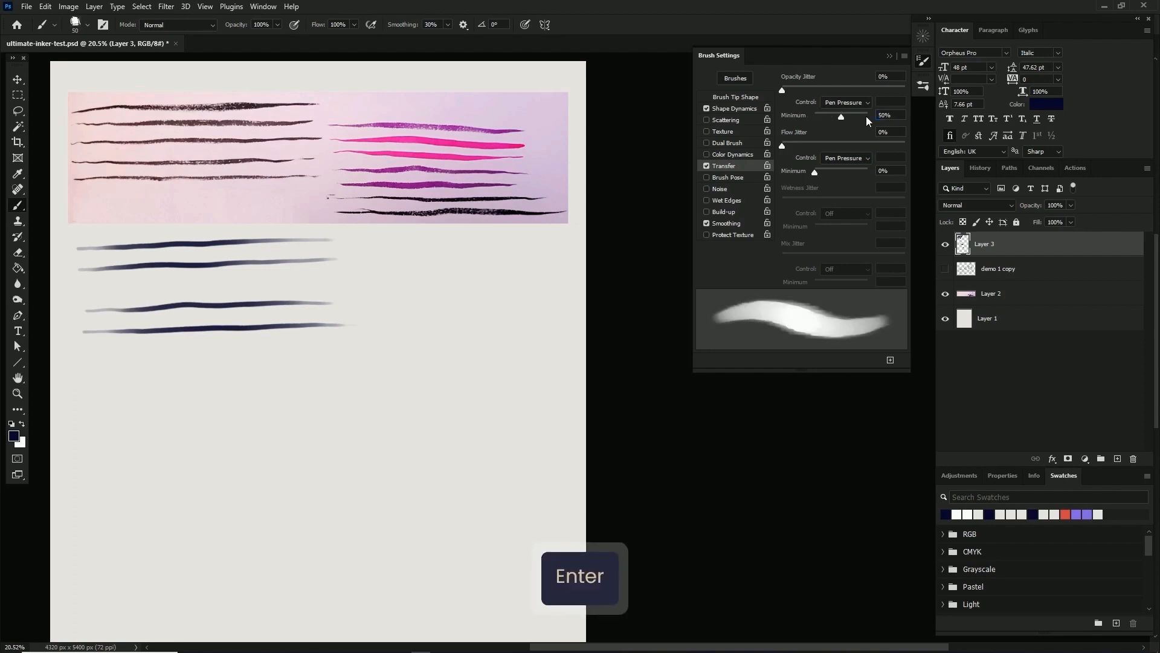
pyautogui.press('Enter')
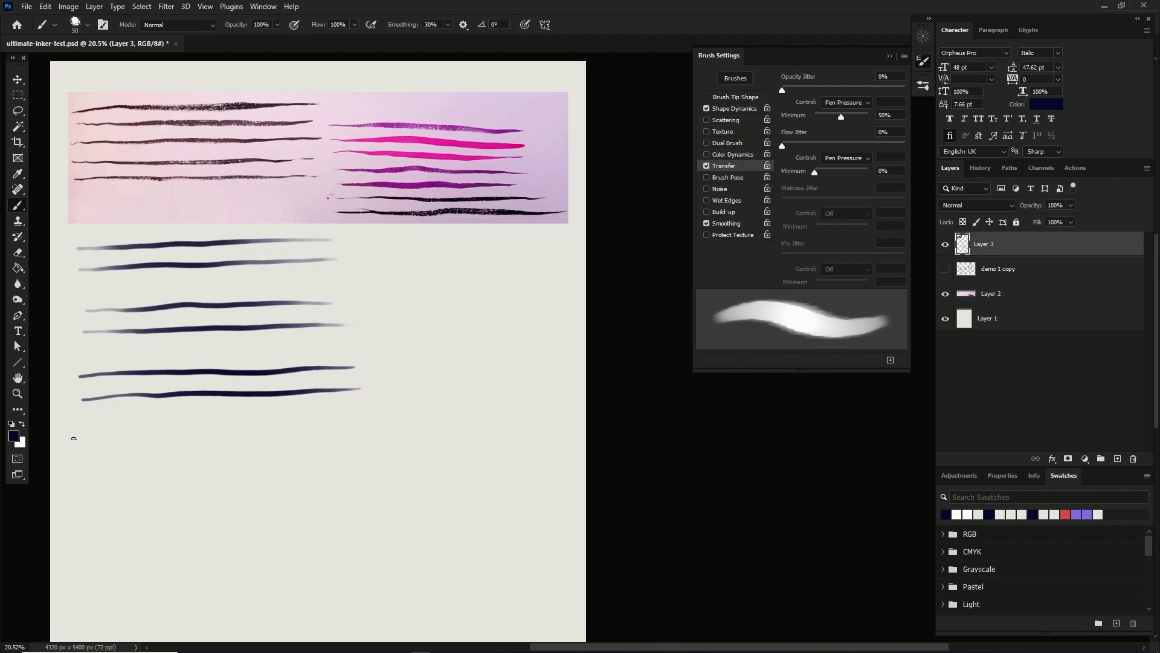
pyautogui.press('v')
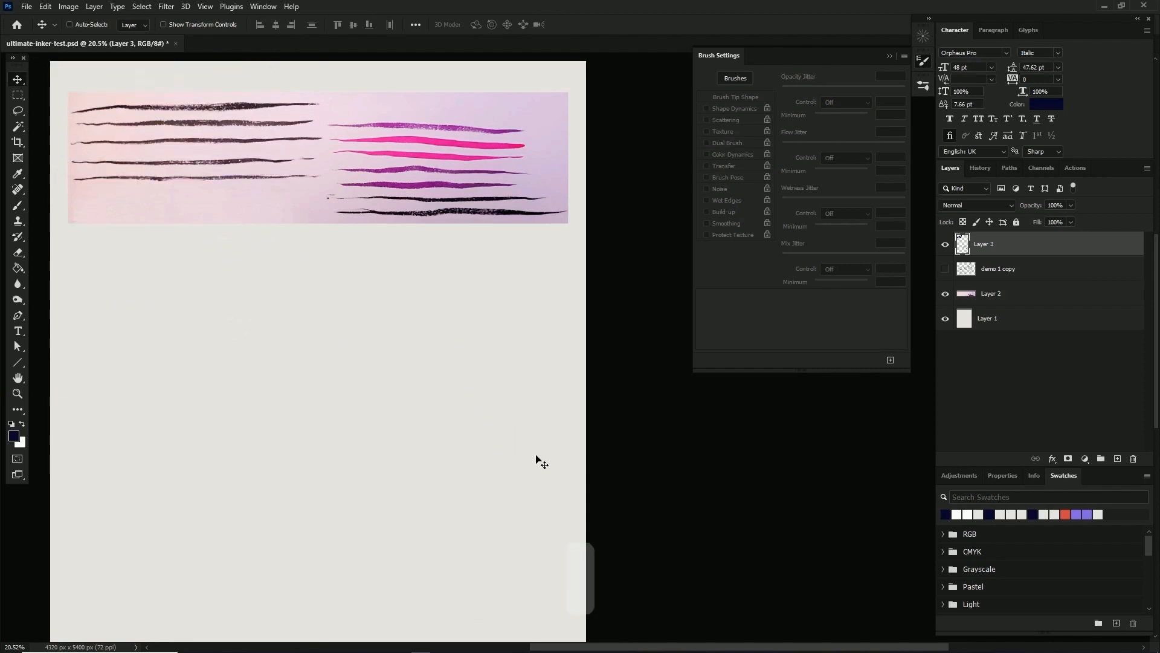
# Paint a horizontal test stroke with the brush and bring up its Shape Dynamics settings
pyautogui.press('b')
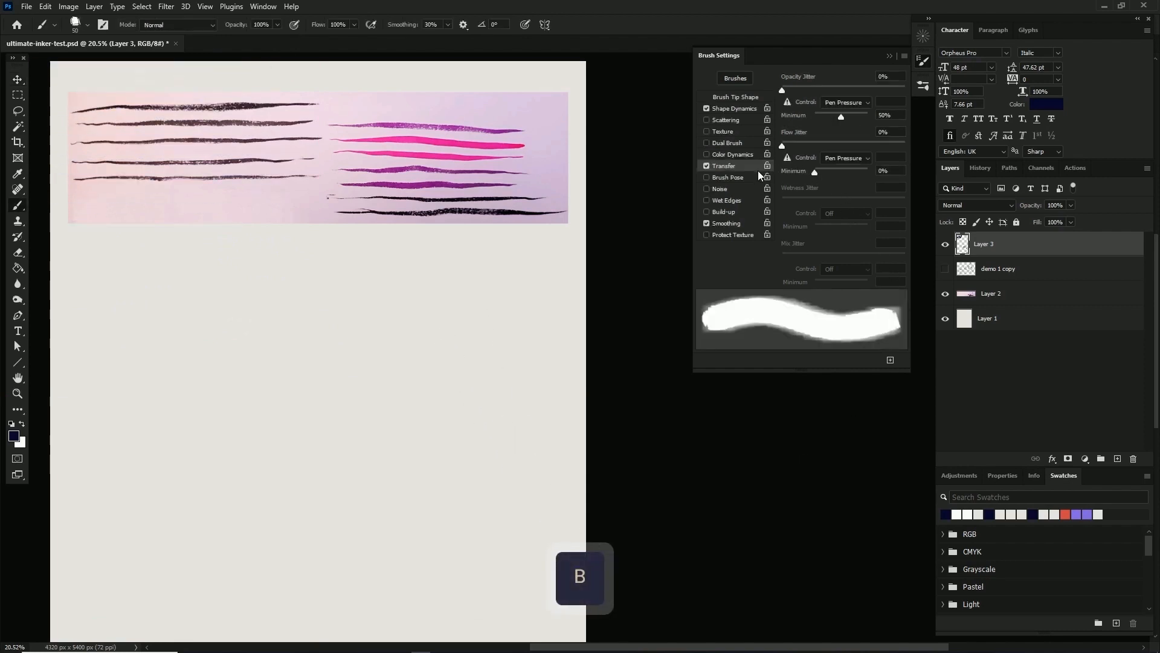
pyautogui.moveTo(795, 166)
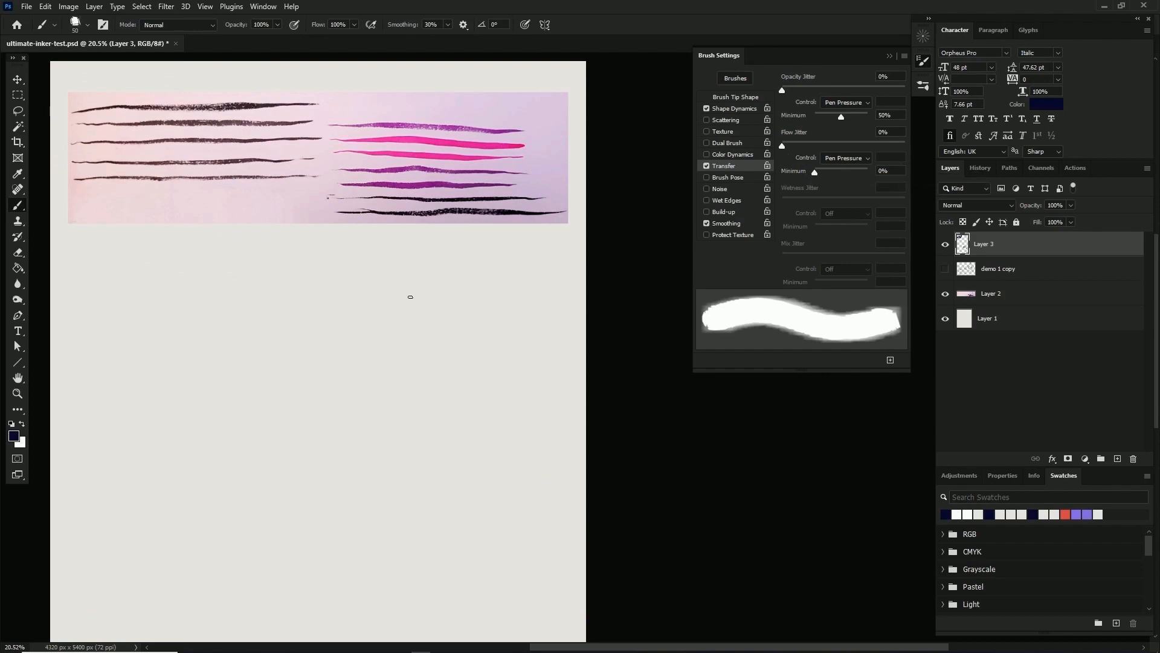
pyautogui.moveTo(81, 246); pyautogui.dragTo(152, 246)
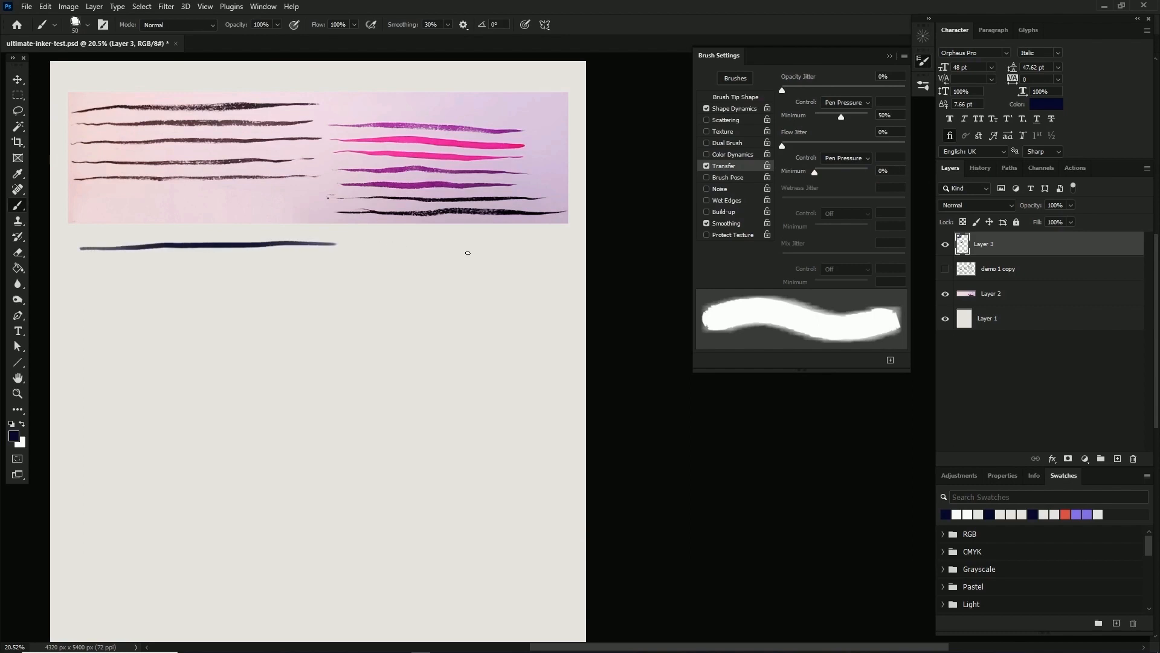
pyautogui.click(734, 107)
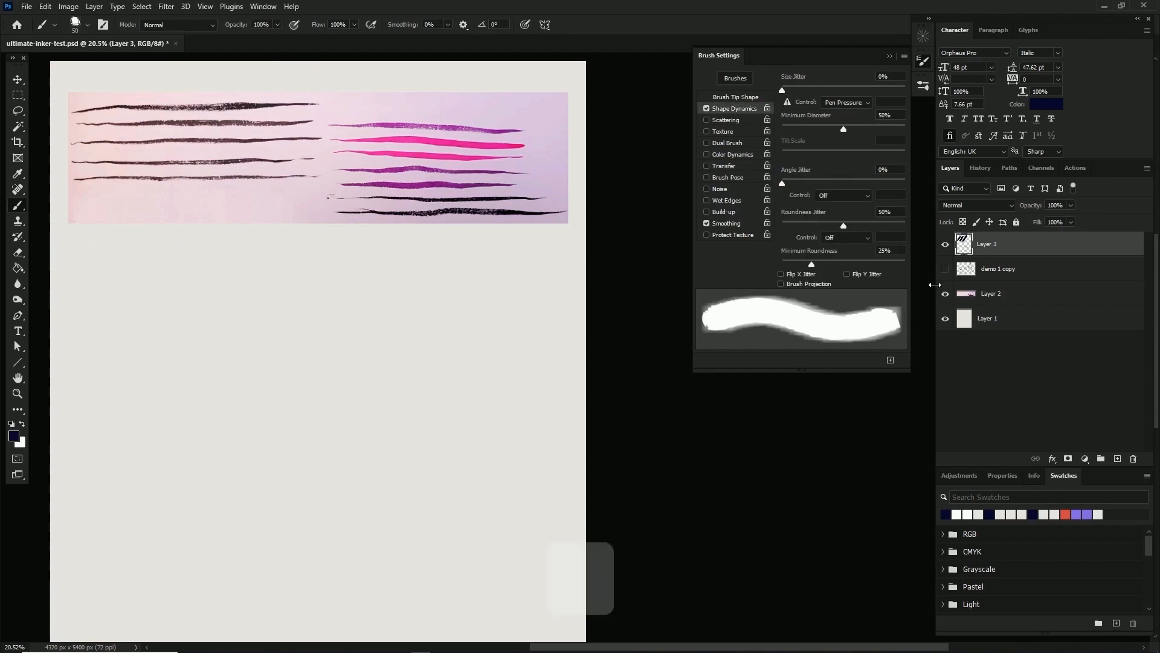
# Set brush smoothing to 30% and show the brush's Texture options
pyautogui.click(726, 223)
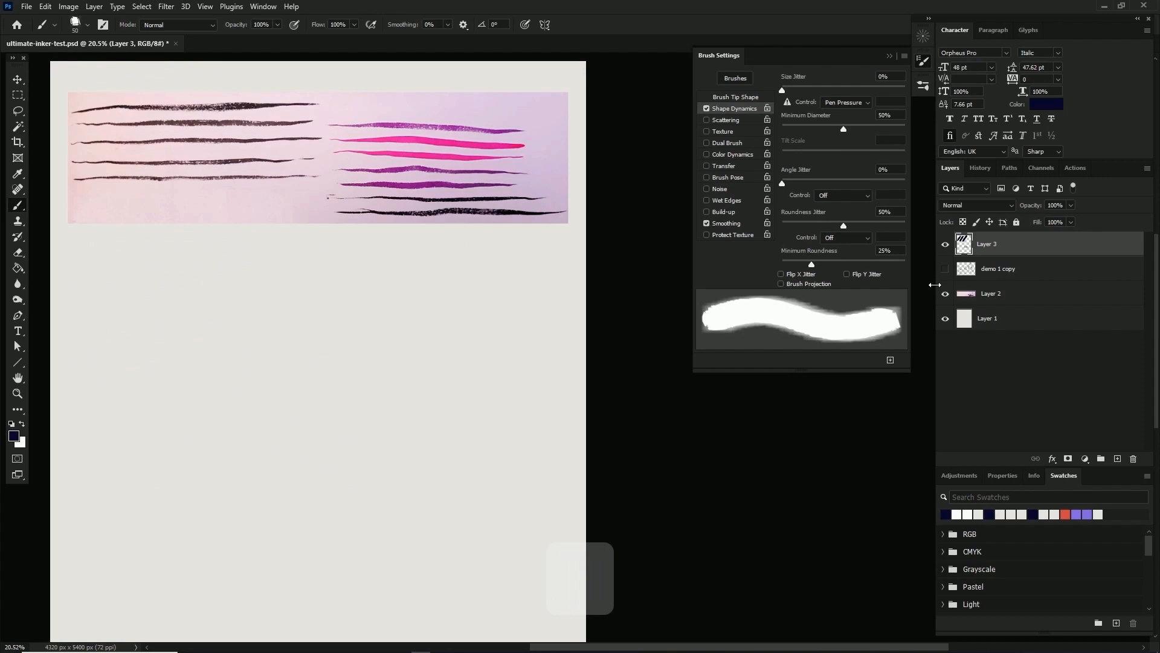
pyautogui.tripleClick(431, 25)
pyautogui.write('10')
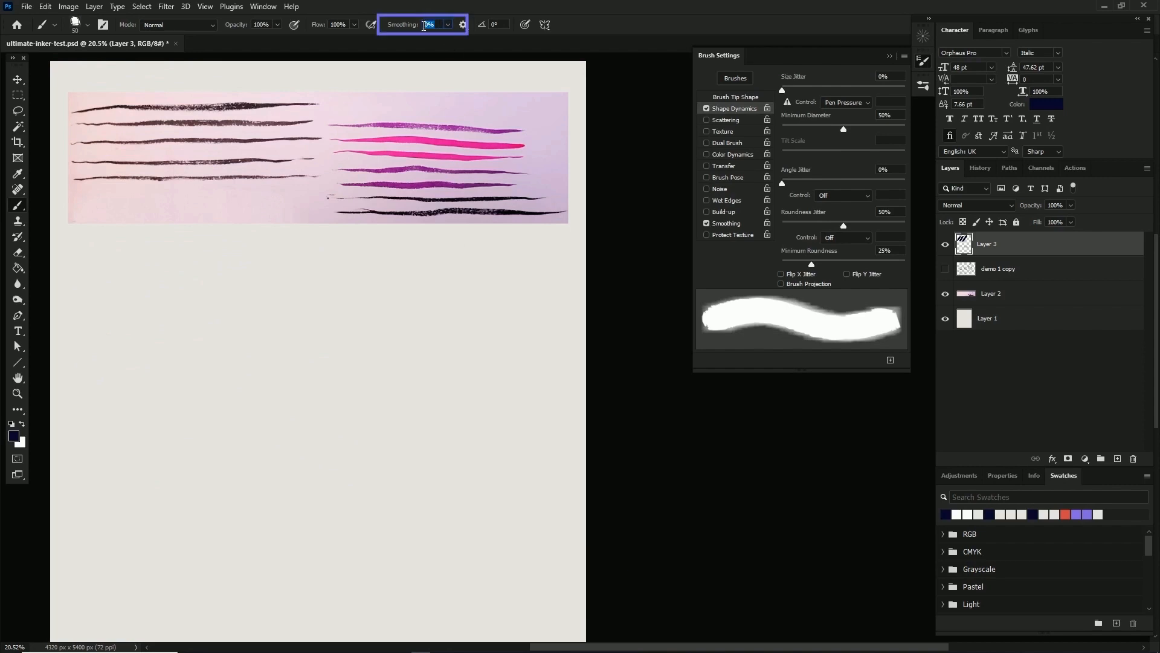
pyautogui.moveTo(418, 29)
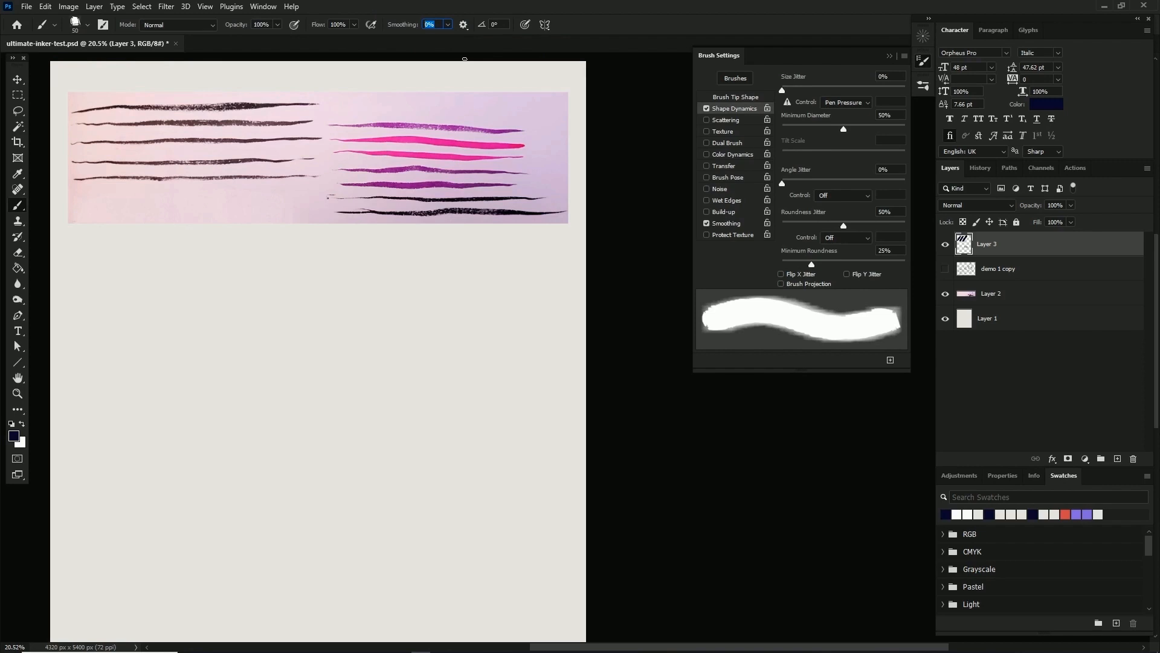
pyautogui.write('30')
pyautogui.press('enter')
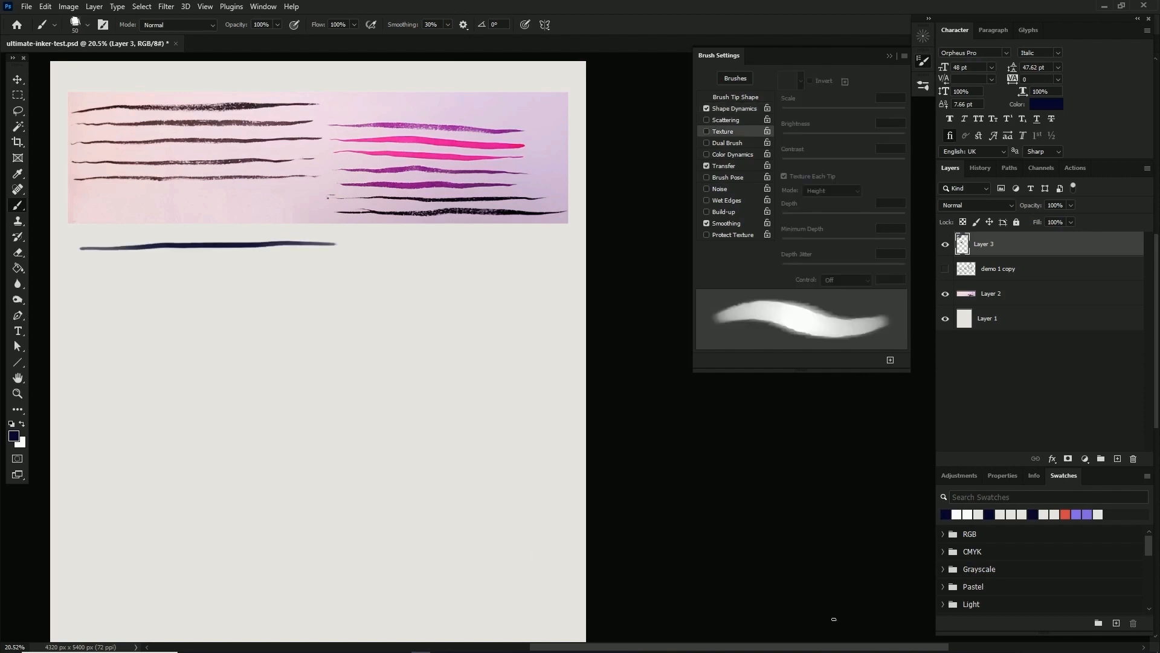
# Enable Texture on the brush tip, giving a speckled preview at 1% scale
pyautogui.click(706, 130)
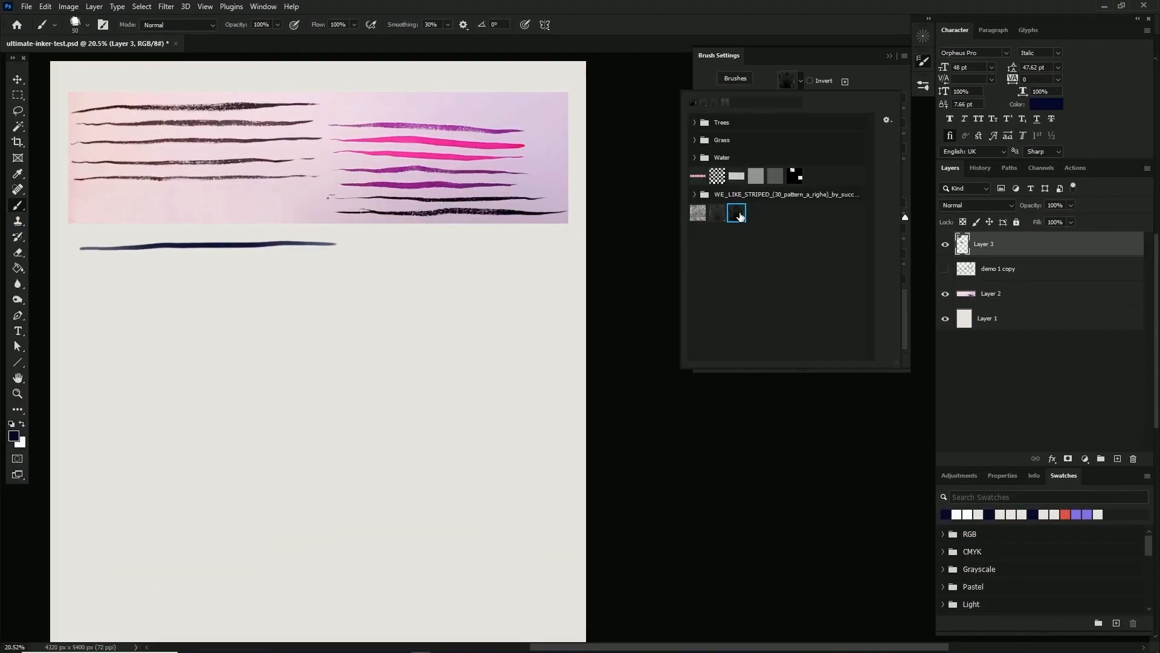
pyautogui.moveTo(736, 213)
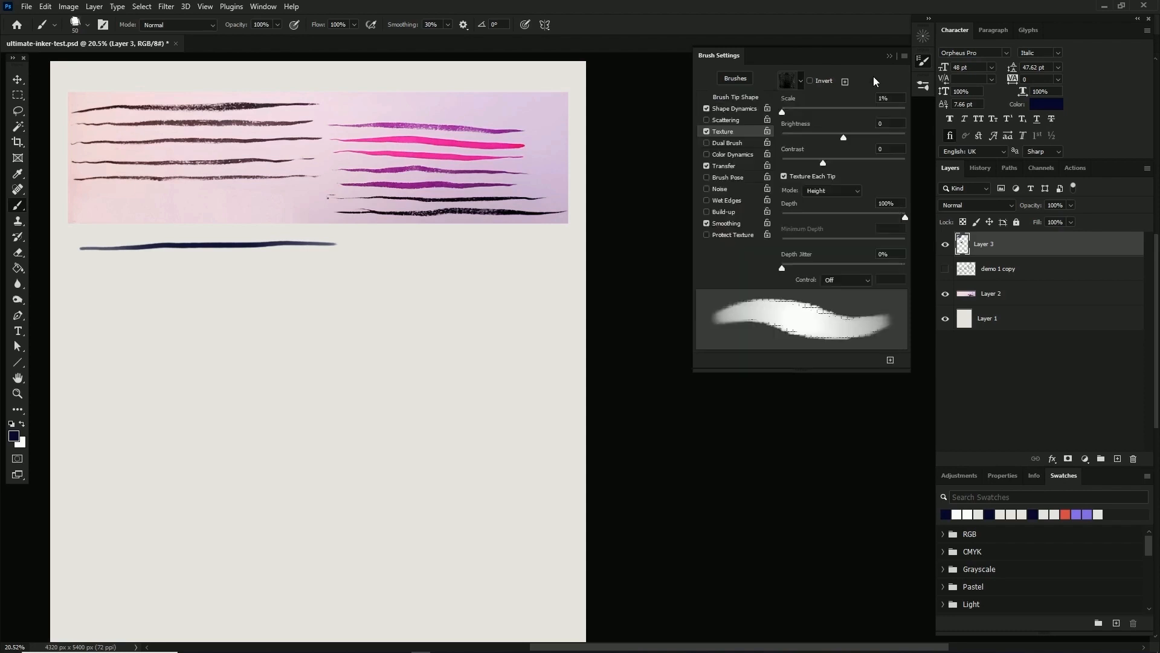
pyautogui.moveTo(888, 81)
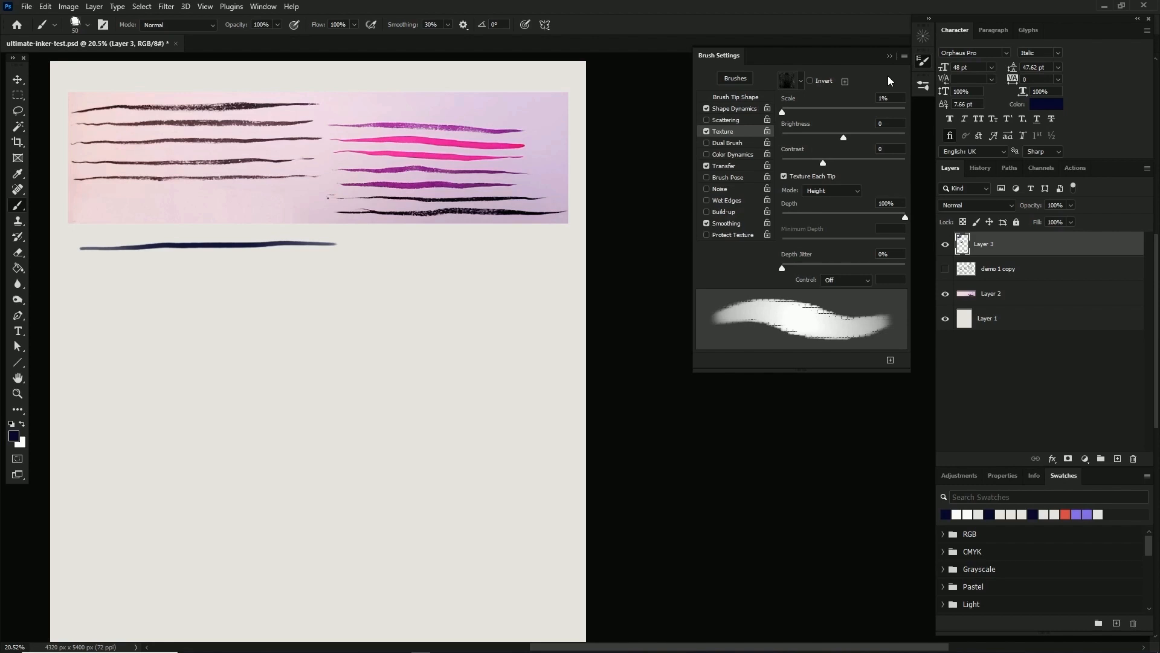
pyautogui.moveTo(846, 193)
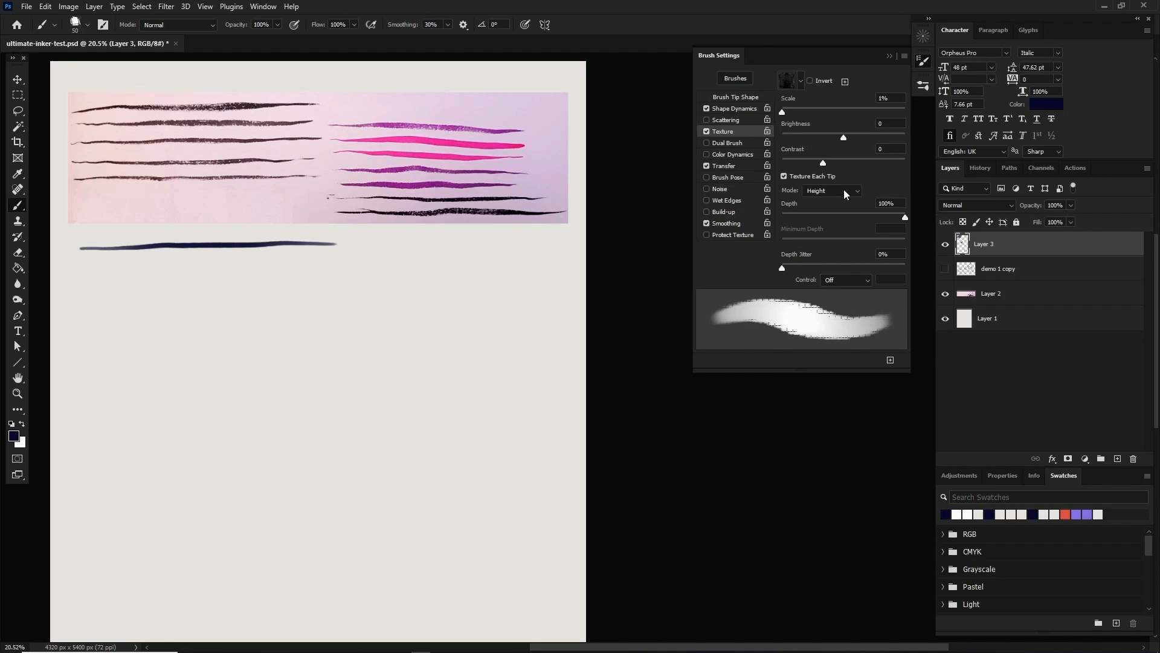
# Set texture to Subtract mode, 200% scale, brightness 90, contrast 50 and paint test strokes
pyautogui.click(832, 189)
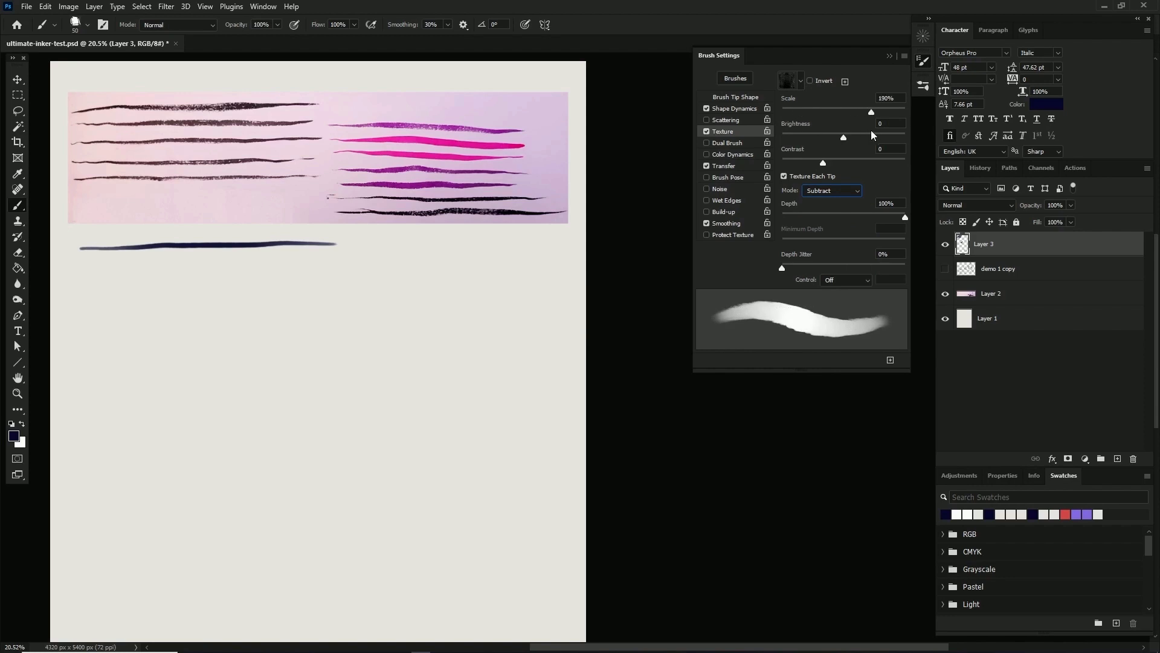
pyautogui.press('enter')
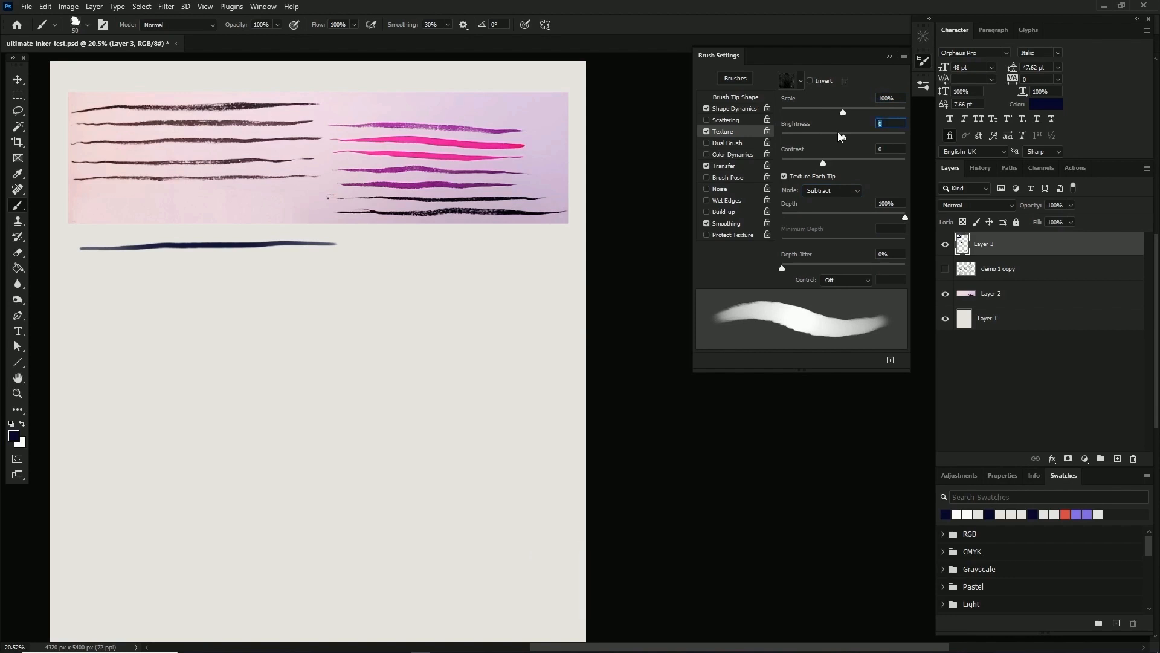
pyautogui.write('90')
pyautogui.press('Return')
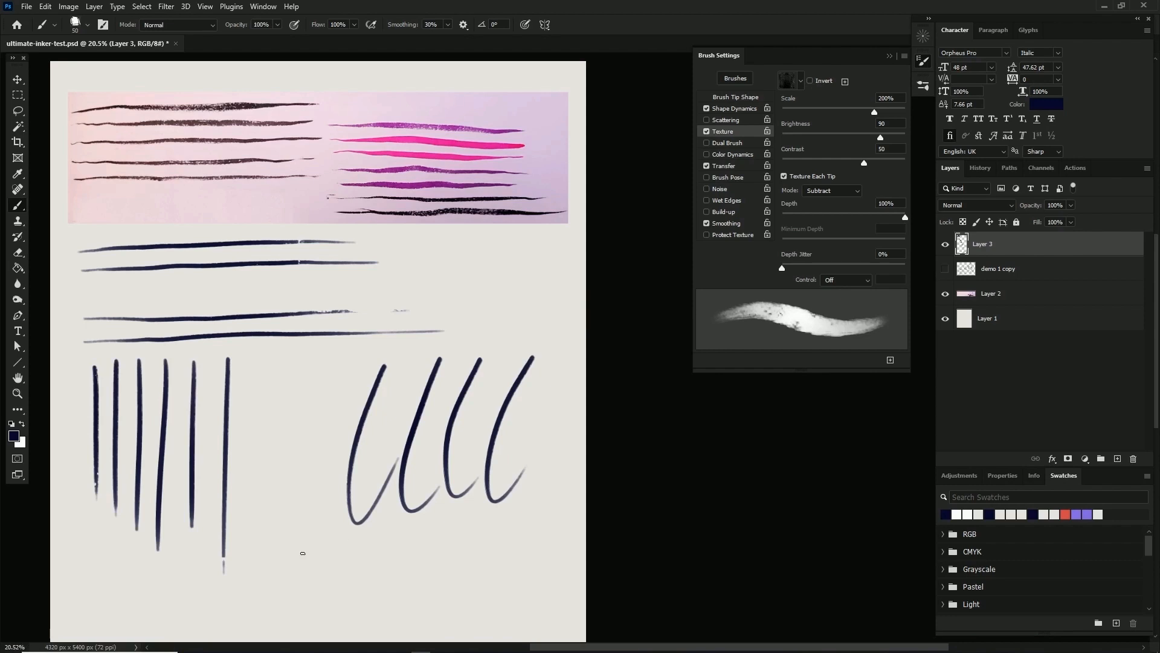
# Inspect the textured strokes up close, then clear them from Layer 3
pyautogui.press('space')
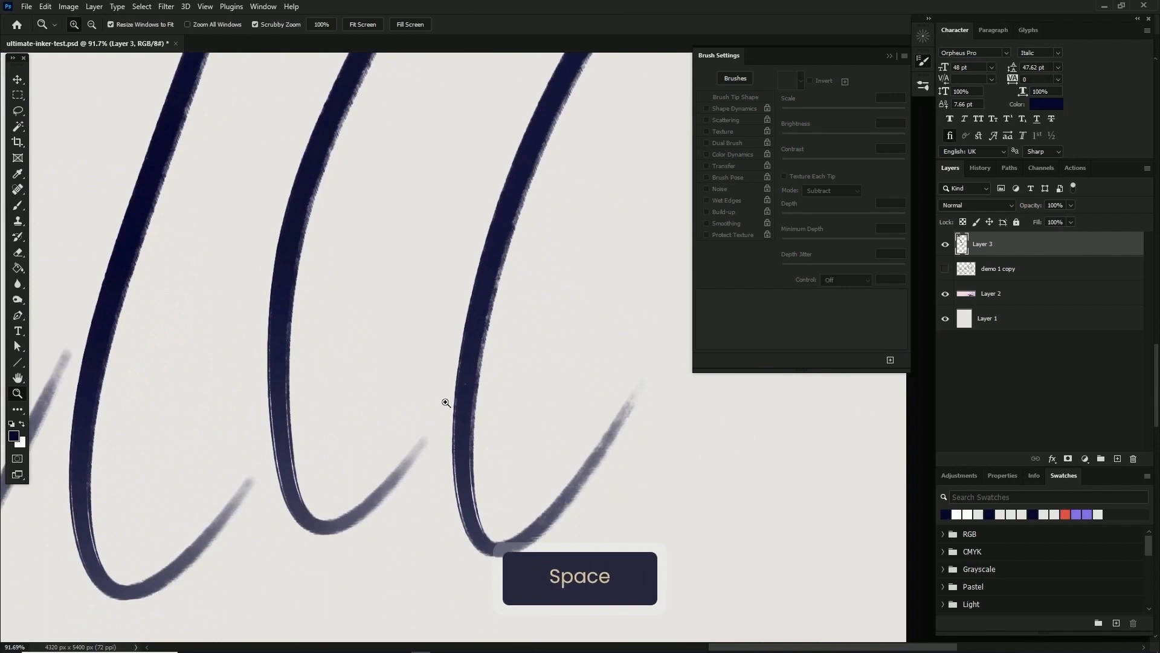
pyautogui.press('b')
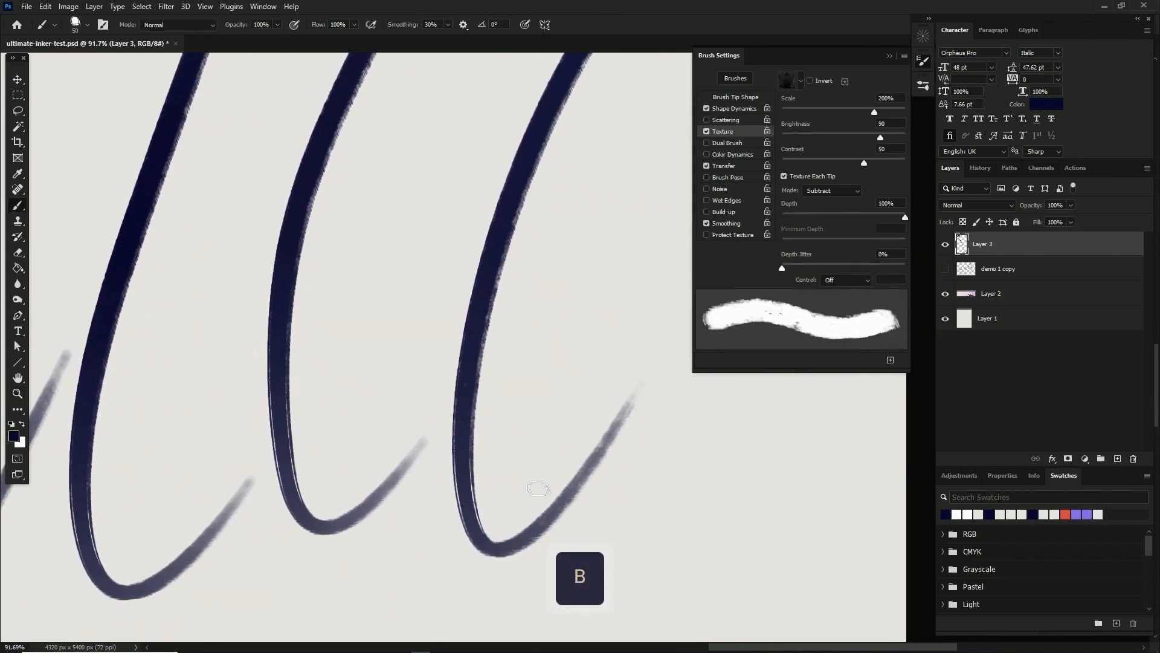
pyautogui.press('space')
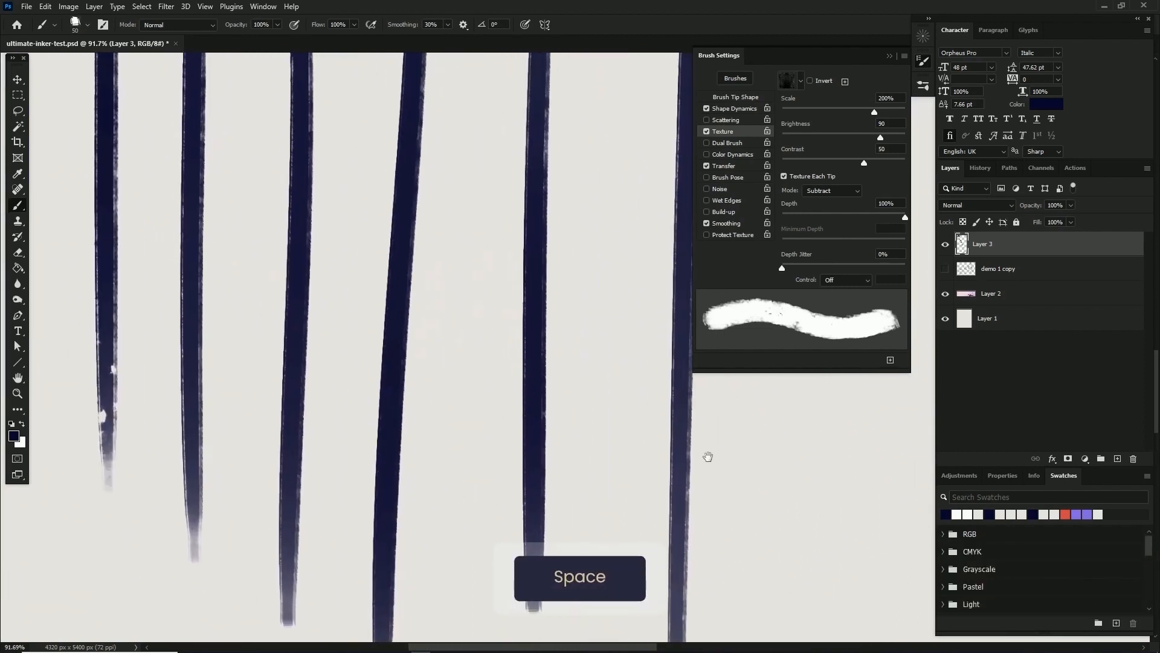
pyautogui.press('z')
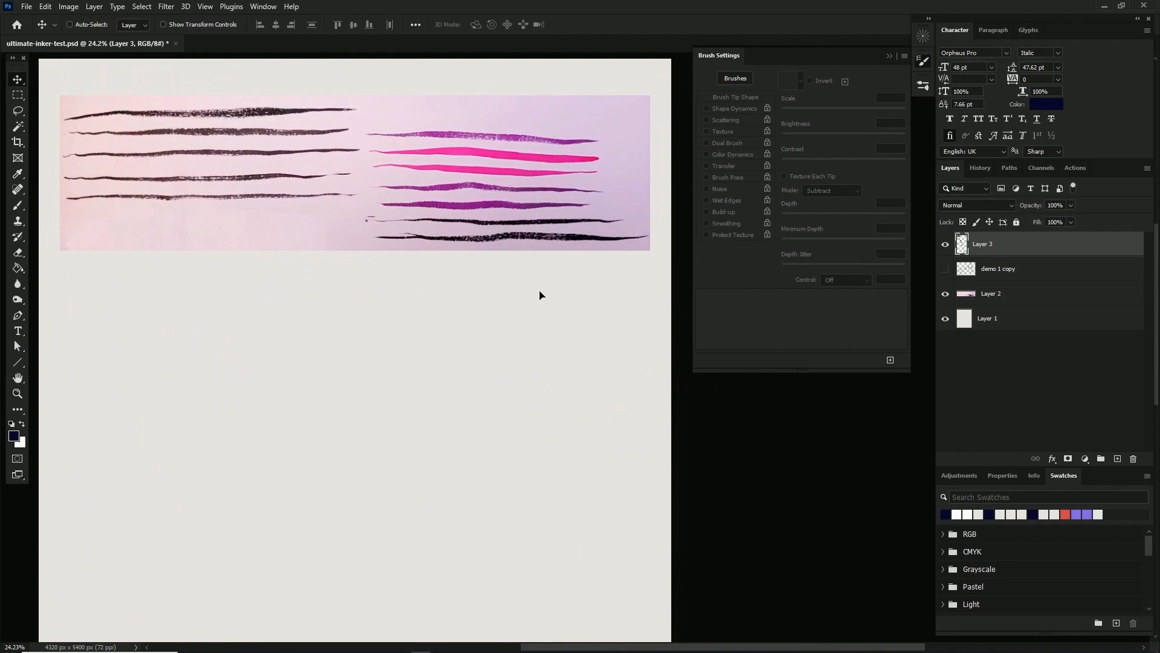
# Switch texture to Multiply with brightness 32, contrast 35, test strokes, then clear them
pyautogui.click(832, 190)
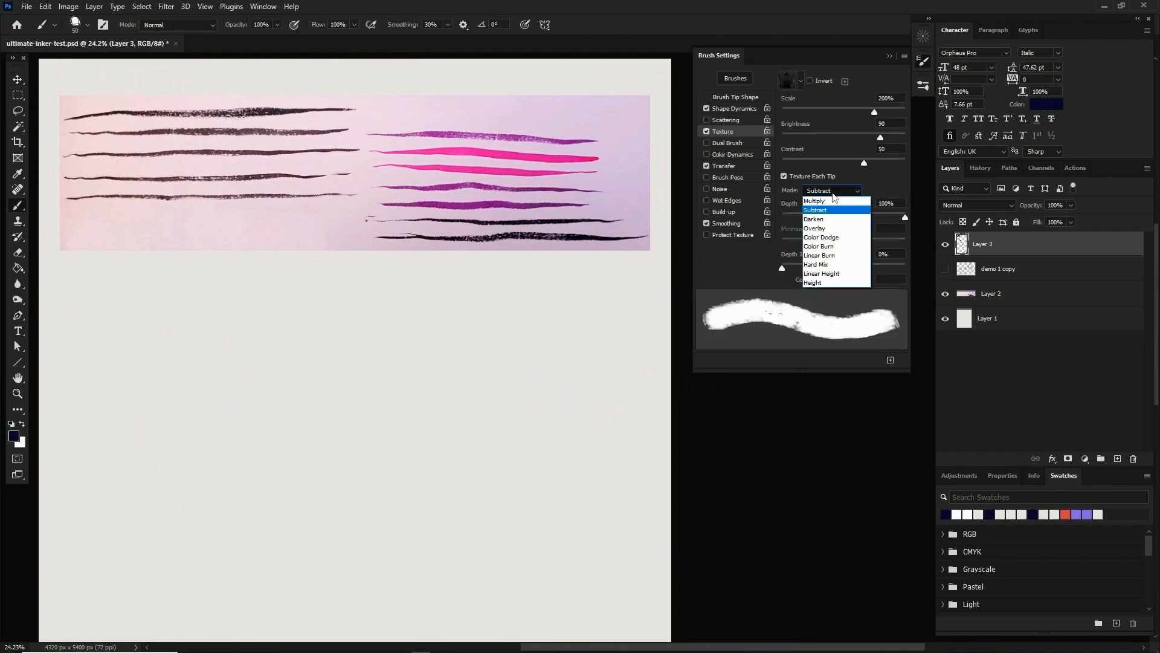
pyautogui.click(813, 201)
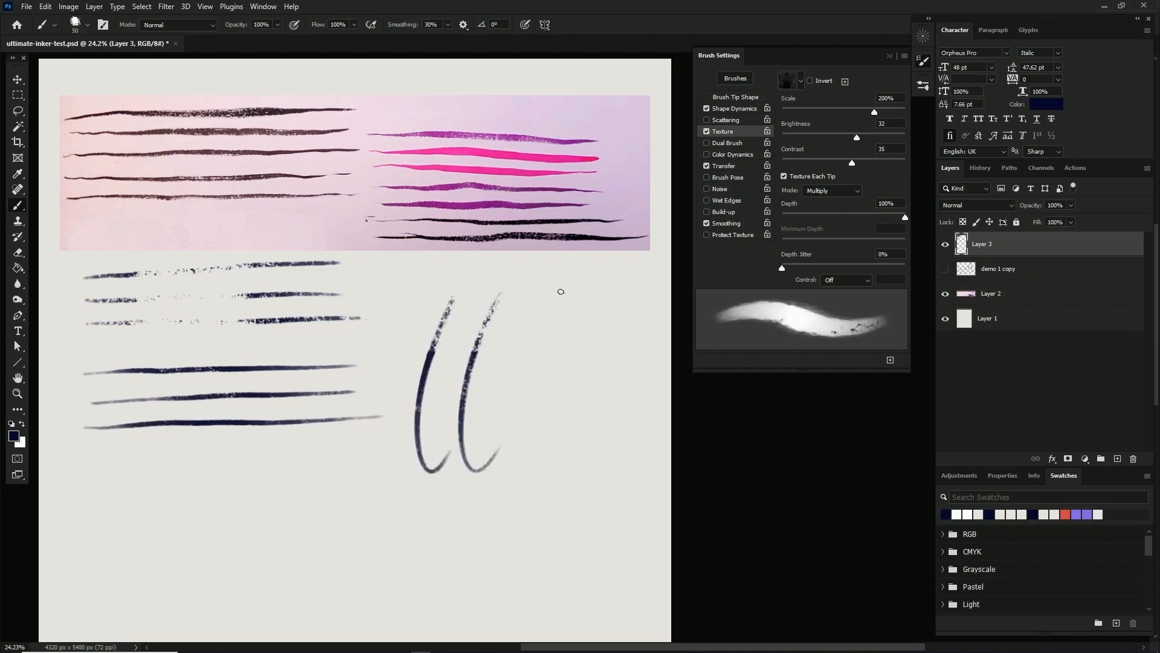
pyautogui.press('space')
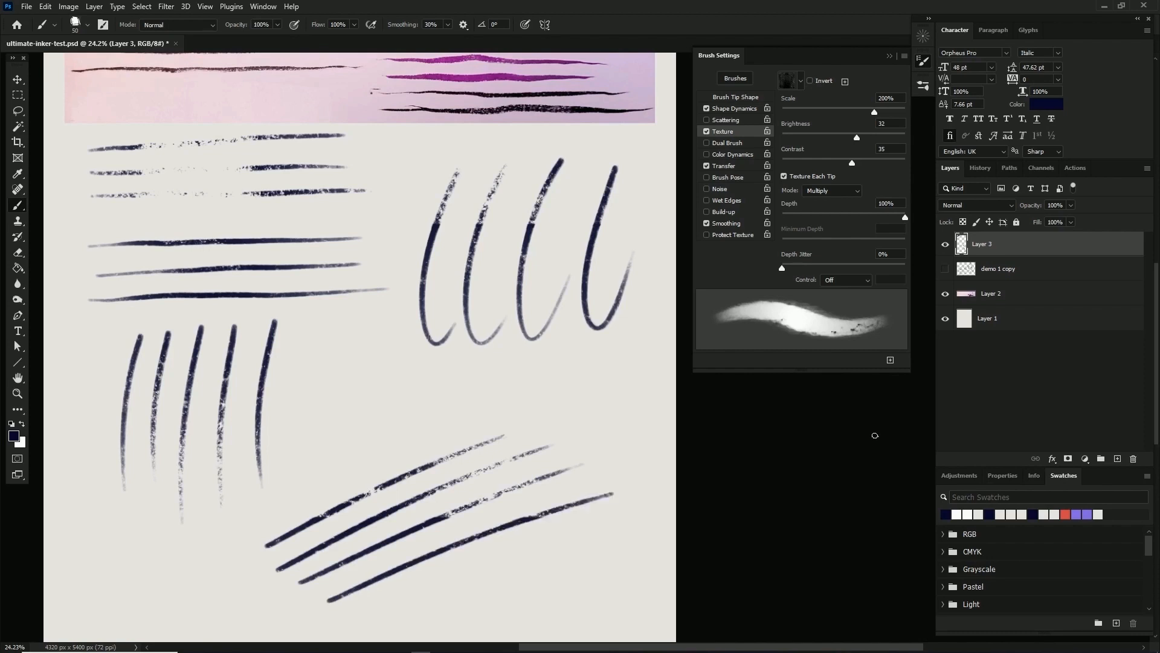
pyautogui.press('v')
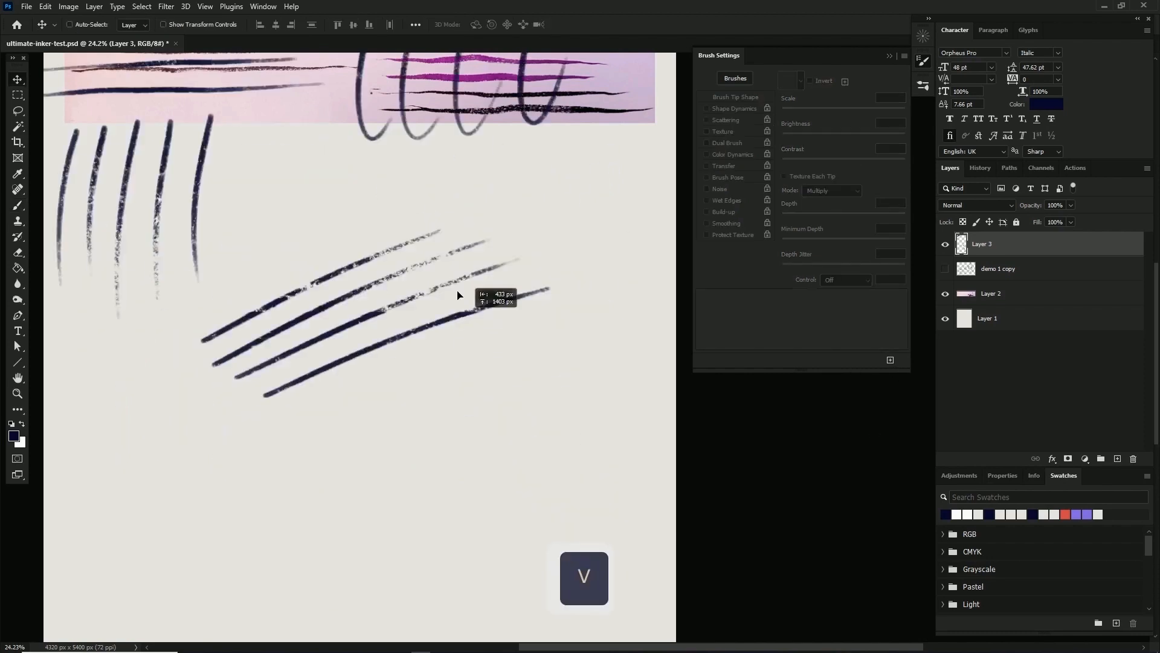
pyautogui.press('space')
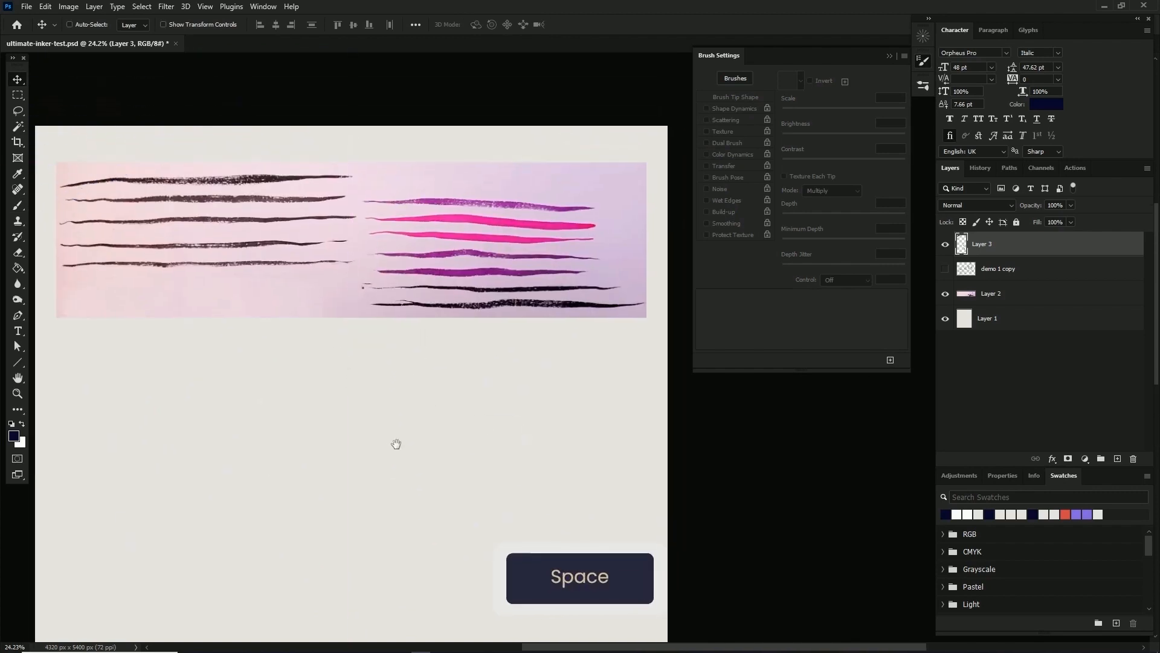
# Save the brush as Ultimate-Inker-Babe and ink the long-haired girl portrait with lettering
pyautogui.press('b')
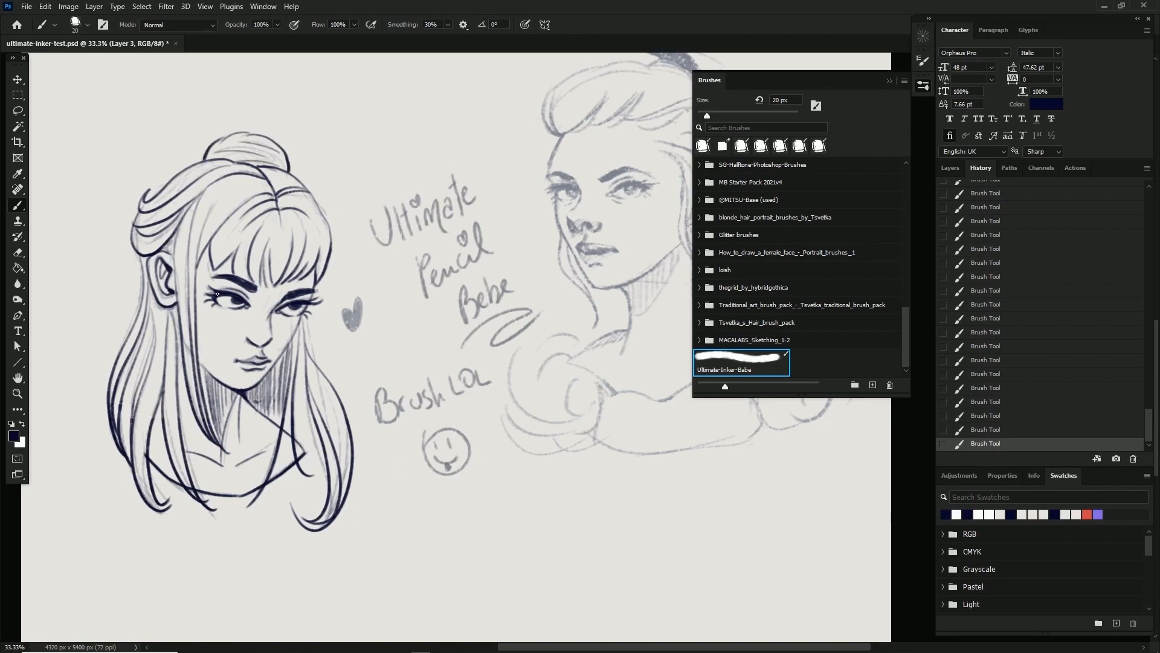
# Hide the demo 1 copy lettering/reference layer and rework the portrait's mouth with an eraser brush
pyautogui.click(985, 387)
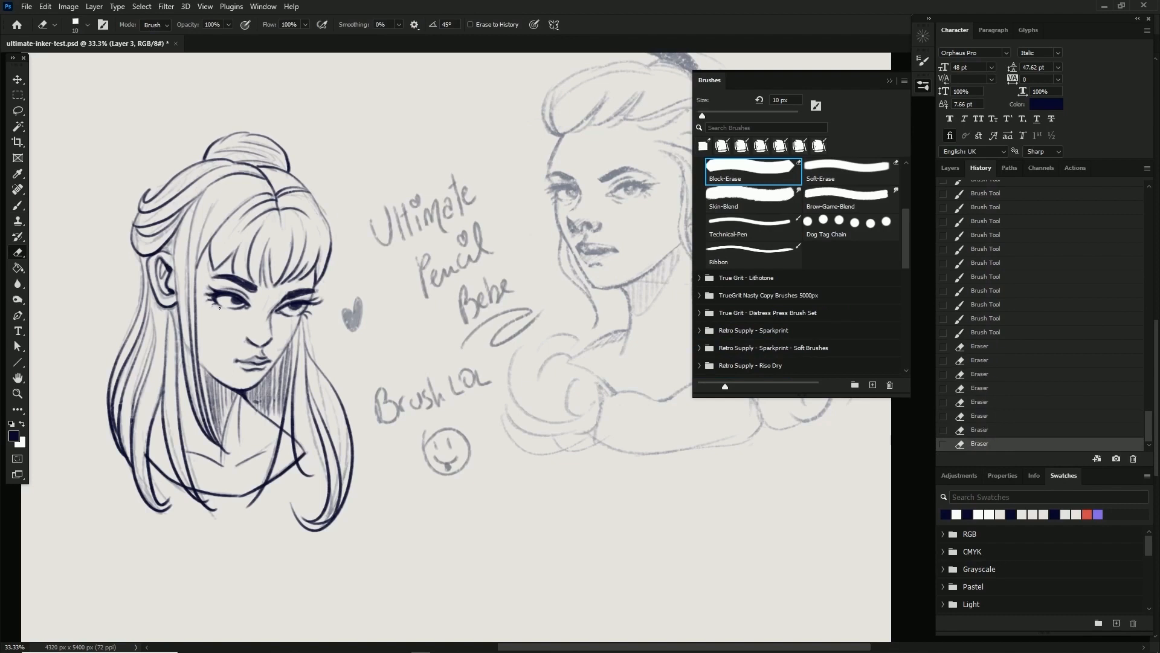
pyautogui.click(739, 363)
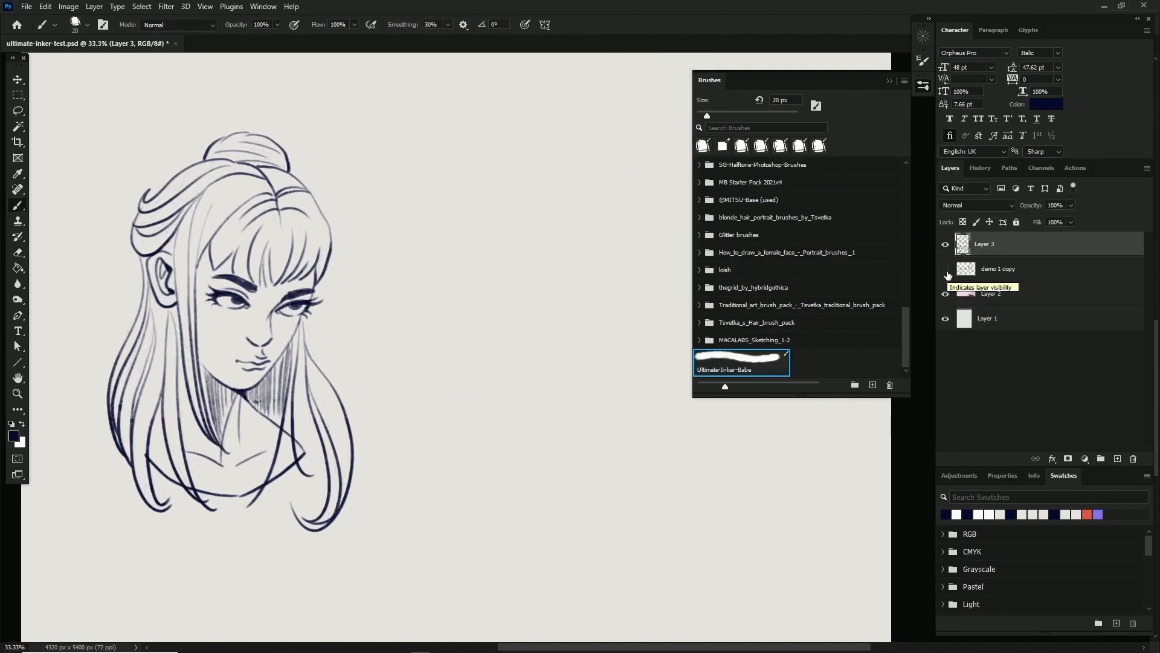
pyautogui.click(945, 268)
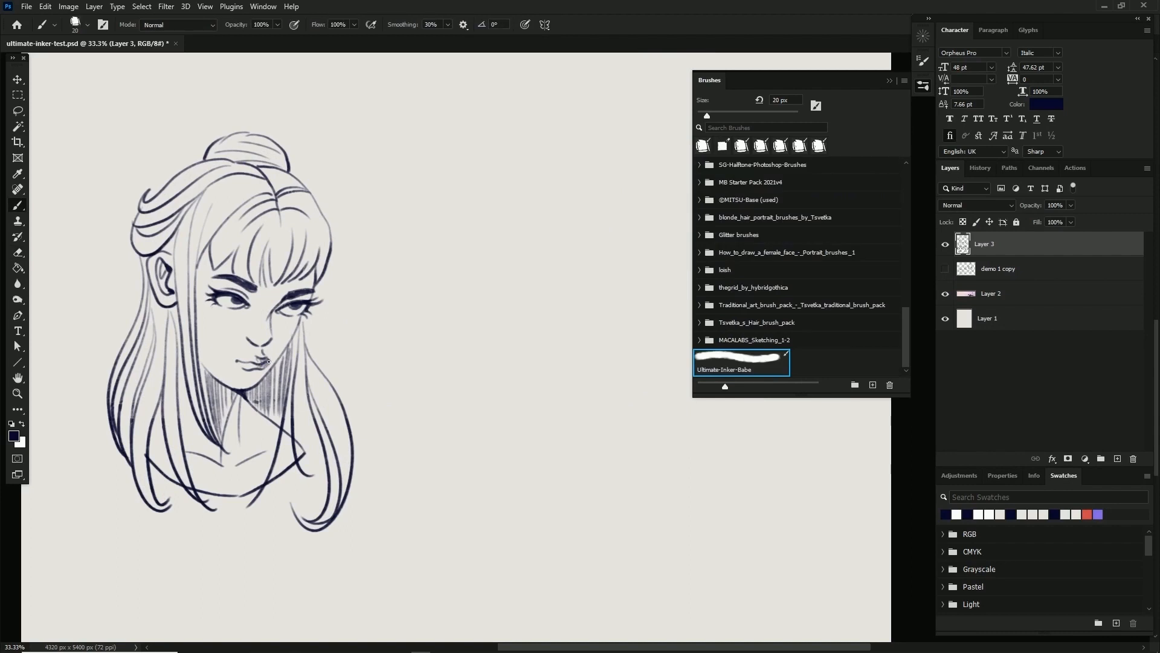
pyautogui.click(18, 206)
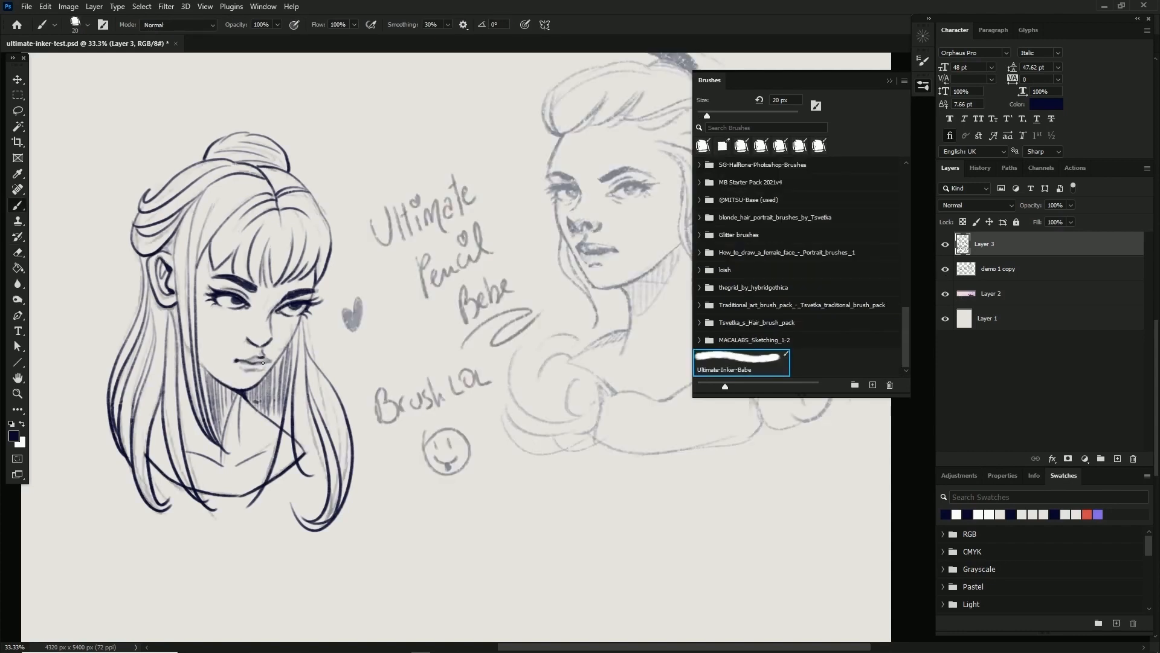
pyautogui.click(945, 268)
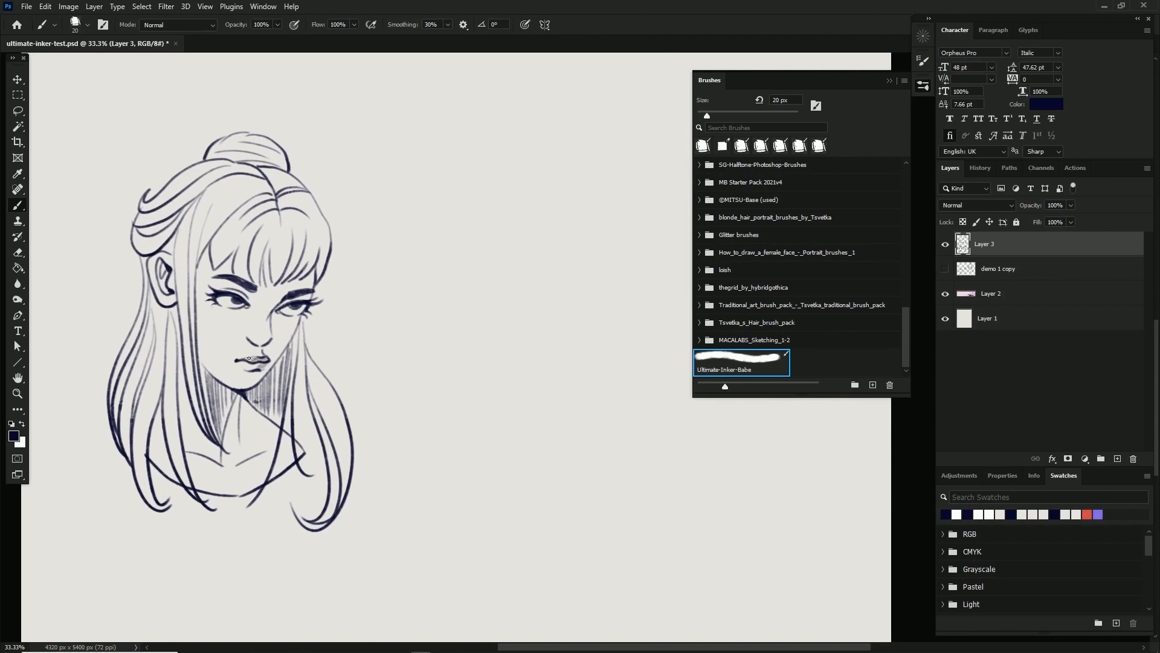
pyautogui.click(18, 206)
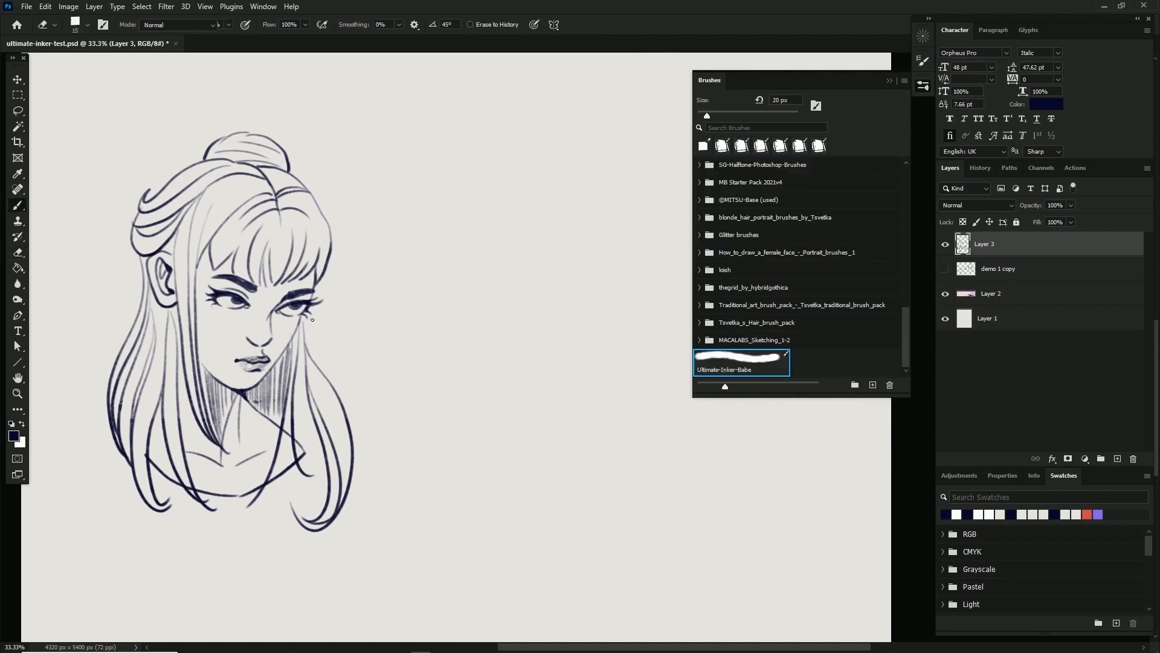